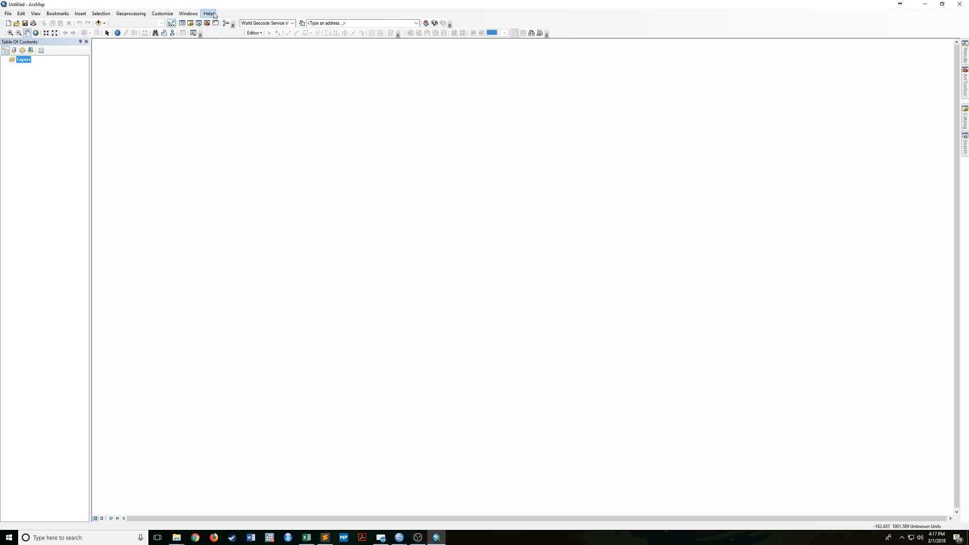
pyautogui.moveTo(218, 13)
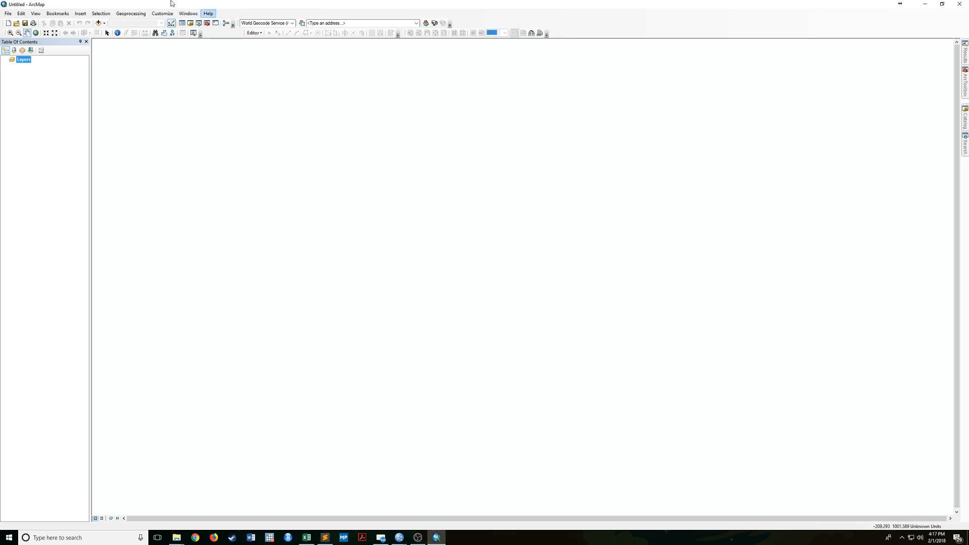
pyautogui.moveTo(201, 67)
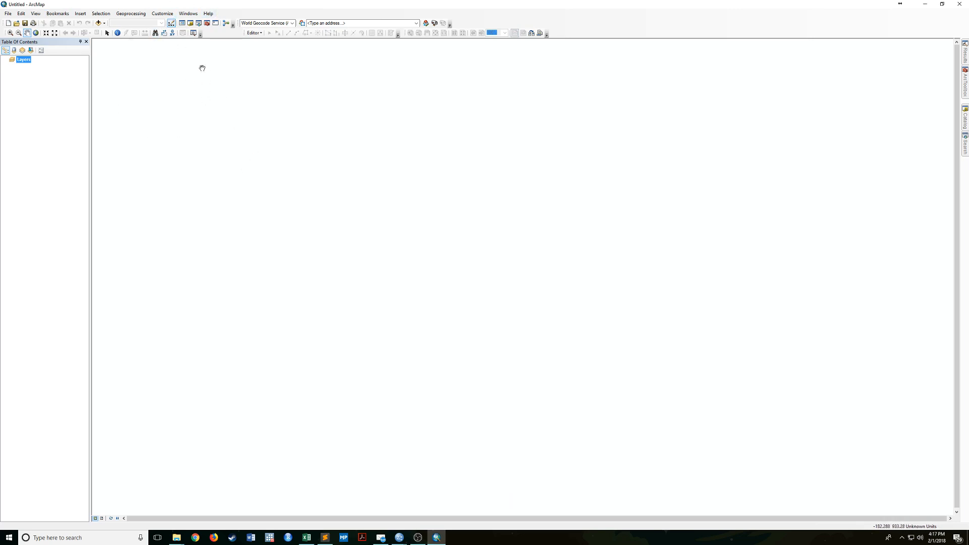
# - Check the list of available extensions from the Customize menu and close it
pyautogui.click(162, 13)
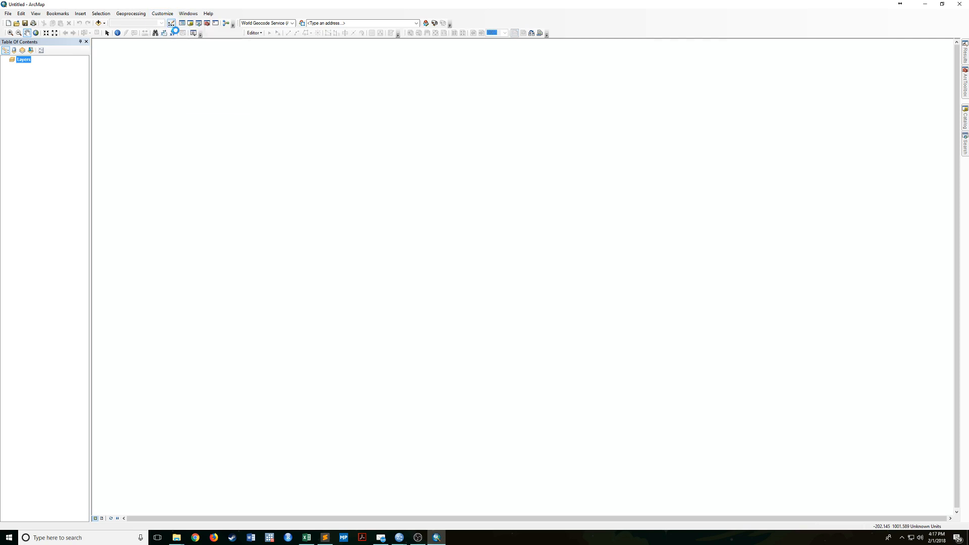
pyautogui.click(161, 13)
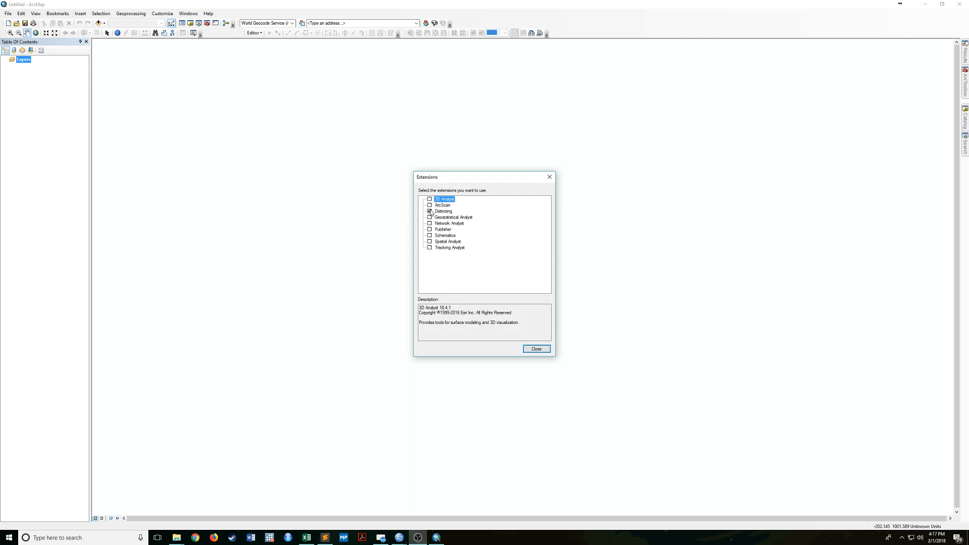
pyautogui.click(536, 349)
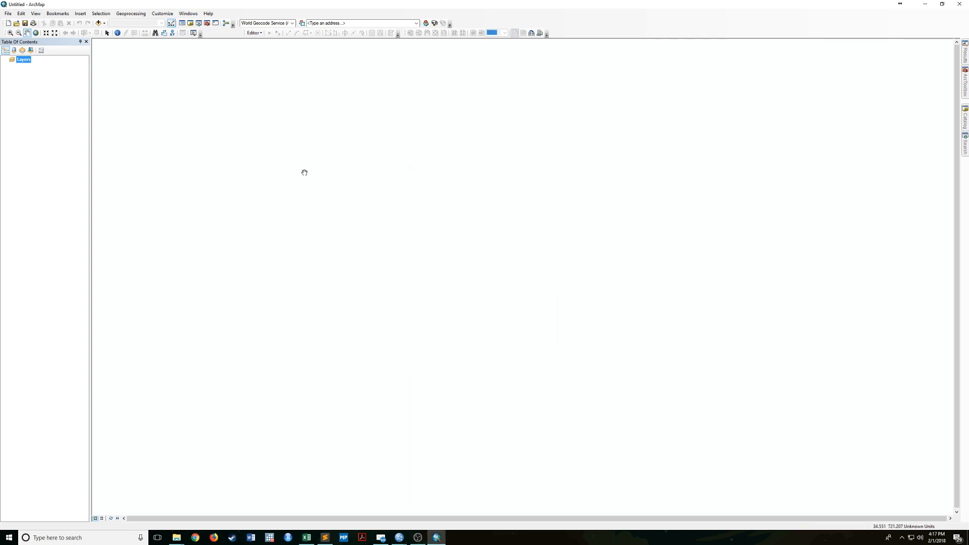
# - Turn on the Districting toolbar from Customize > Toolbars
pyautogui.click(162, 13)
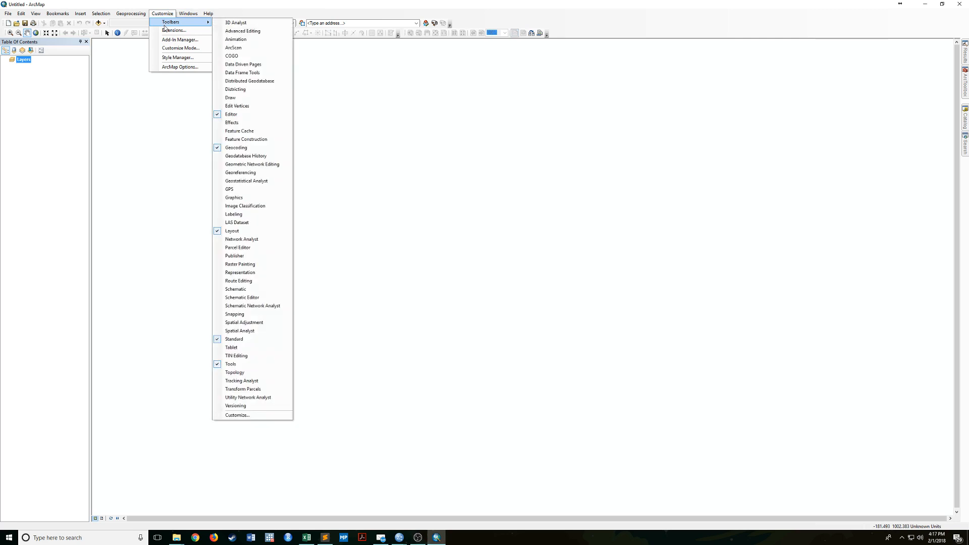
pyautogui.moveTo(242, 31)
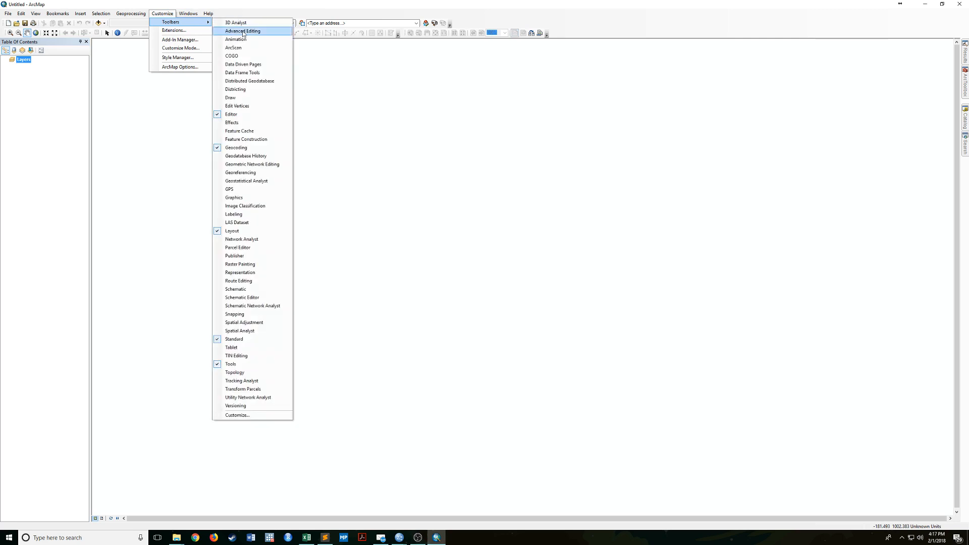
pyautogui.click(235, 89)
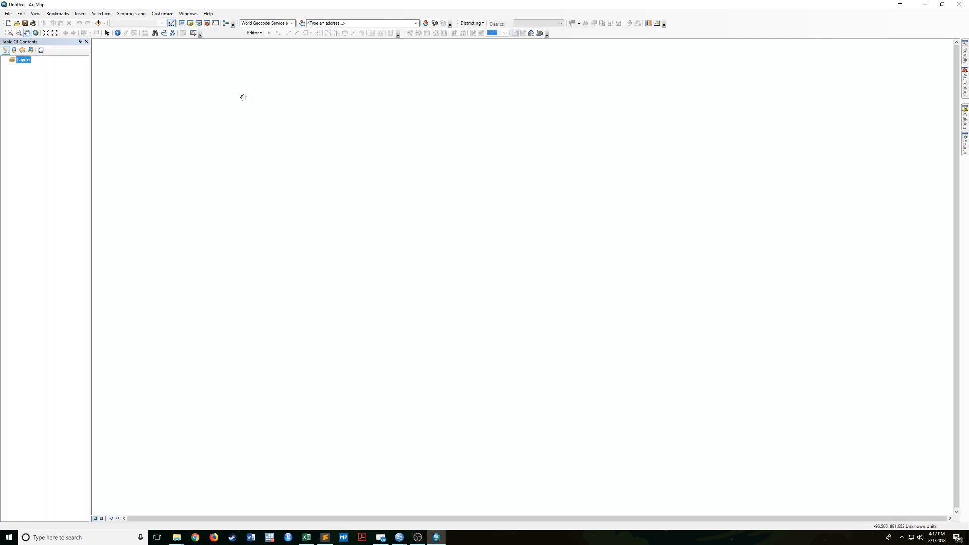
pyautogui.click(471, 24)
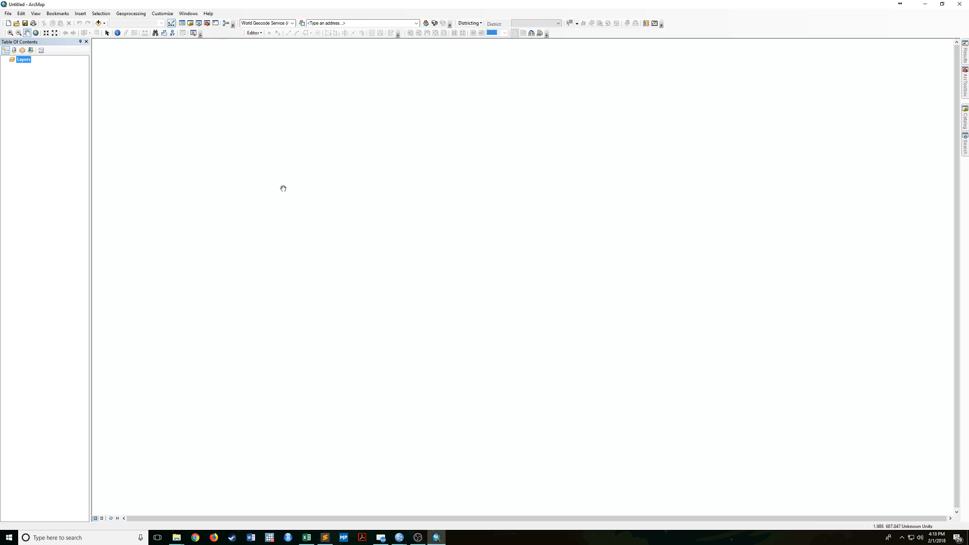
pyautogui.moveTo(178, 40)
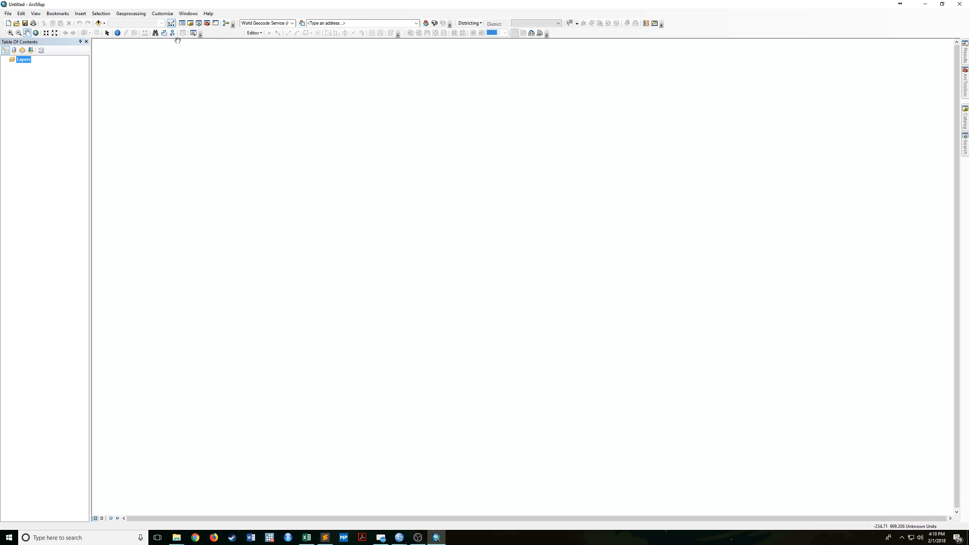
pyautogui.moveTo(98, 24)
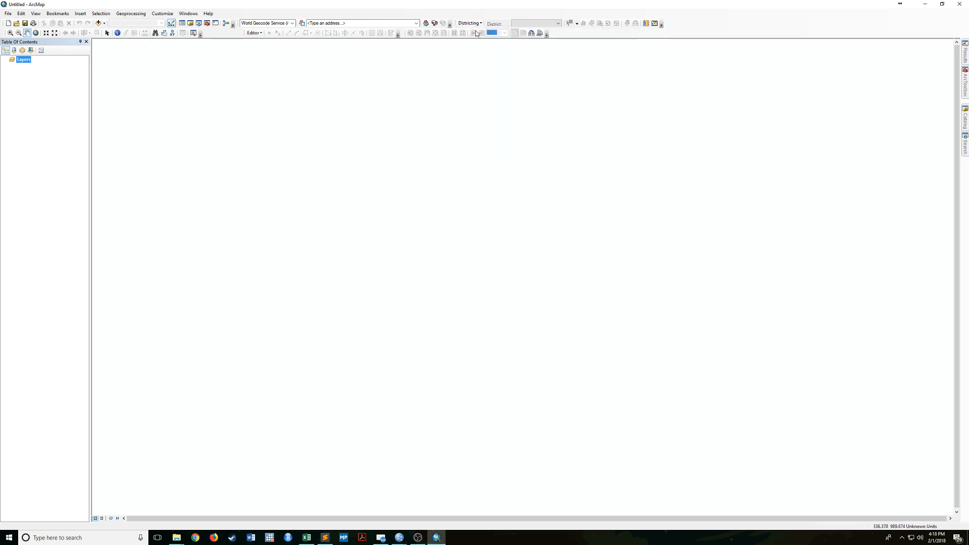
# - Start Create New Plan with a new plan workspace and browse for its save location
pyautogui.click(468, 24)
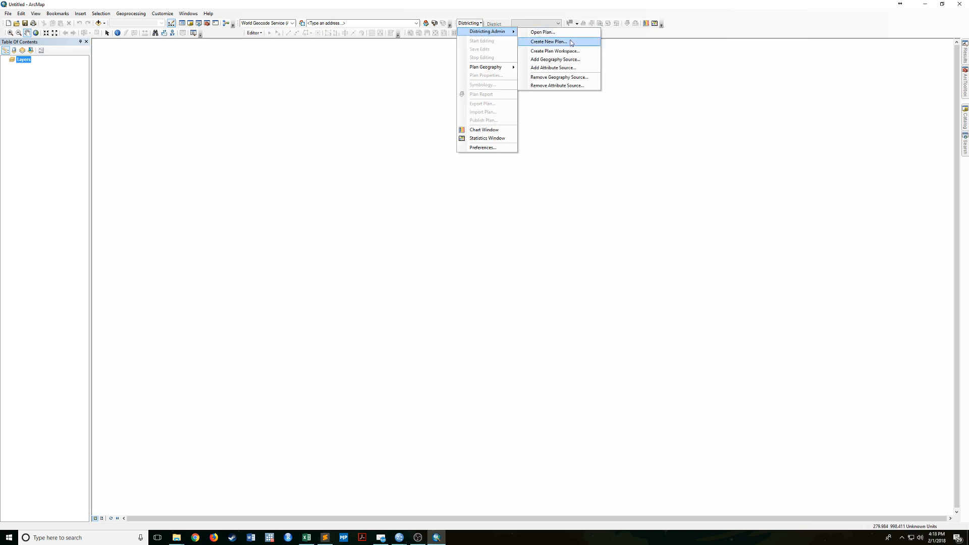
pyautogui.click(546, 41)
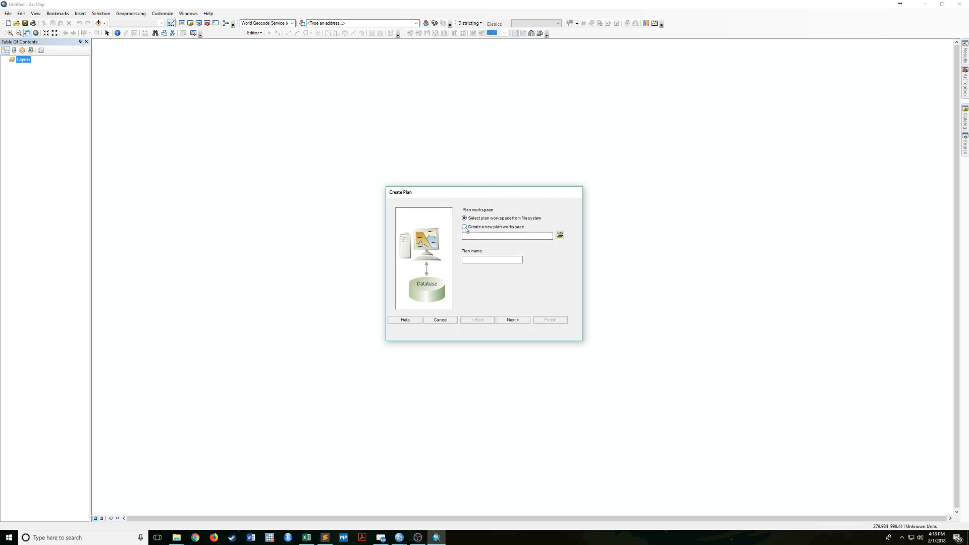
pyautogui.click(464, 227)
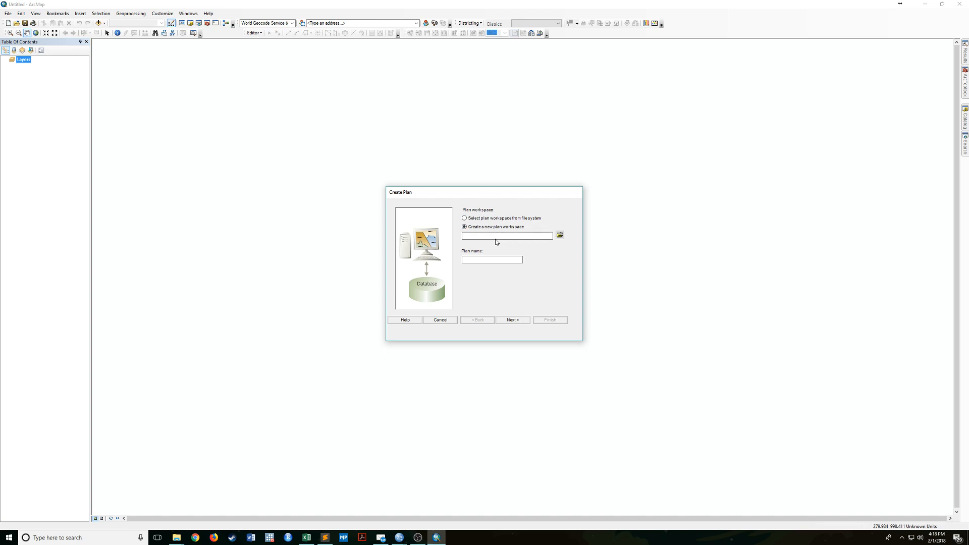
pyautogui.moveTo(505, 224)
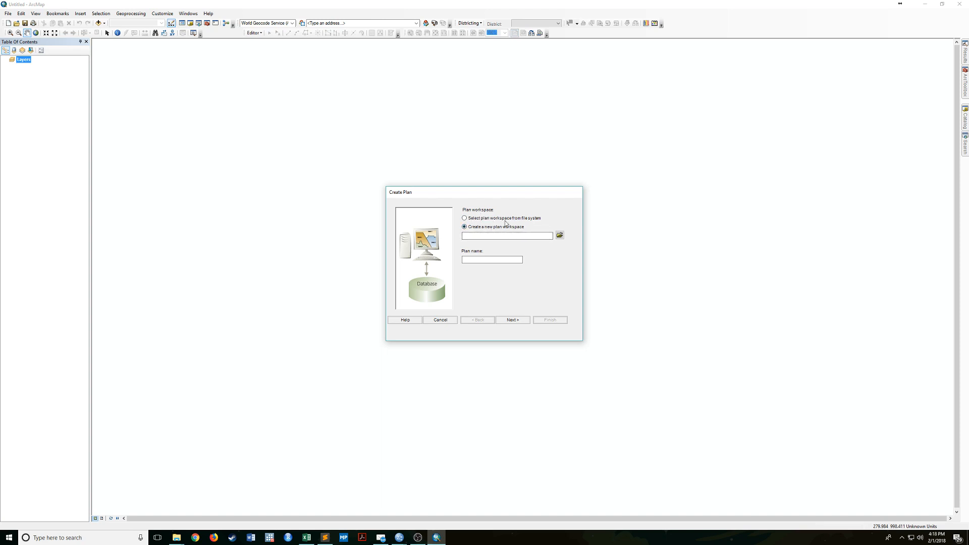
pyautogui.click(558, 235)
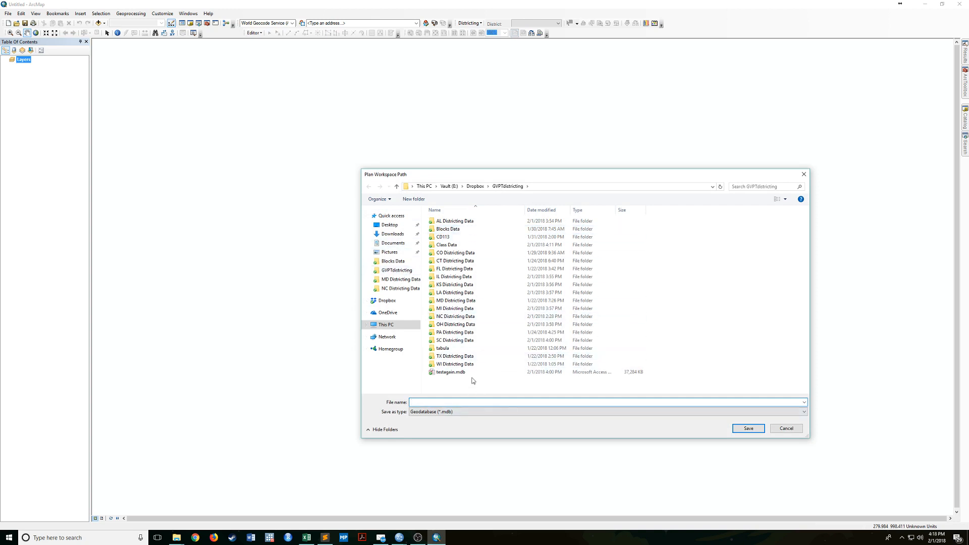
pyautogui.moveTo(455, 387)
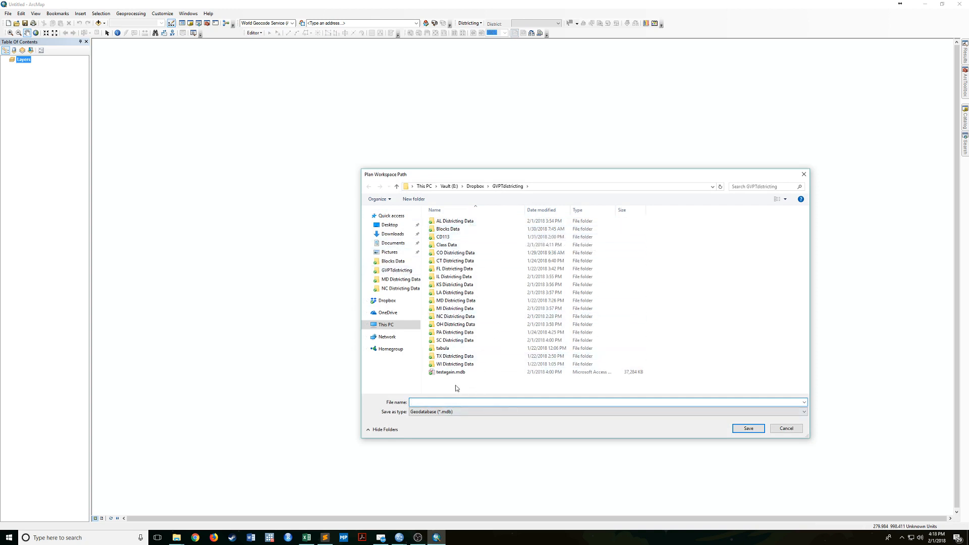
# - Create a Class Example folder in GVPTdistricting, open it and begin the file name 'Clas'
pyautogui.rightClick(456, 387)
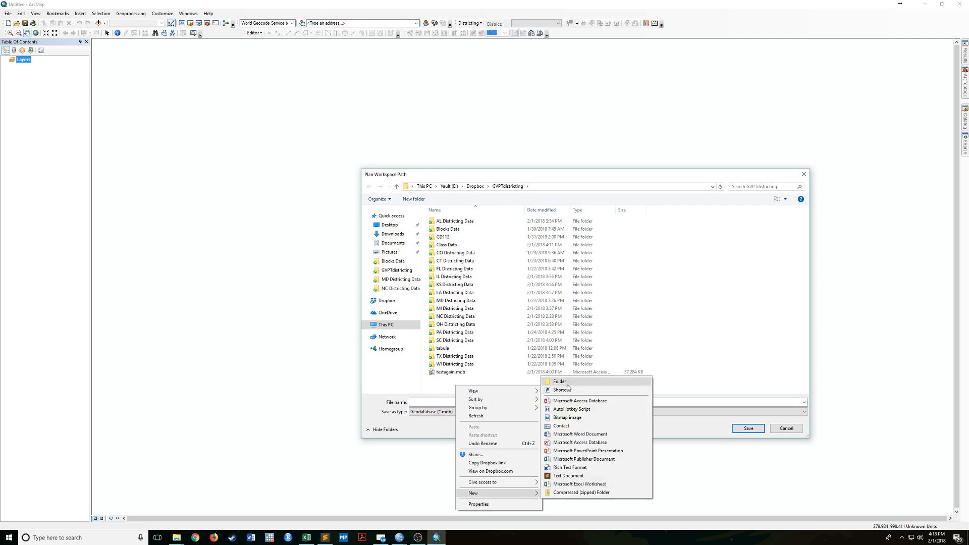
pyautogui.click(559, 382)
pyautogui.write('Class Example')
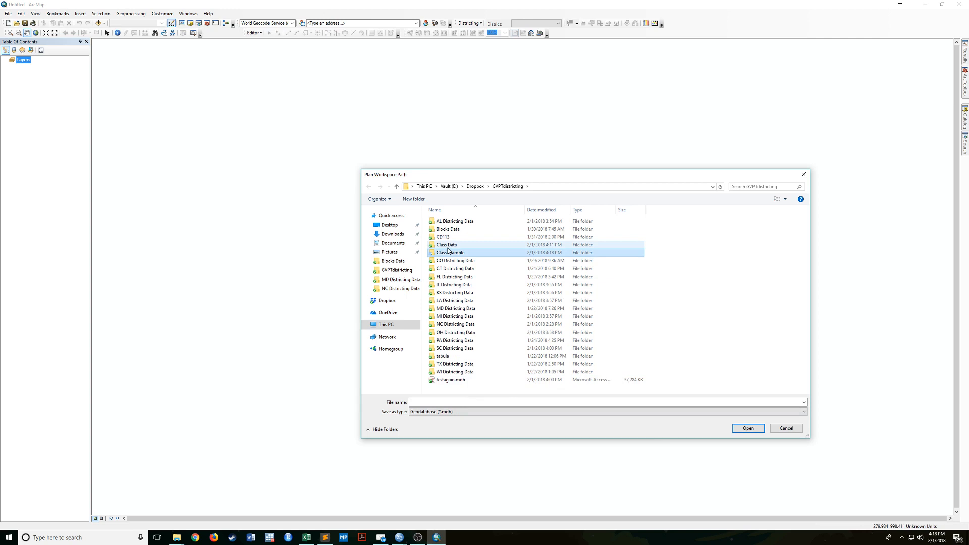
pyautogui.doubleClick(450, 253)
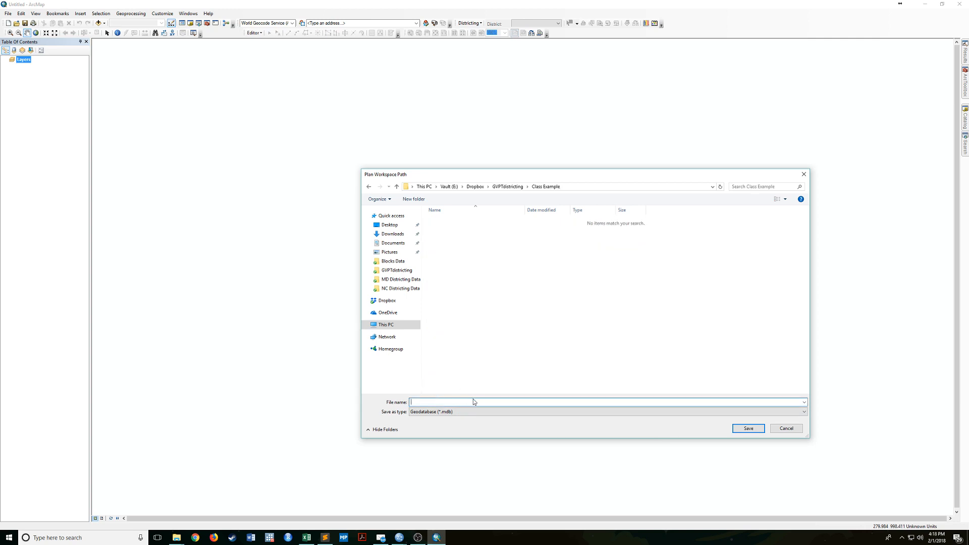
pyautogui.write('Classexample')
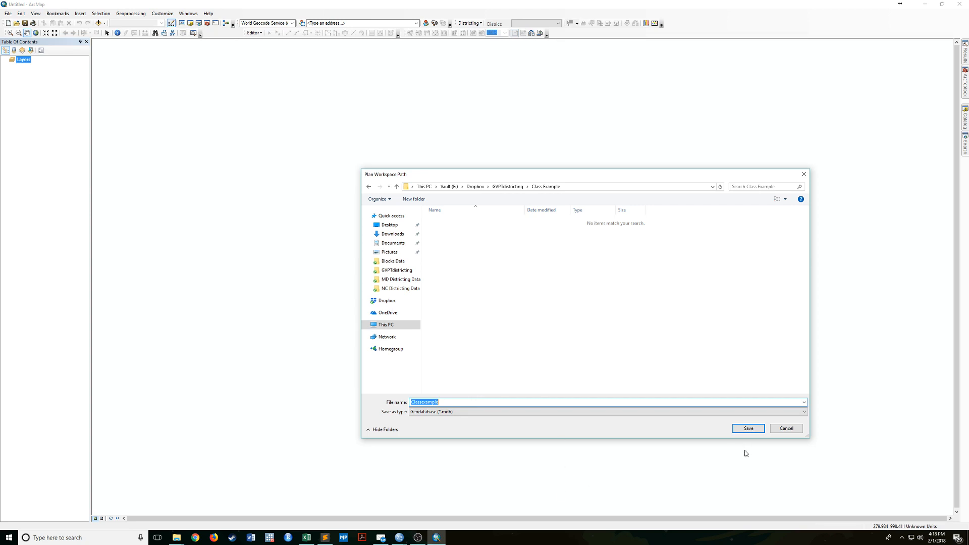
# - Save the workspace in Class Example, name the plan Classexample and continue to source geography
pyautogui.click(748, 428)
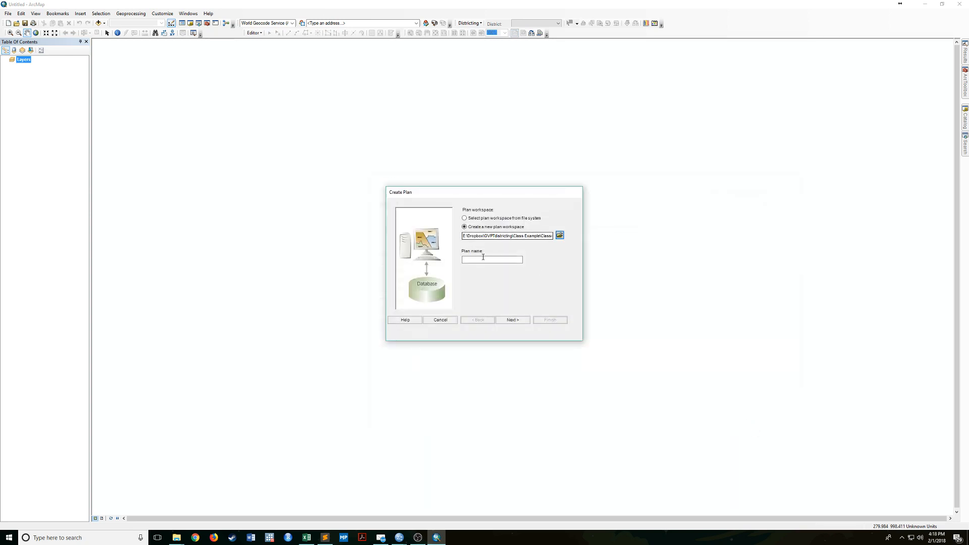
pyautogui.write('Classexample')
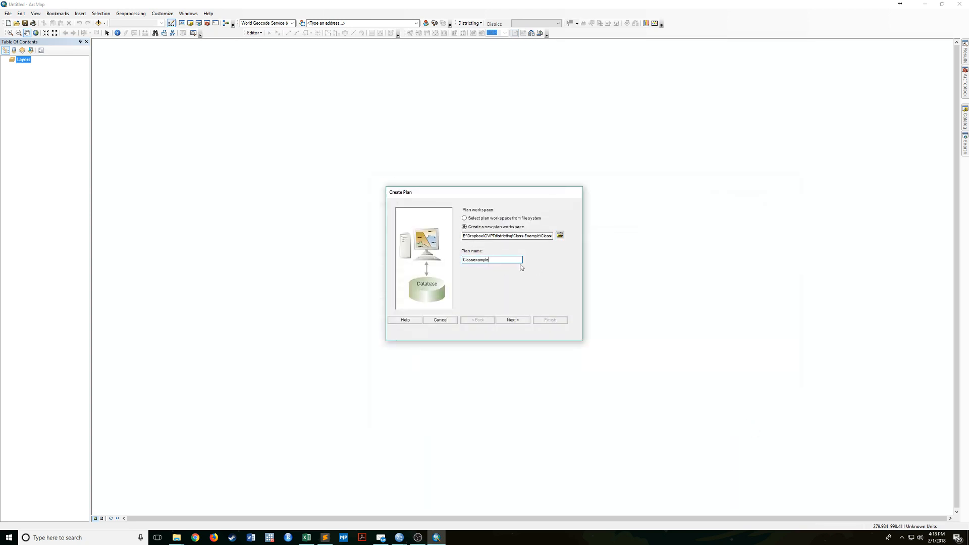
pyautogui.moveTo(475, 268)
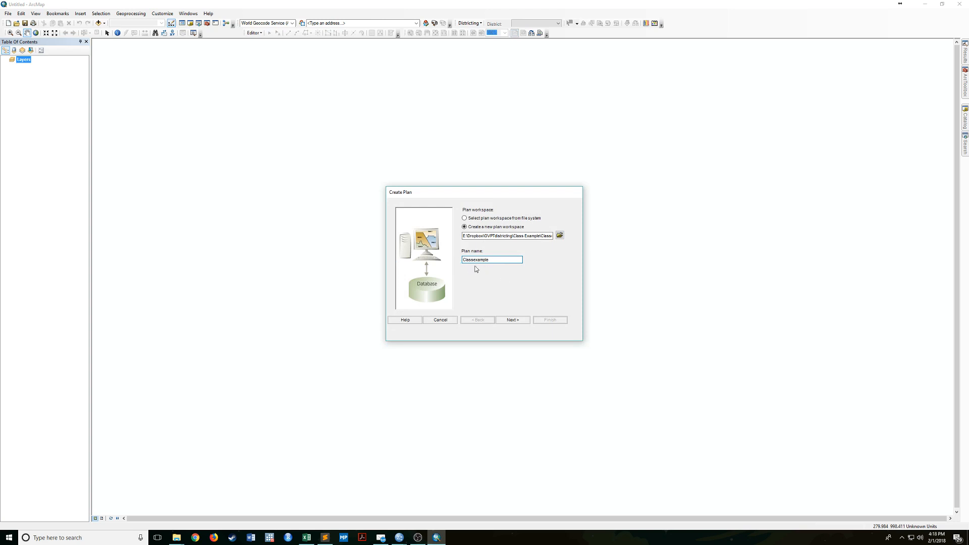
pyautogui.moveTo(535, 311)
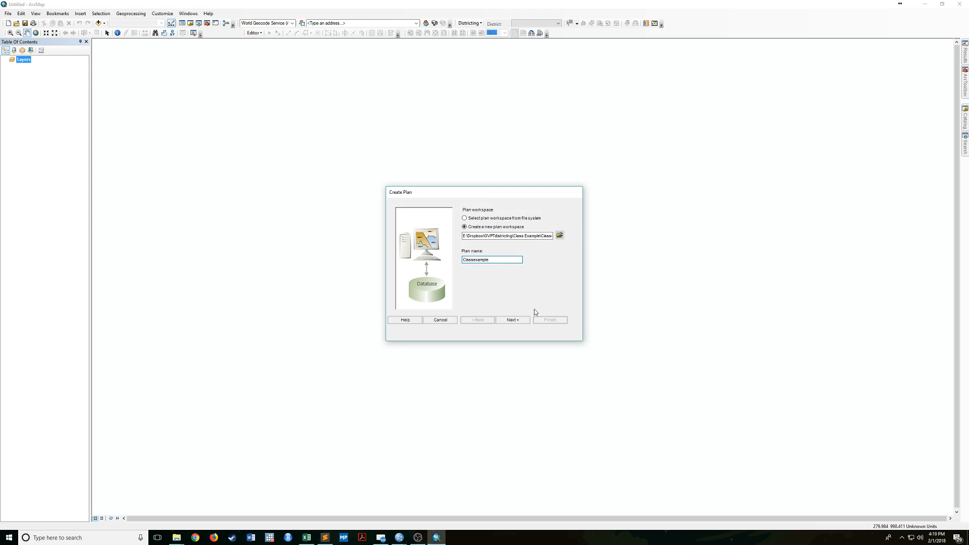
pyautogui.click(512, 320)
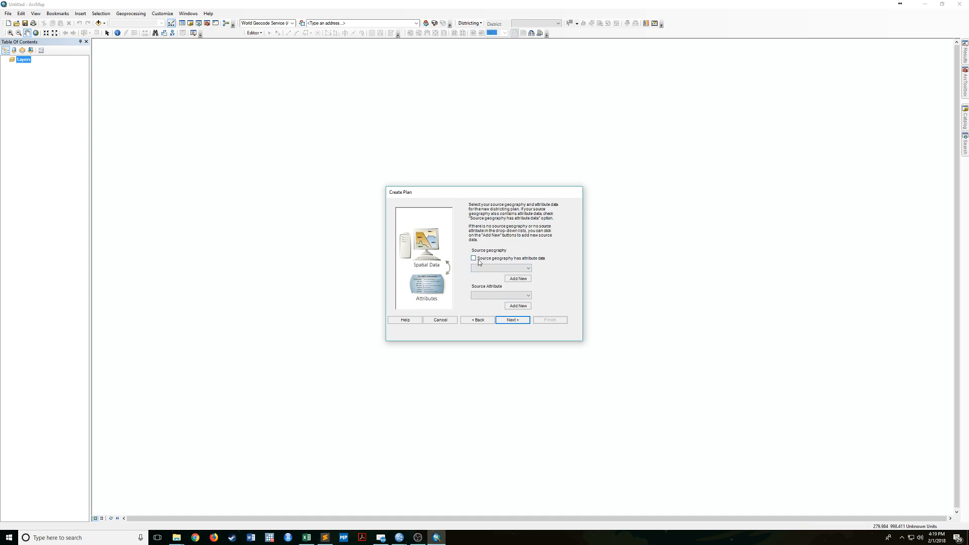
# - Check 'Source geography has attribute data' and dismiss the missing attribute dataset warning
pyautogui.click(512, 320)
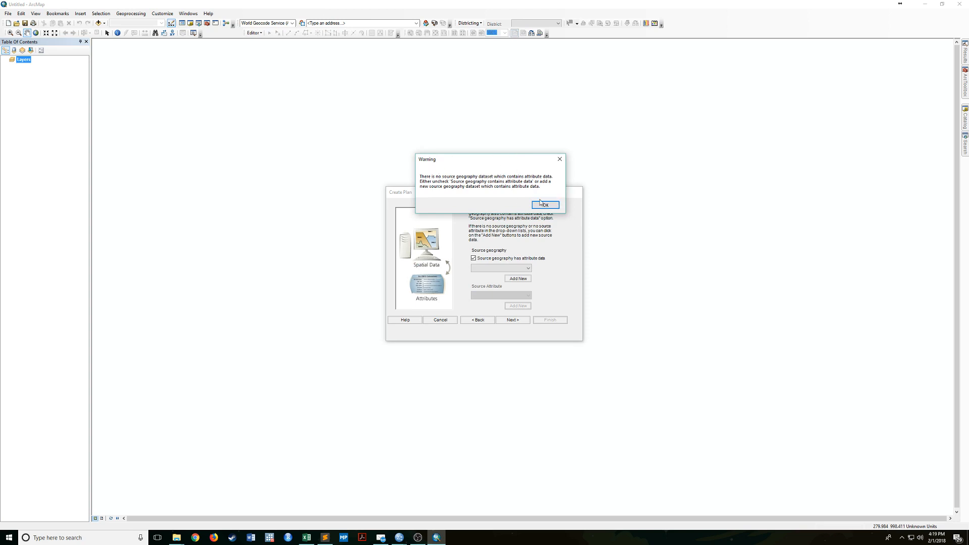
pyautogui.click(543, 205)
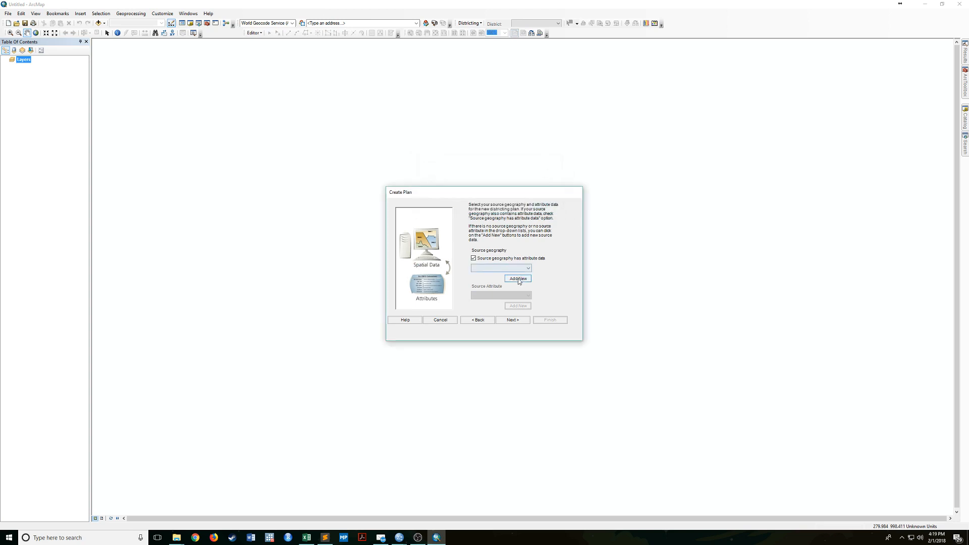
pyautogui.moveTo(527, 282)
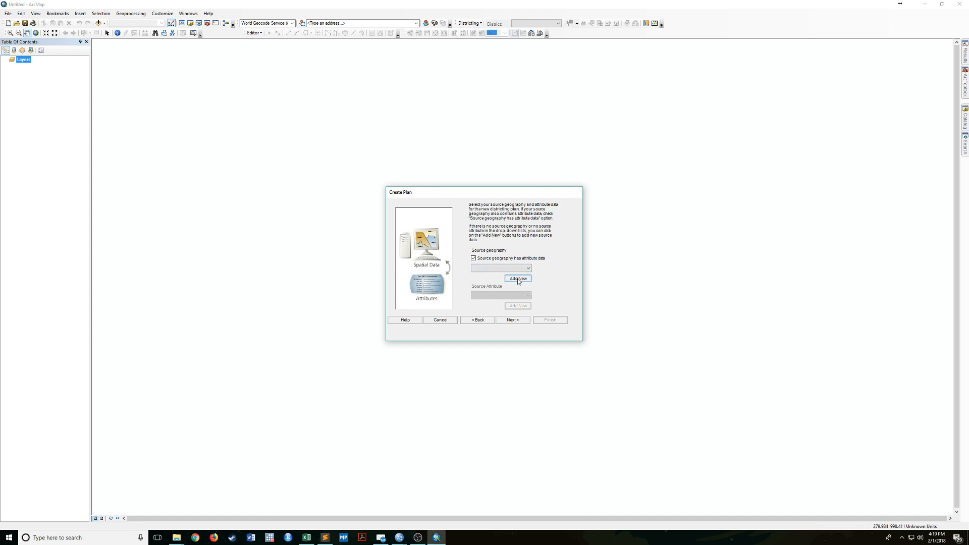
# - Open Add Source Geography and move its window beside the Create Plan window
pyautogui.click(517, 279)
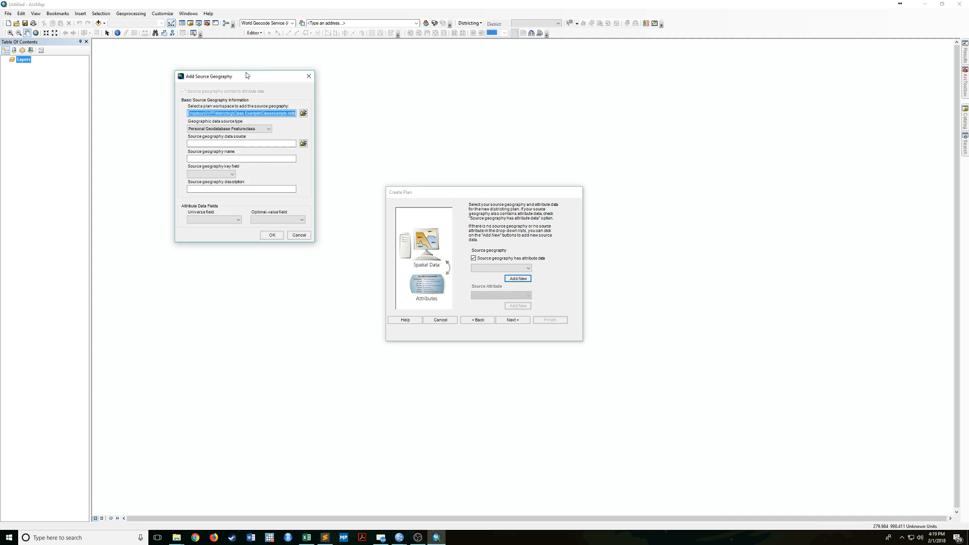
pyautogui.moveTo(213, 76); pyautogui.dragTo(302, 141)
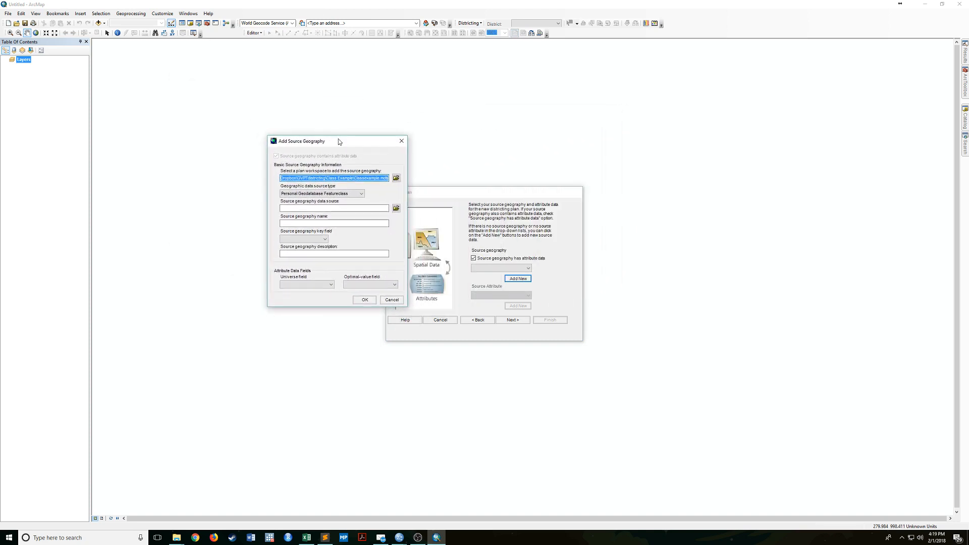
pyautogui.moveTo(300, 141); pyautogui.dragTo(399, 131)
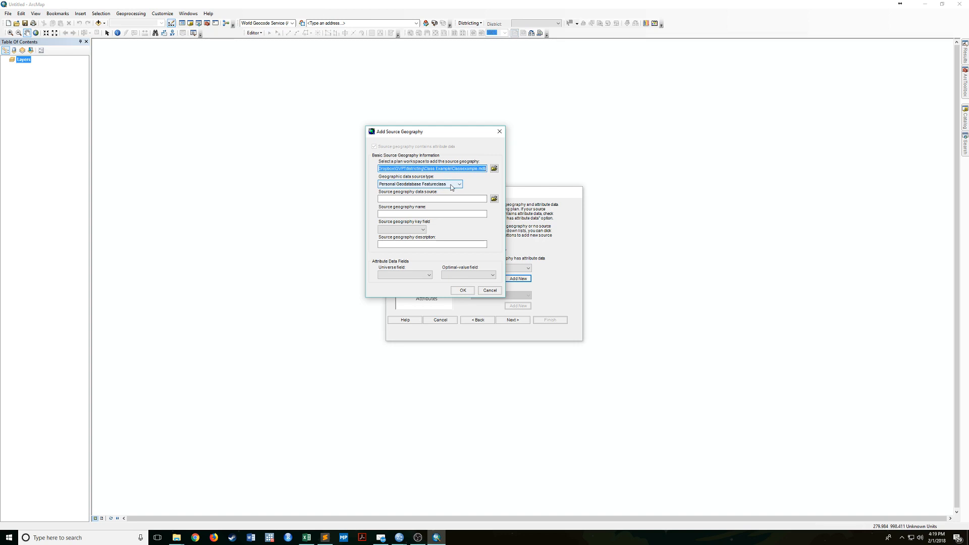
# - Set the geographic data source type to Shapefile and browse for the data source file
pyautogui.click(458, 183)
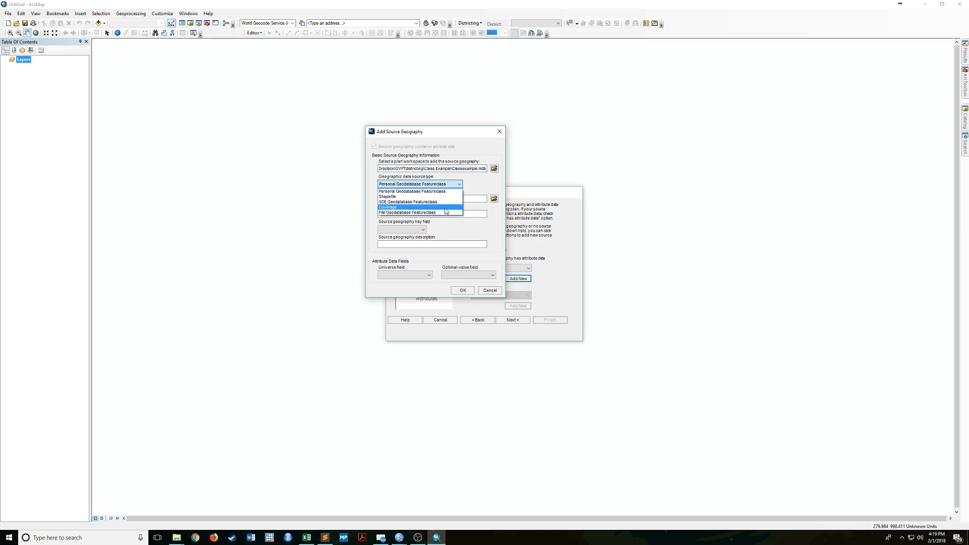
pyautogui.moveTo(425, 197)
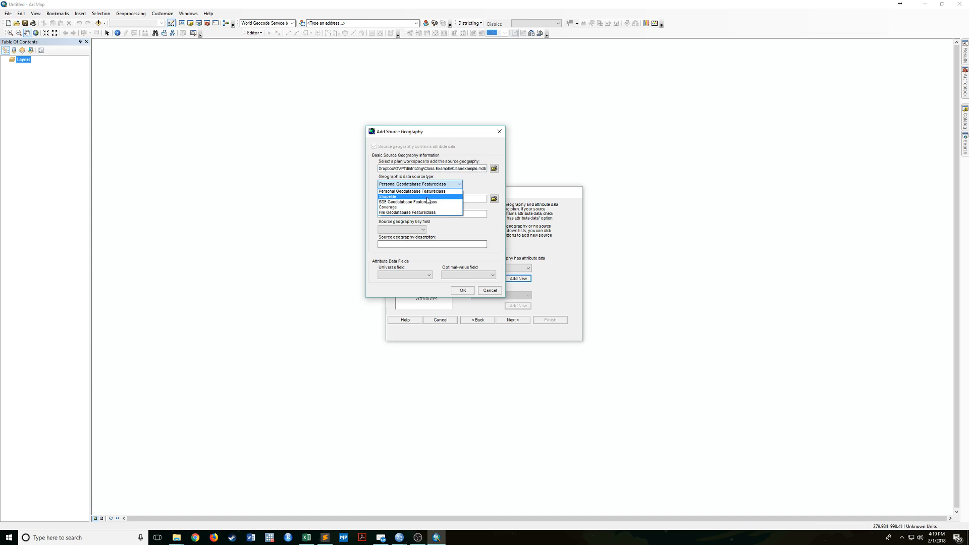
pyautogui.click(388, 195)
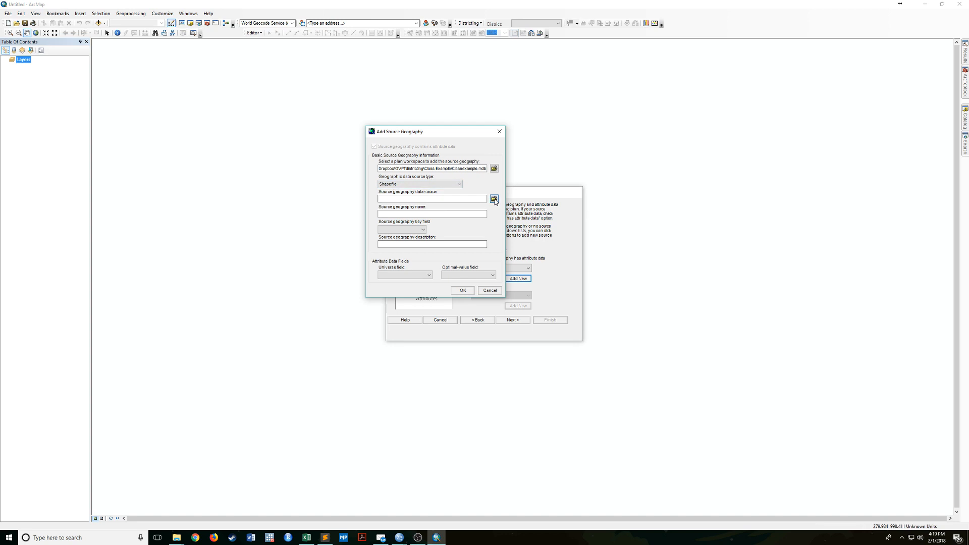
pyautogui.click(493, 199)
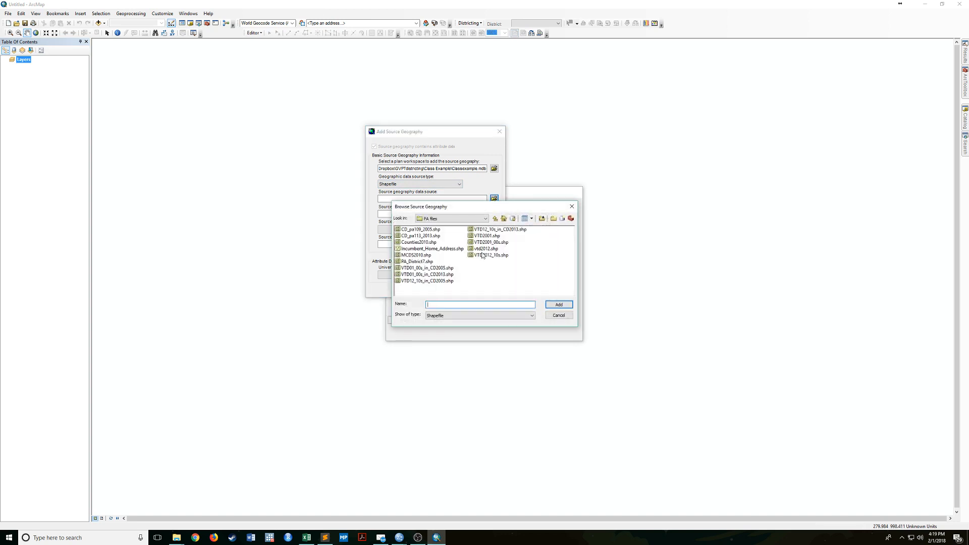
# - Add the VTD shapefile from the NC Districting Data folder as the source geography data source
pyautogui.click(486, 218)
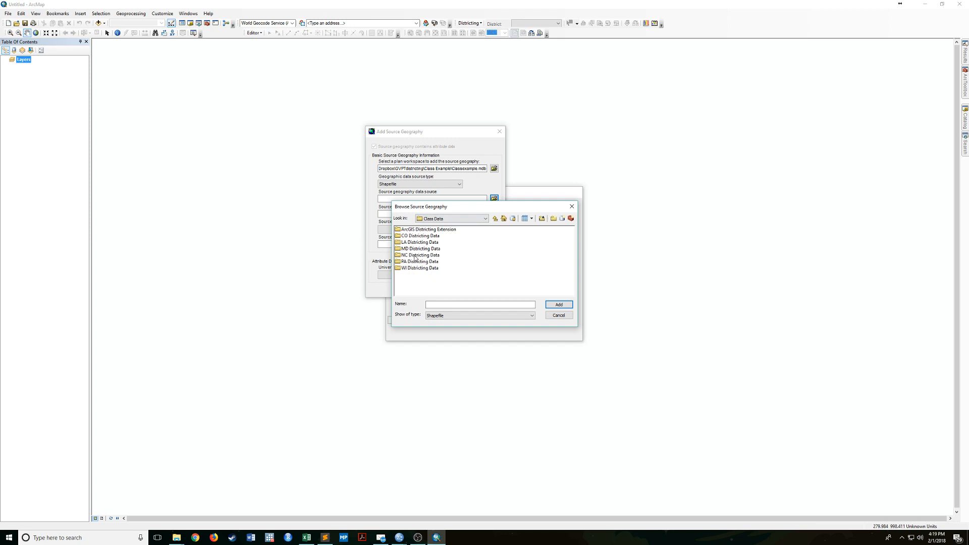
pyautogui.doubleClick(421, 254)
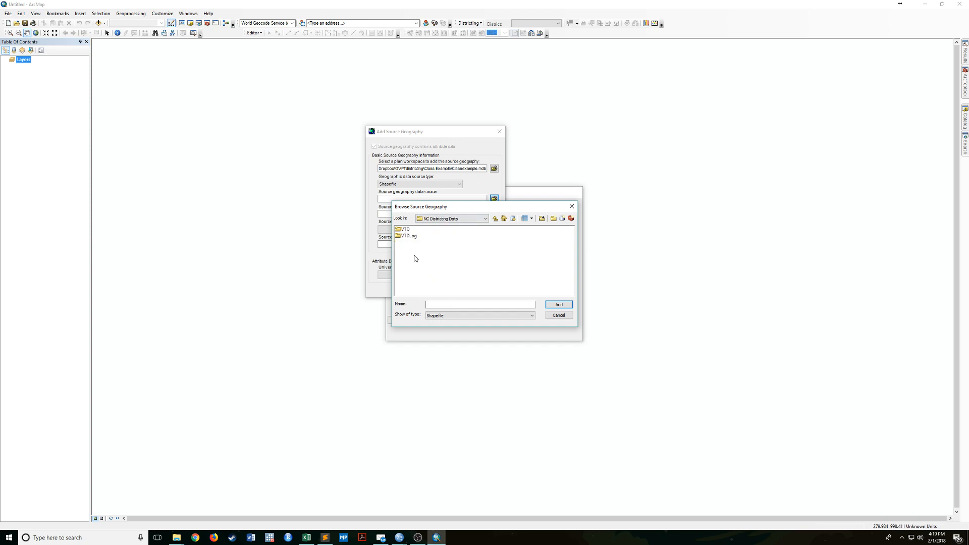
pyautogui.moveTo(411, 237)
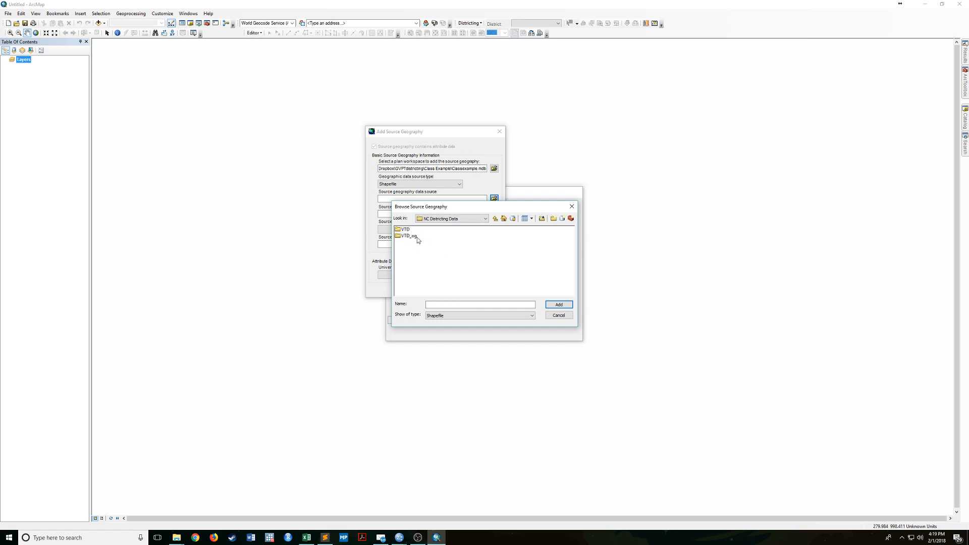
pyautogui.click(484, 218)
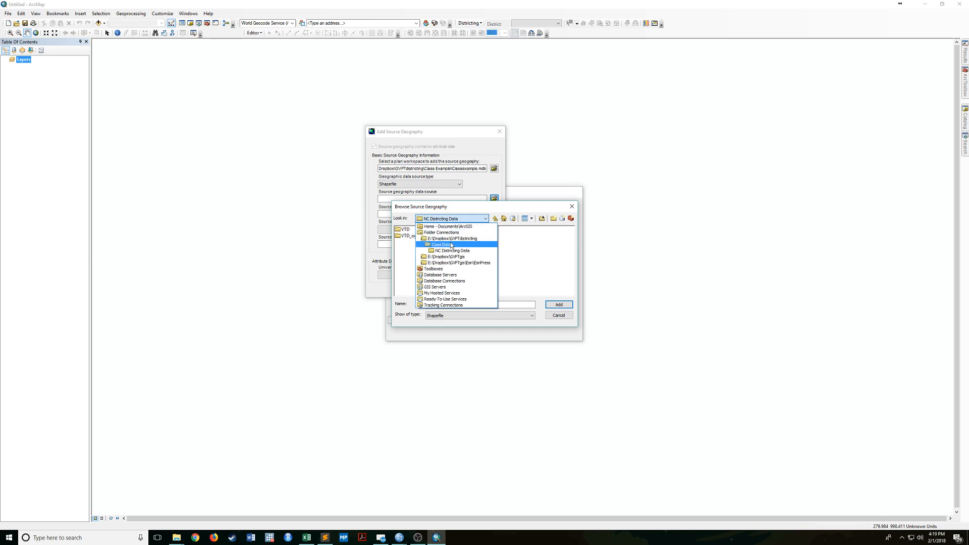
pyautogui.click(441, 244)
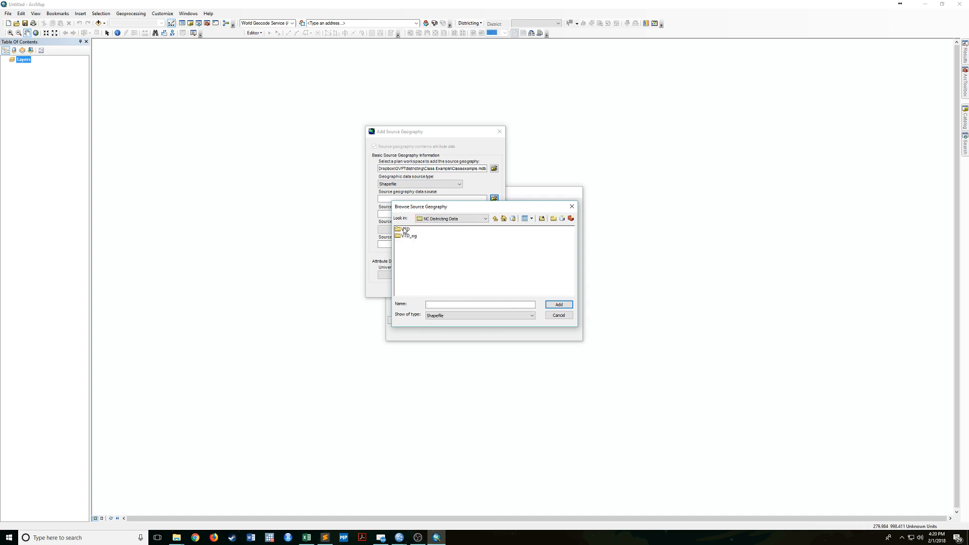
pyautogui.click(557, 315)
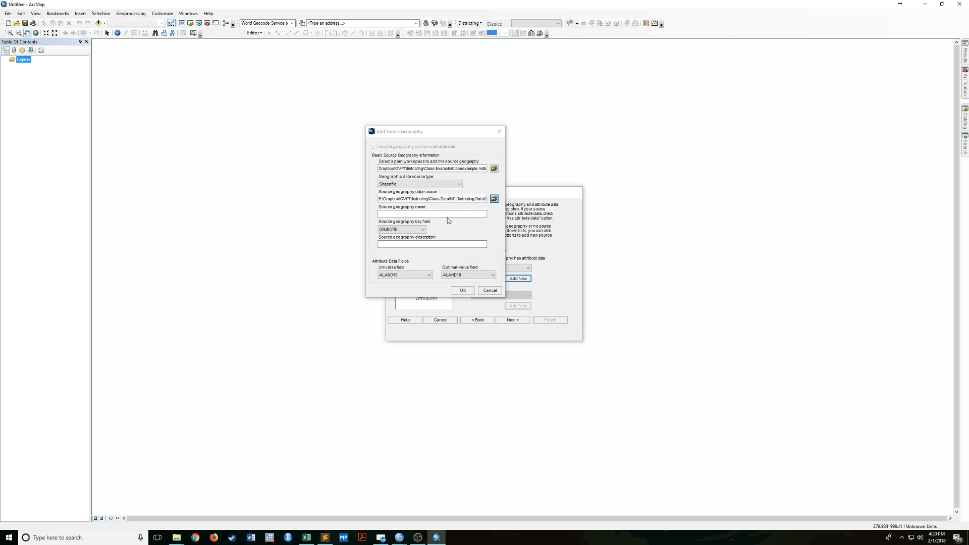
# - Name the source geography 'NC VTD File' and set VTD as its key field
pyautogui.click(430, 214)
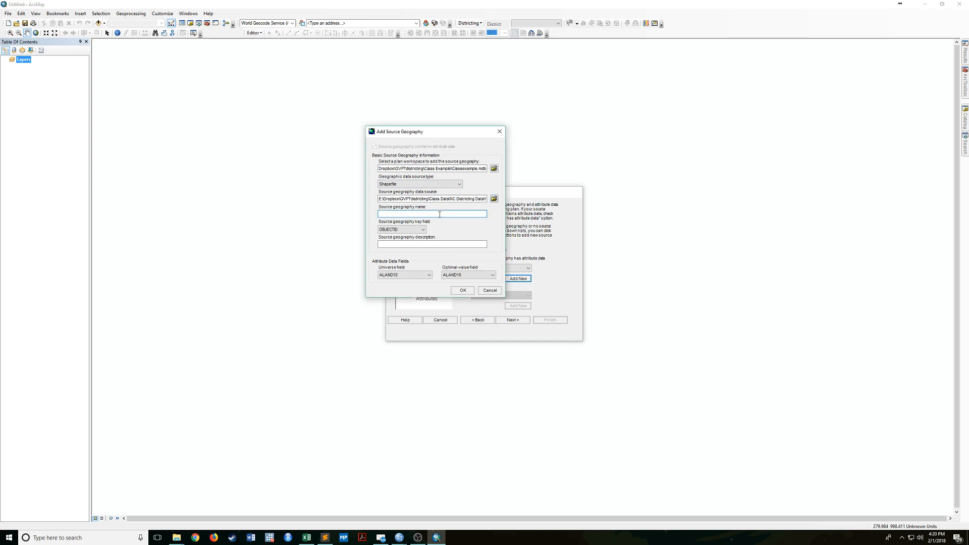
pyautogui.write('NC VTD File')
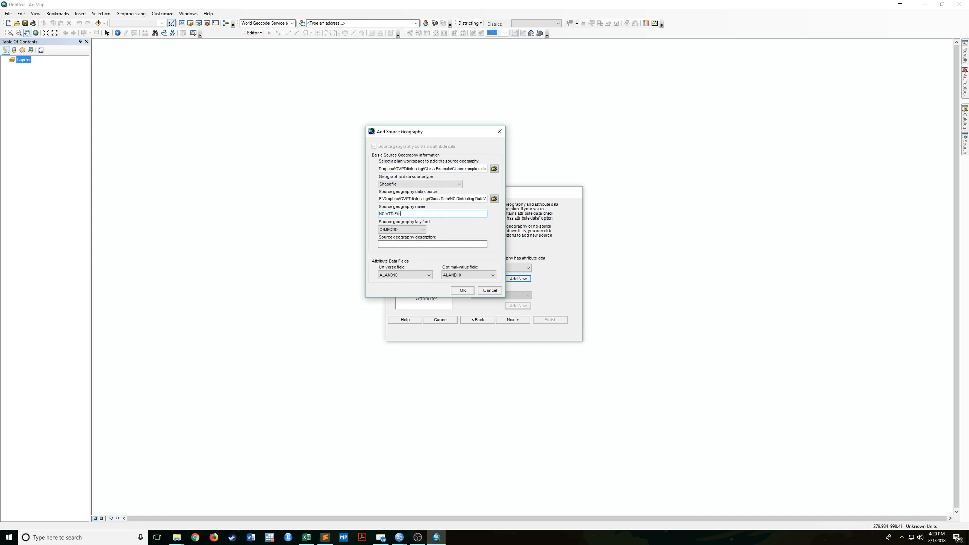
pyautogui.click(423, 229)
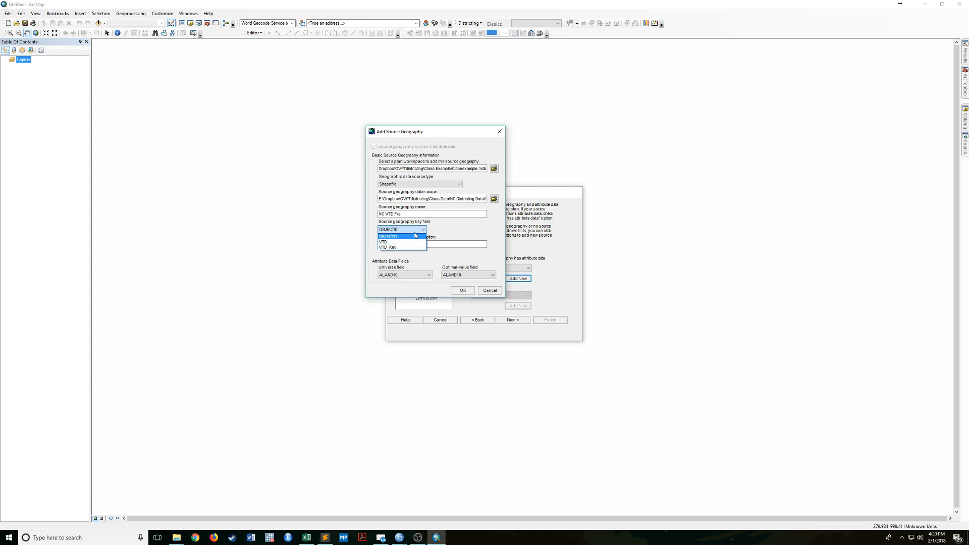
pyautogui.moveTo(400, 246)
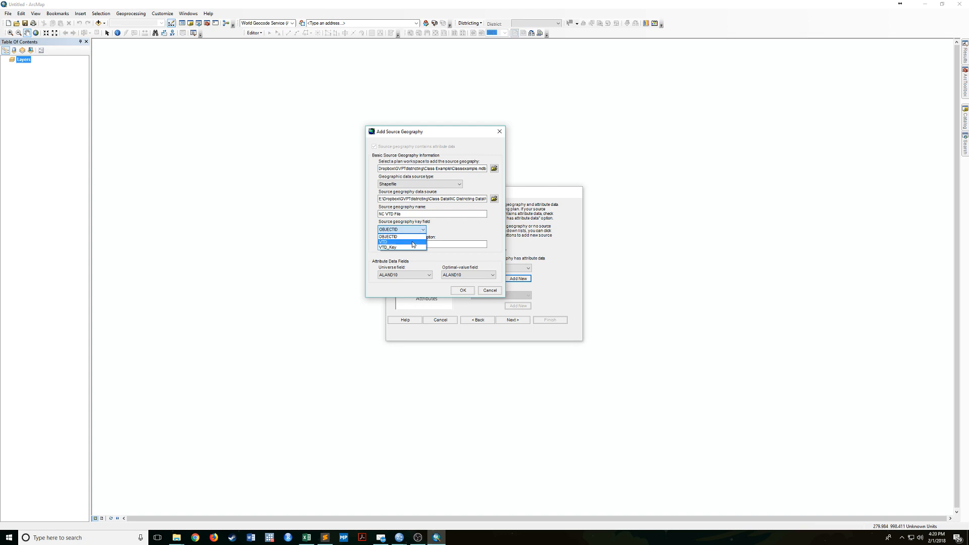
pyautogui.moveTo(407, 237)
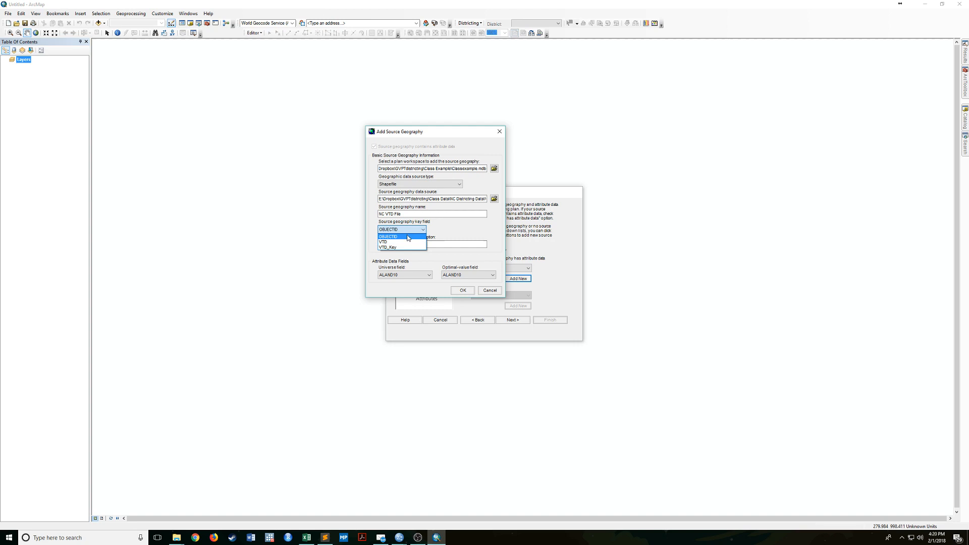
pyautogui.moveTo(388, 247)
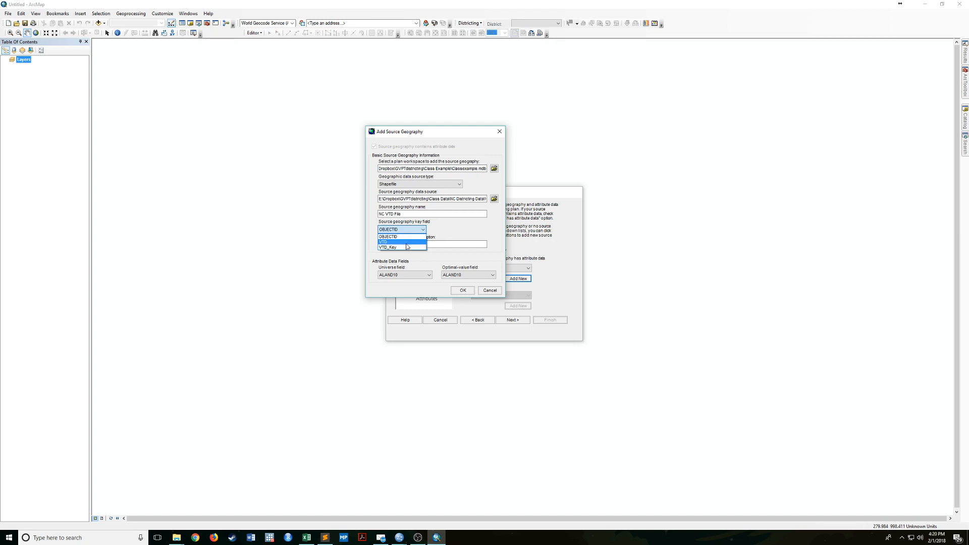
pyautogui.click(393, 241)
pyautogui.write('NC VTD File with a')
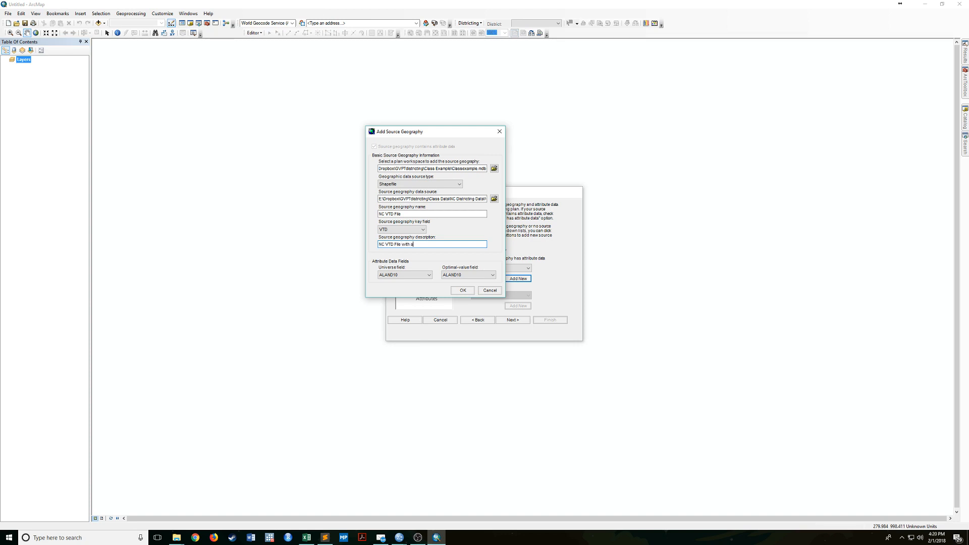
# - Enter the description 'NC VTD File with complete data'
pyautogui.write('complet')
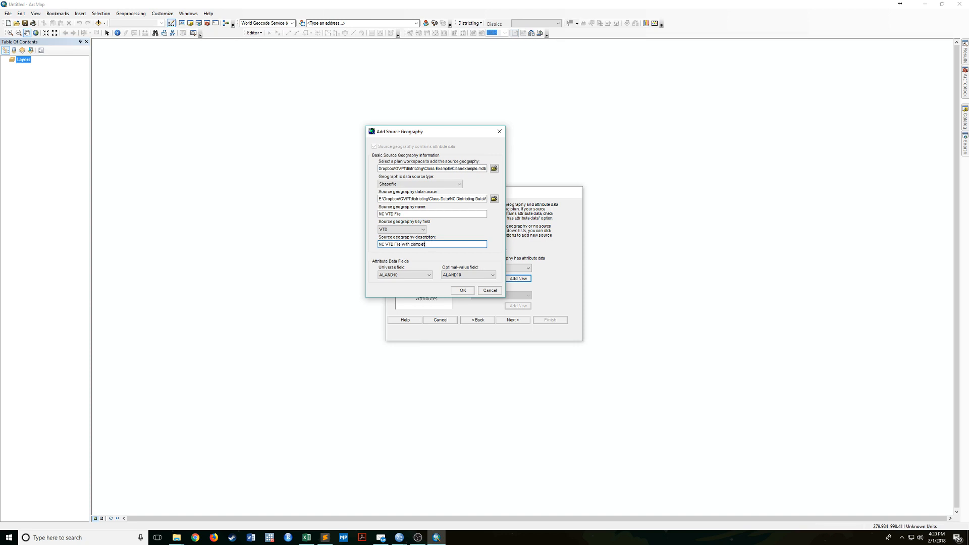
pyautogui.write('e data')
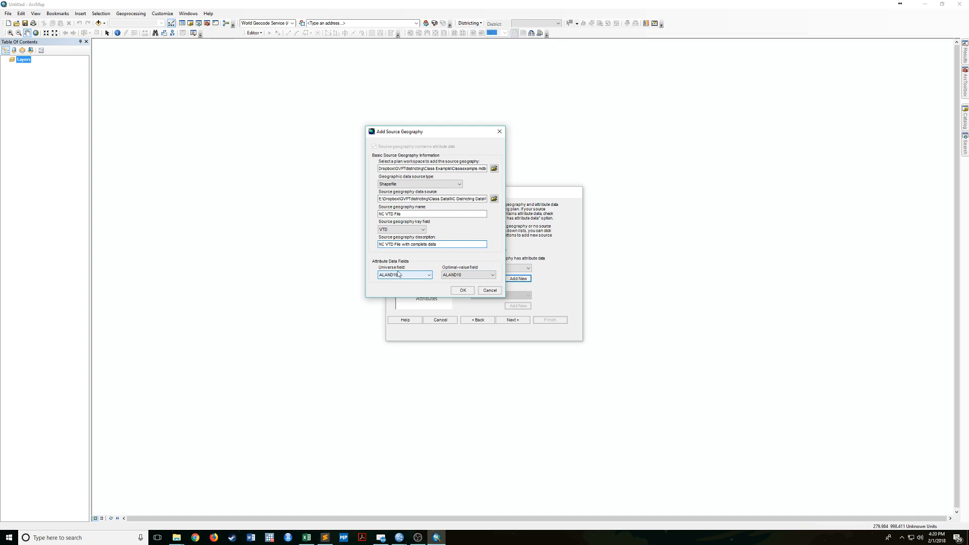
# - Set TOT as both the universe field and the optimal-value field
pyautogui.click(426, 274)
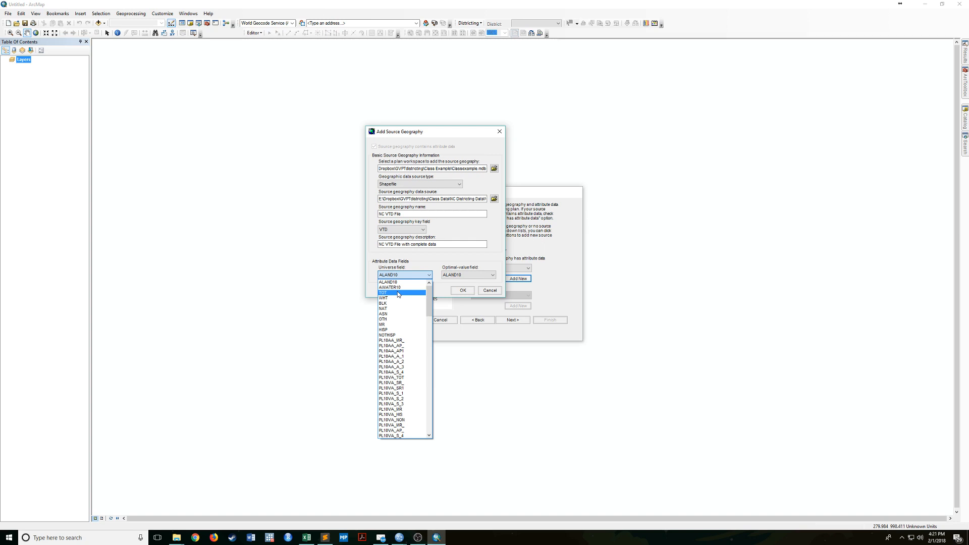
pyautogui.click(389, 292)
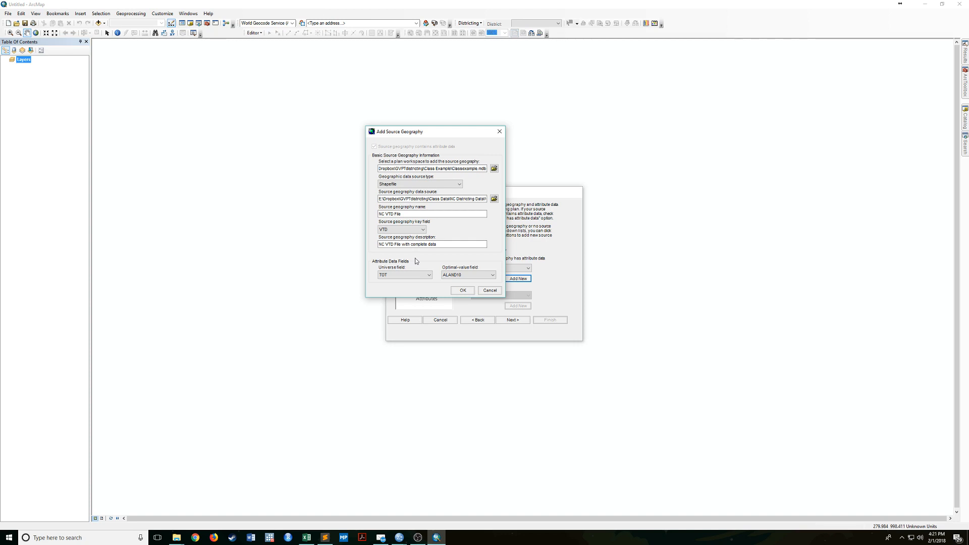
pyautogui.click(401, 274)
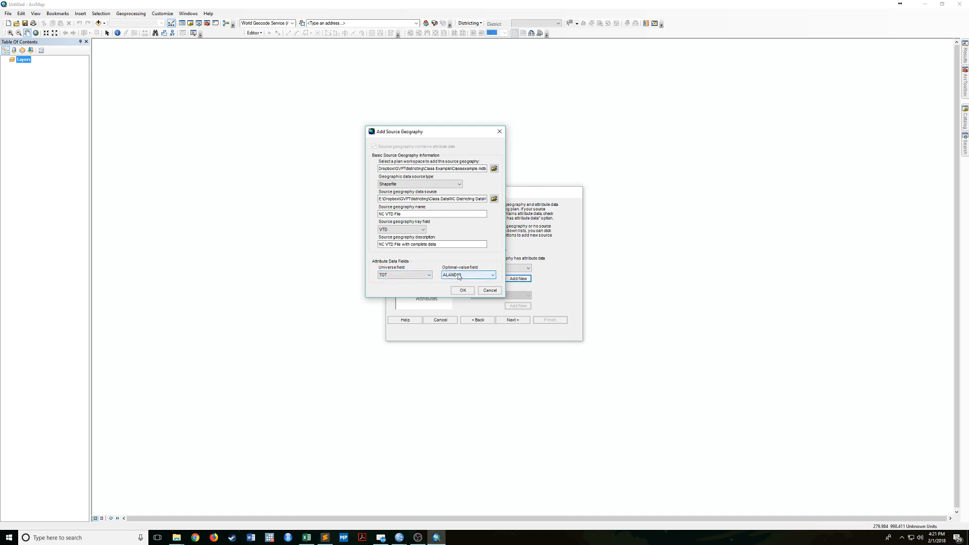
pyautogui.click(492, 274)
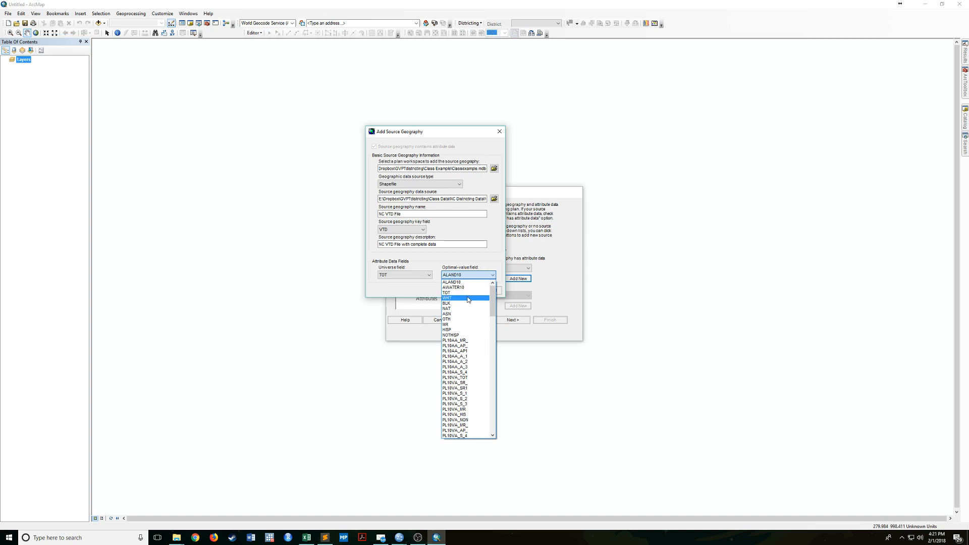
pyautogui.moveTo(461, 299)
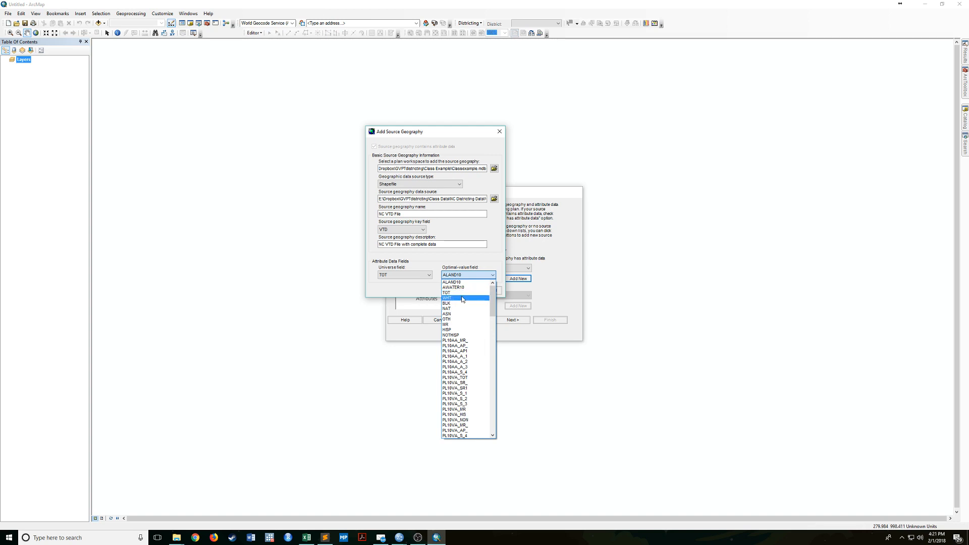
pyautogui.scroll(-3)
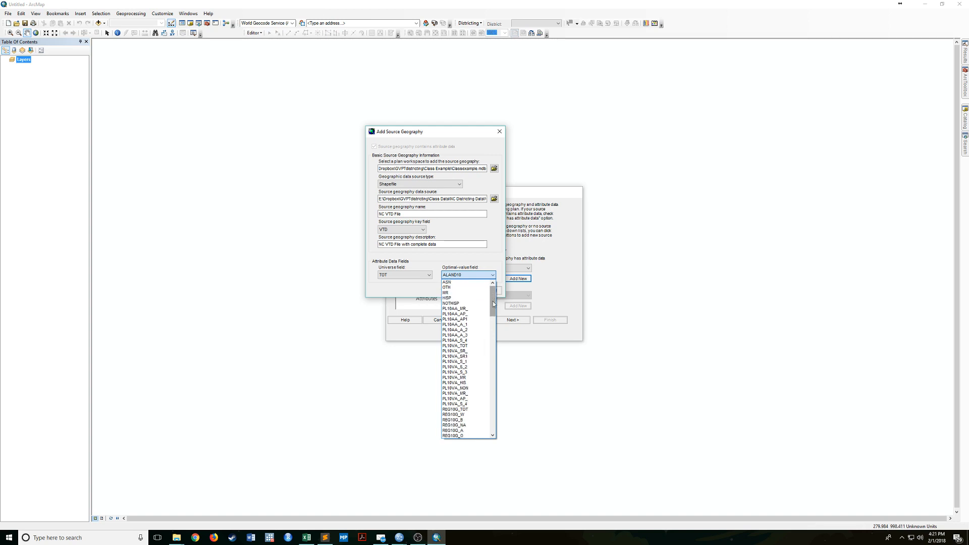
pyautogui.scroll(-3)
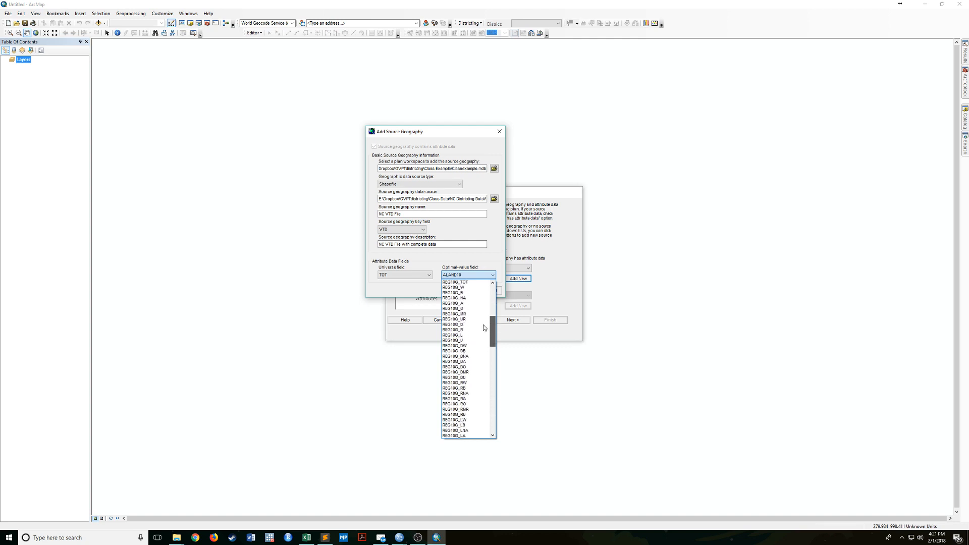
pyautogui.scroll(-3)
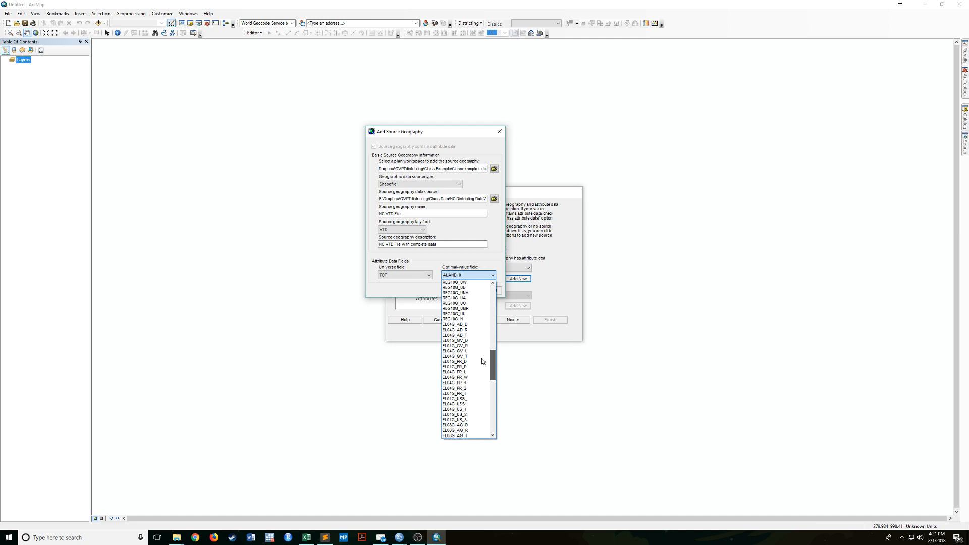
pyautogui.scroll(-3)
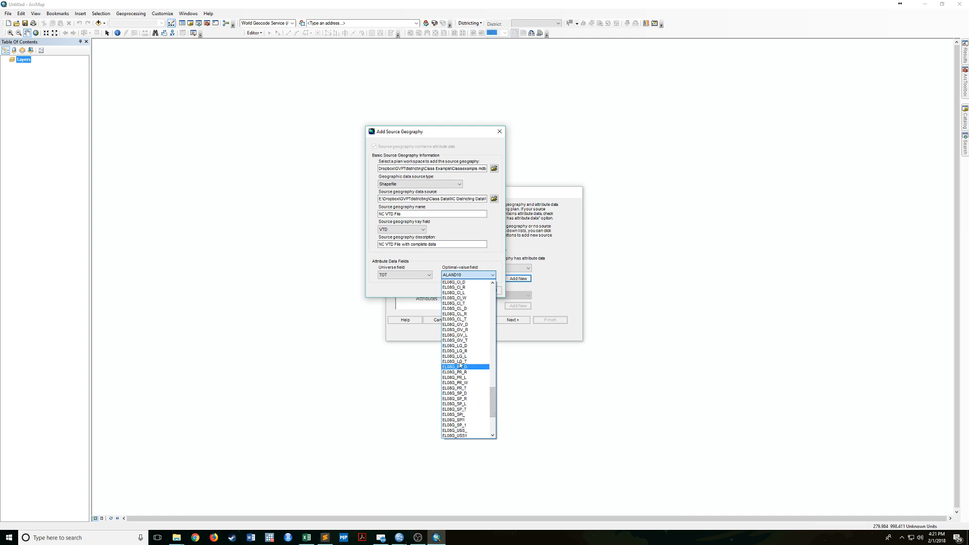
pyautogui.scroll(-3)
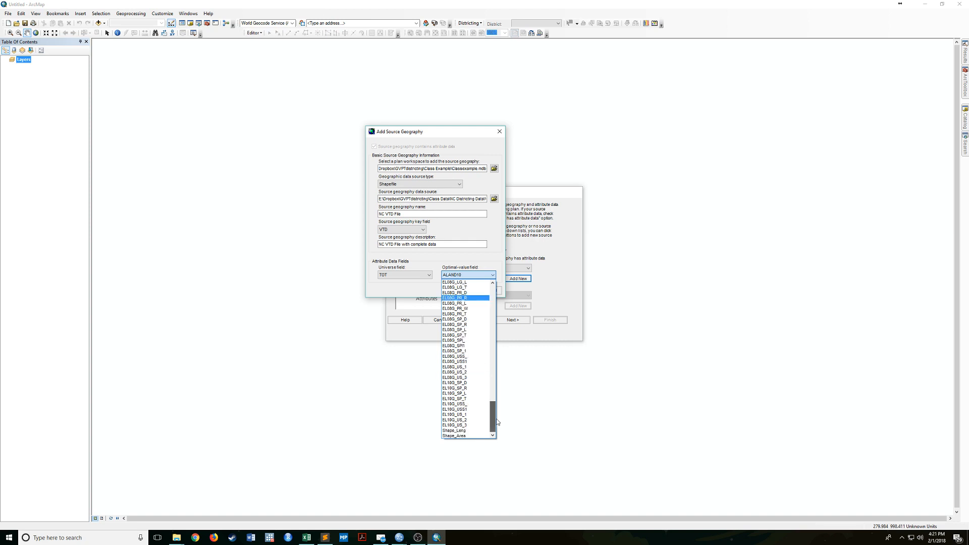
pyautogui.scroll(3)
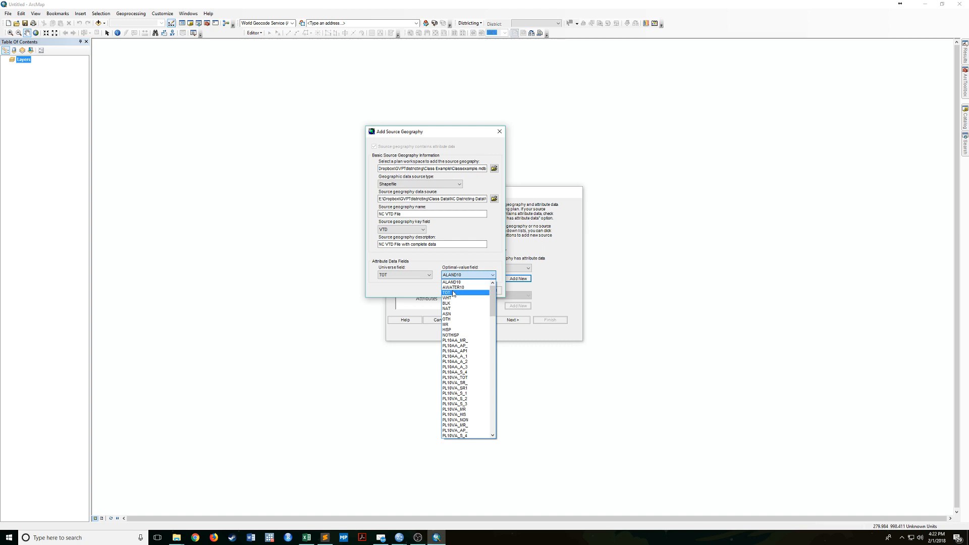
pyautogui.moveTo(463, 295)
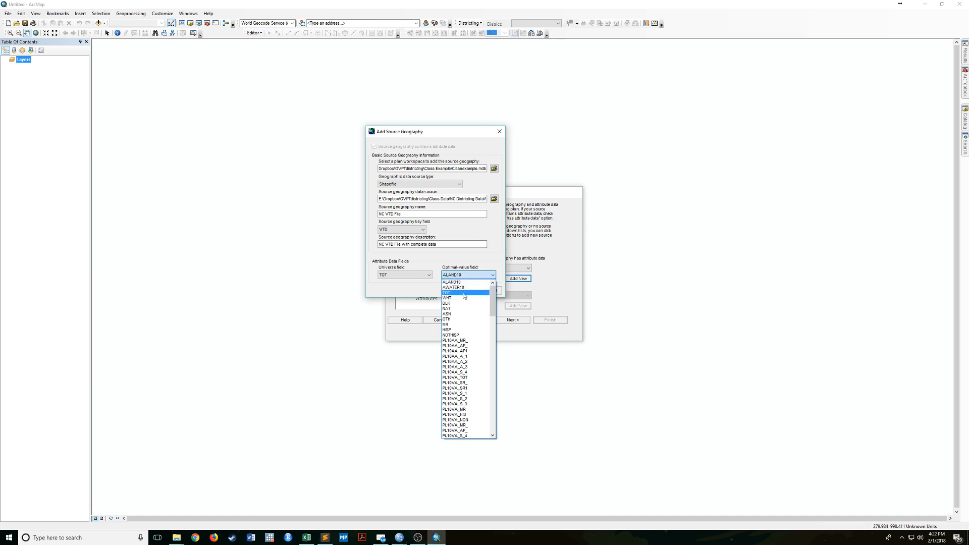
# - Confirm the NC VTD File source geography and return to the Create Plan wizard
pyautogui.click(448, 293)
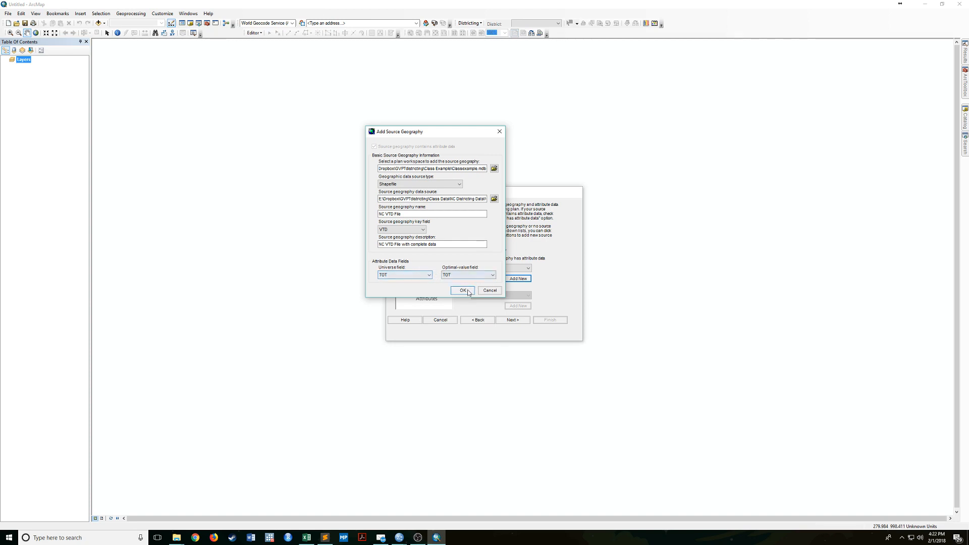
pyautogui.moveTo(562, 334)
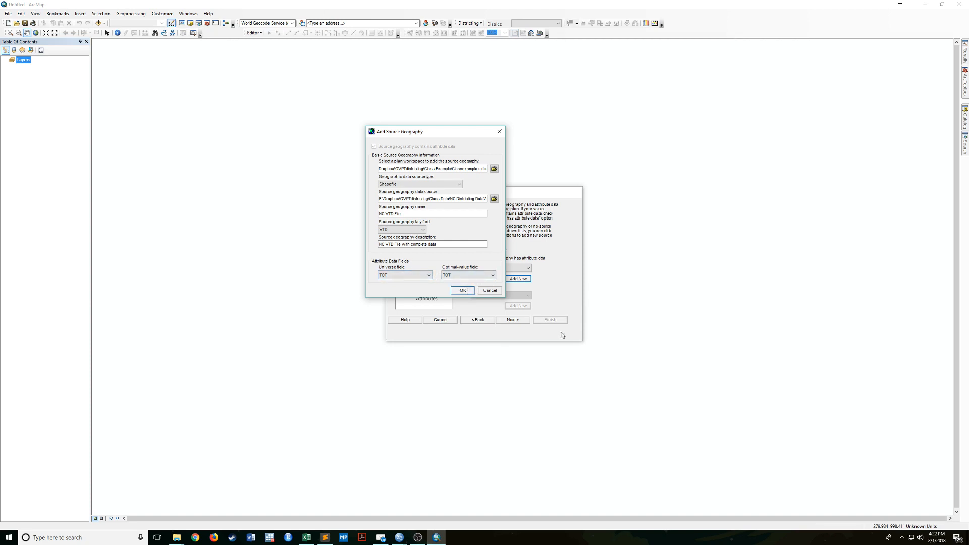
pyautogui.click(462, 291)
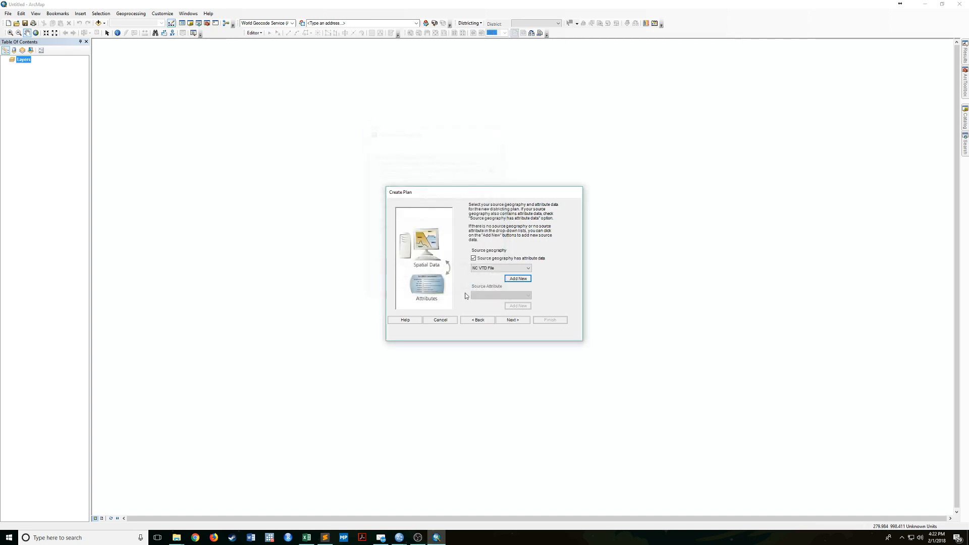
# - Choose NC VTD File as the plan's source geography and continue to district naming
pyautogui.click(527, 267)
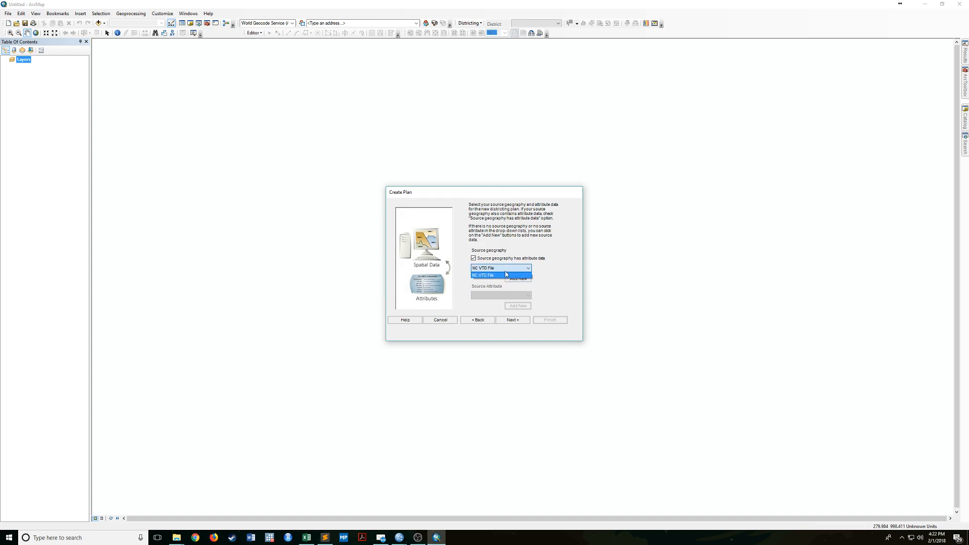
pyautogui.click(485, 275)
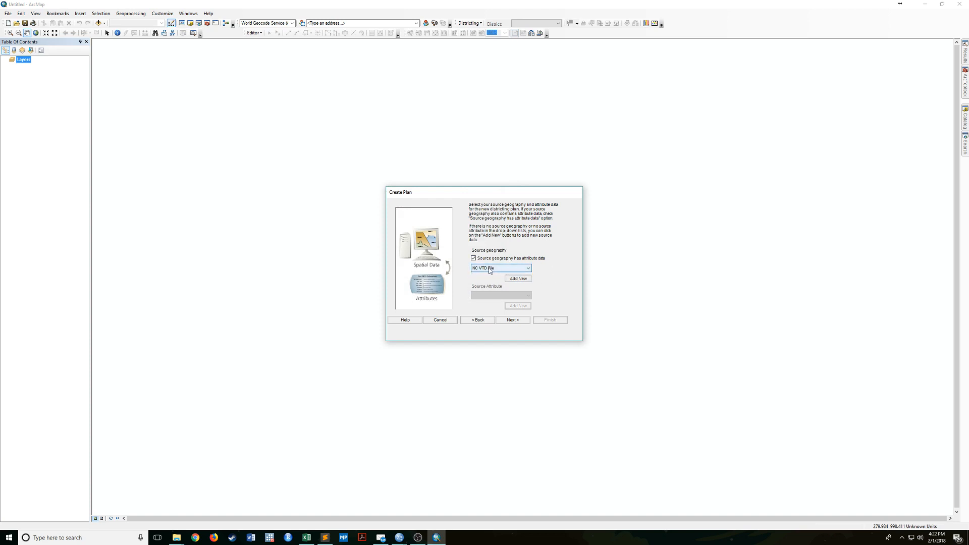
pyautogui.moveTo(512, 320)
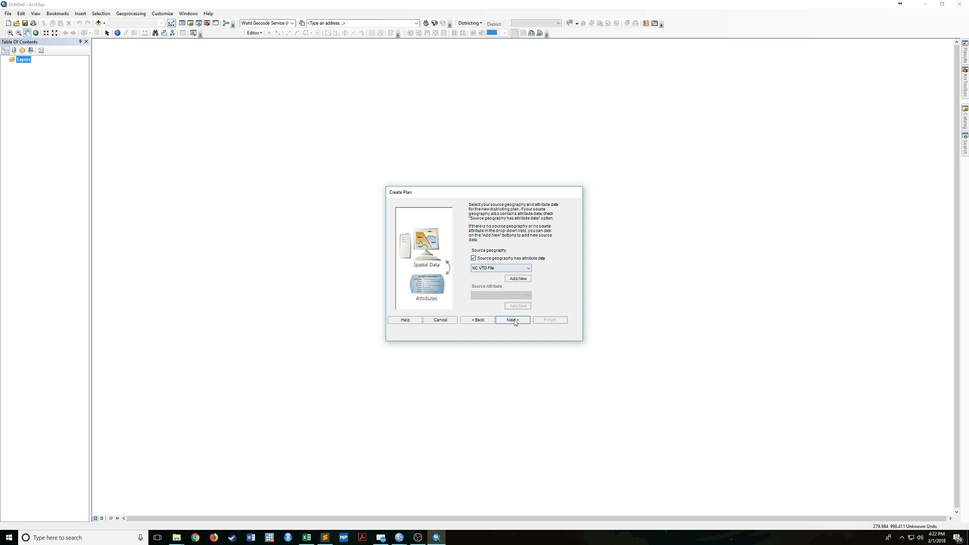
pyautogui.click(511, 320)
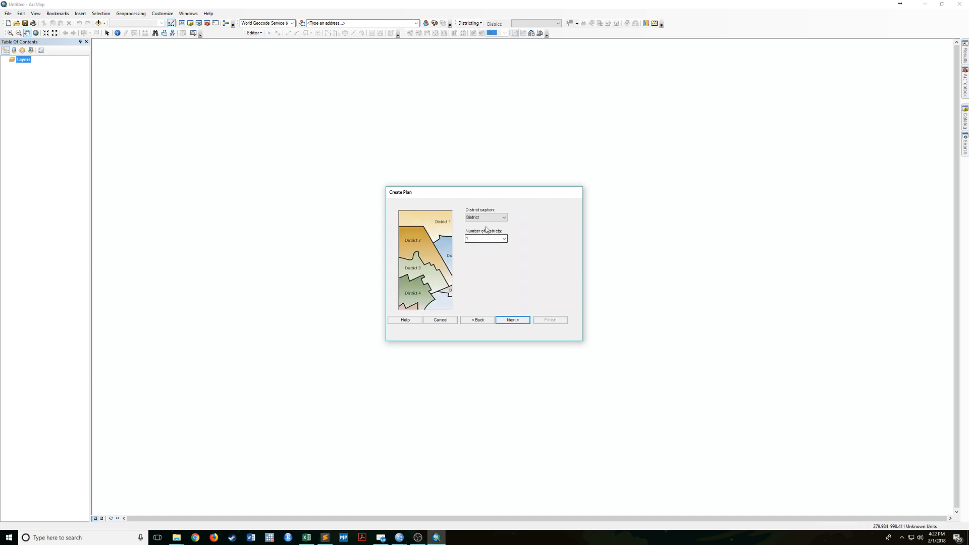
# - Keep District as the caption with 12 districts and continue to the optimal target value step
pyautogui.click(502, 218)
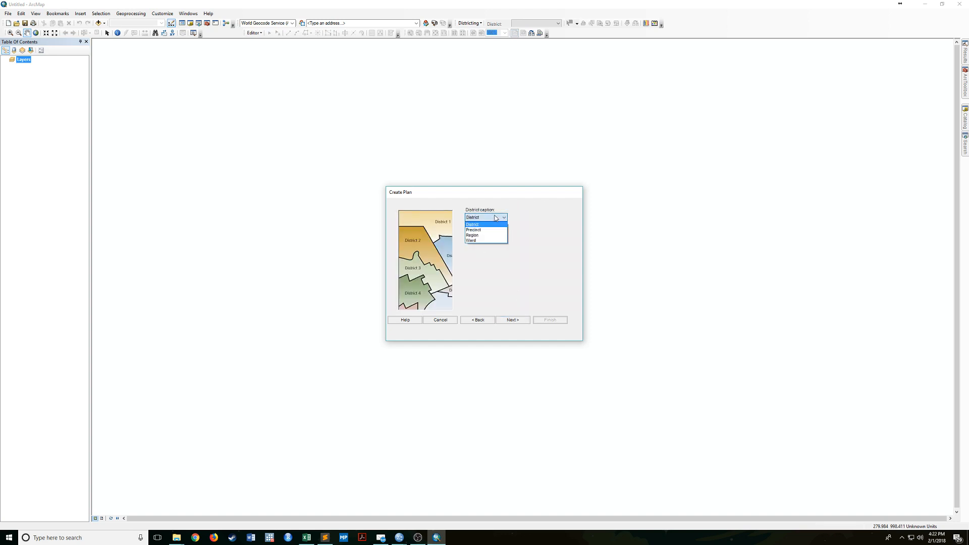
pyautogui.moveTo(484, 230)
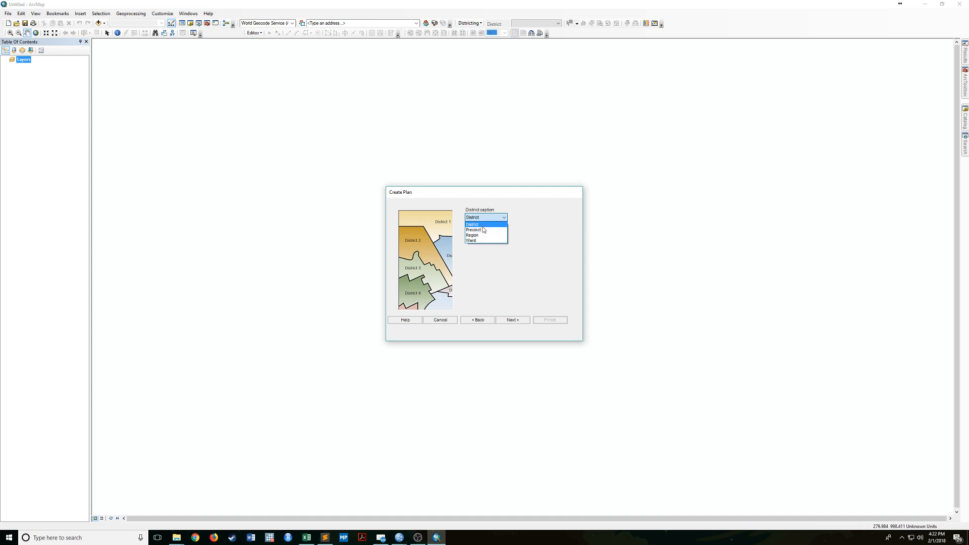
pyautogui.moveTo(481, 237)
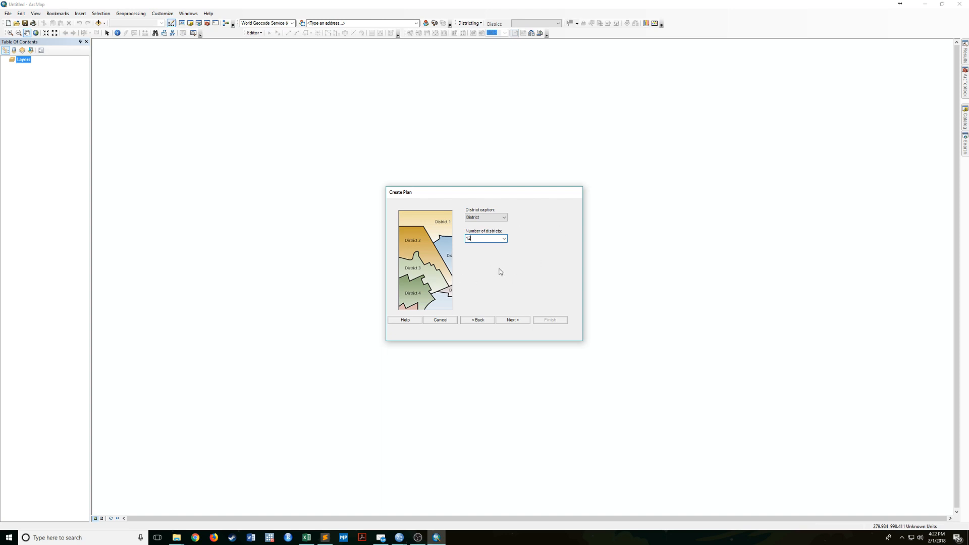
pyautogui.moveTo(518, 316)
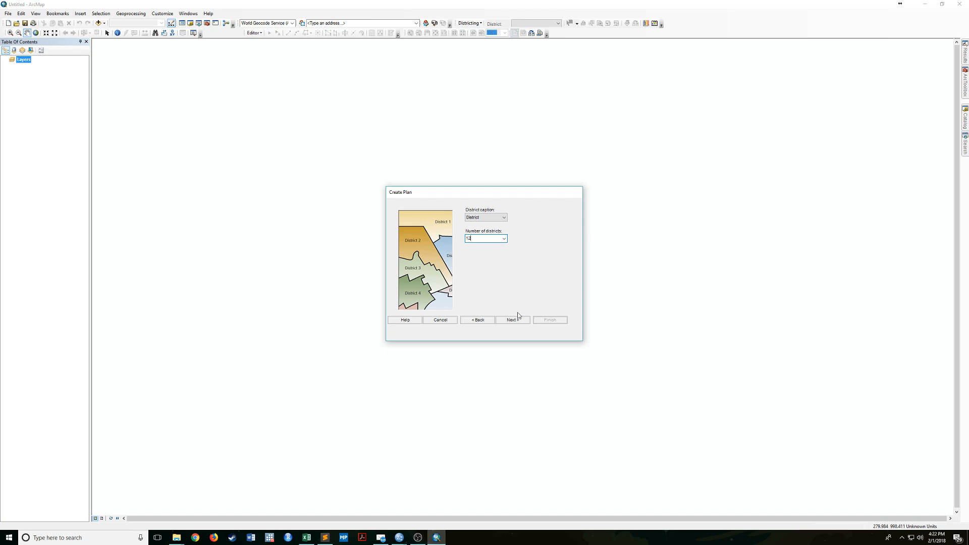
pyautogui.click(512, 320)
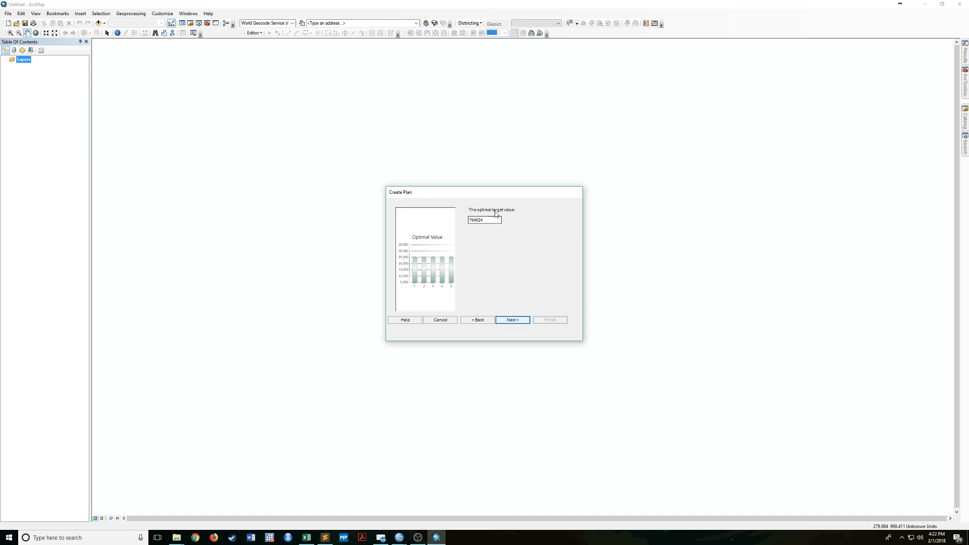
pyautogui.moveTo(436, 231)
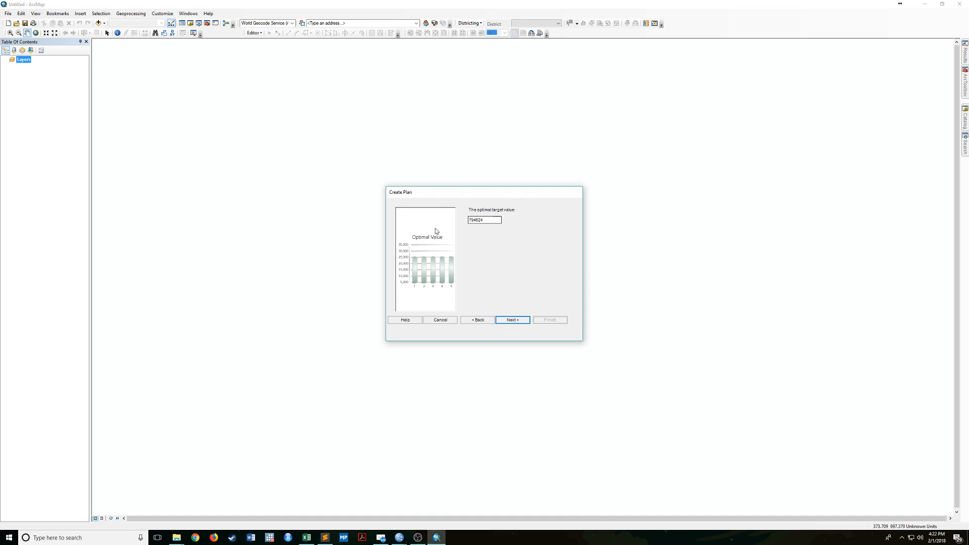
# - Keep the 794624 optimal target, skip extra statistics fields and finish the Create Plan wizard
pyautogui.click(483, 220)
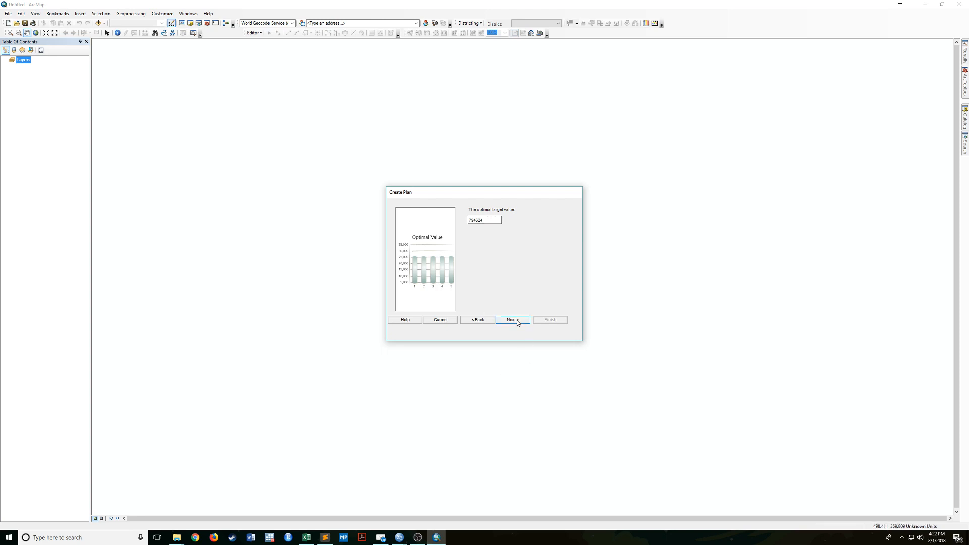
pyautogui.click(511, 319)
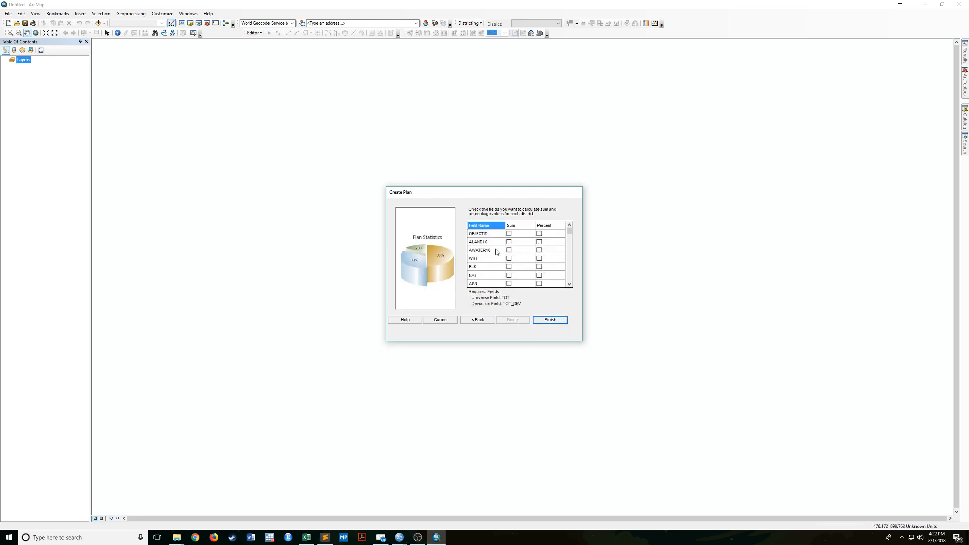
pyautogui.moveTo(579, 230)
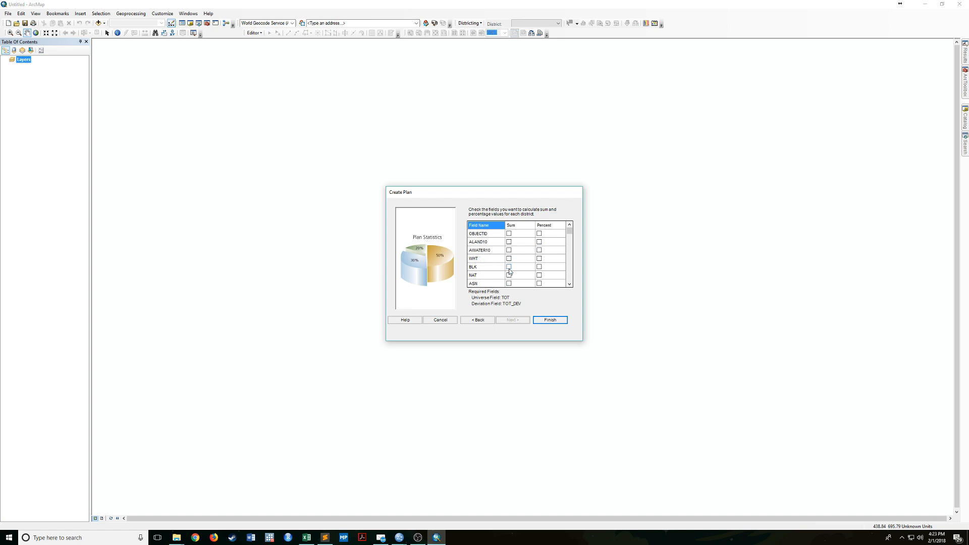
pyautogui.scroll(-3)
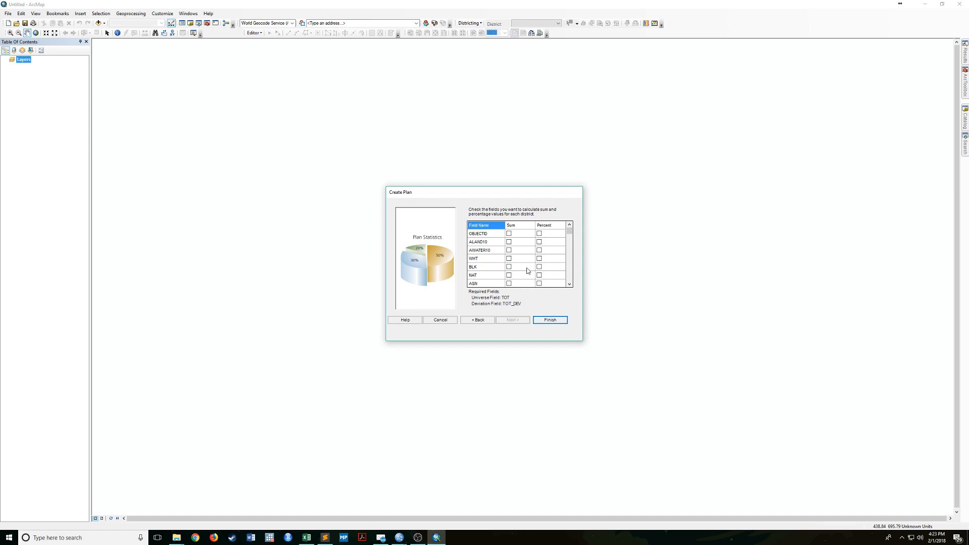
pyautogui.moveTo(570, 324)
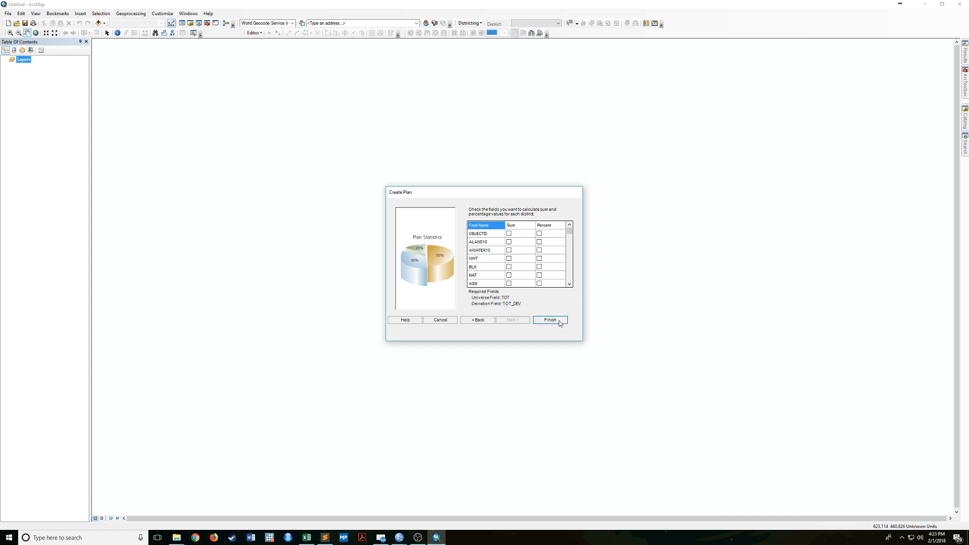
pyautogui.click(549, 320)
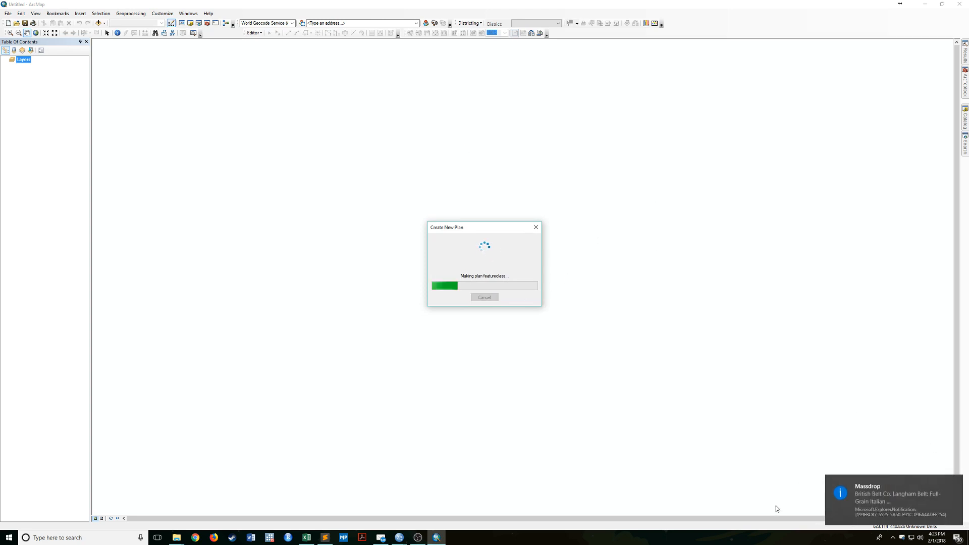
pyautogui.moveTo(685, 454)
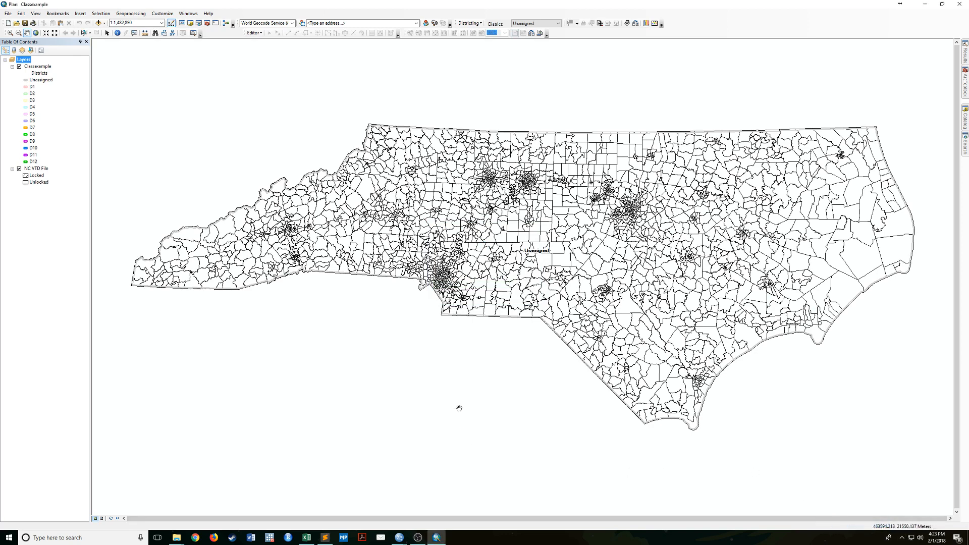
pyautogui.moveTo(441, 124)
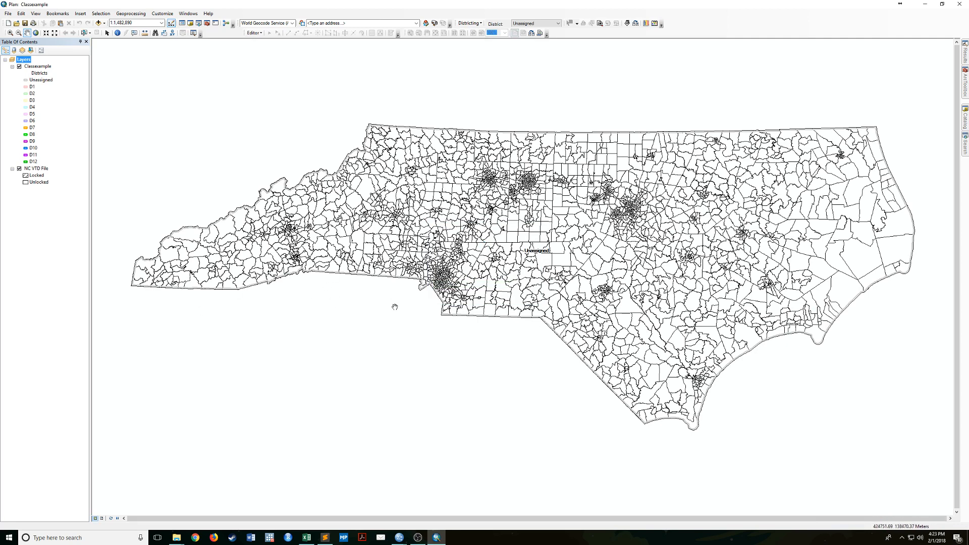
pyautogui.moveTo(520, 45)
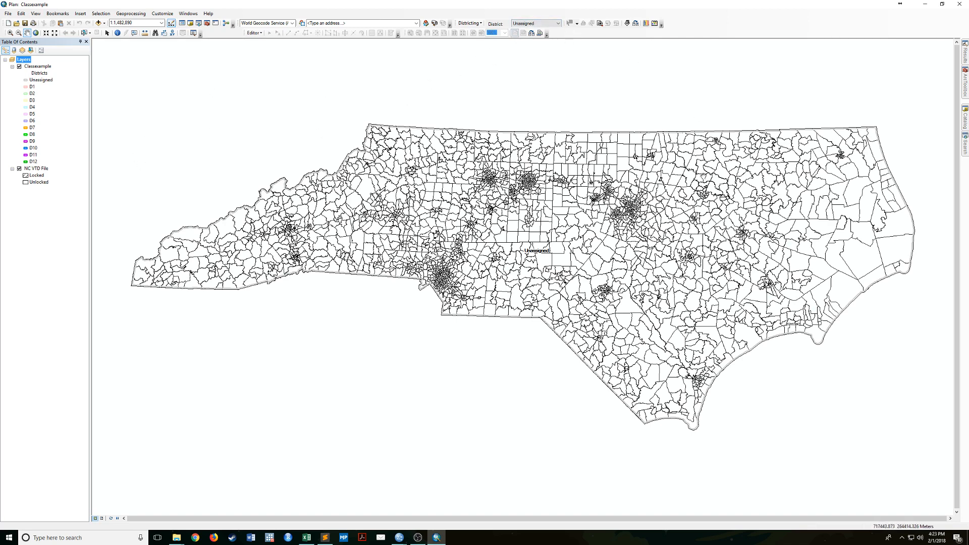
# - Make D1 the active district from the Districting toolbar's District dropdown
pyautogui.click(555, 23)
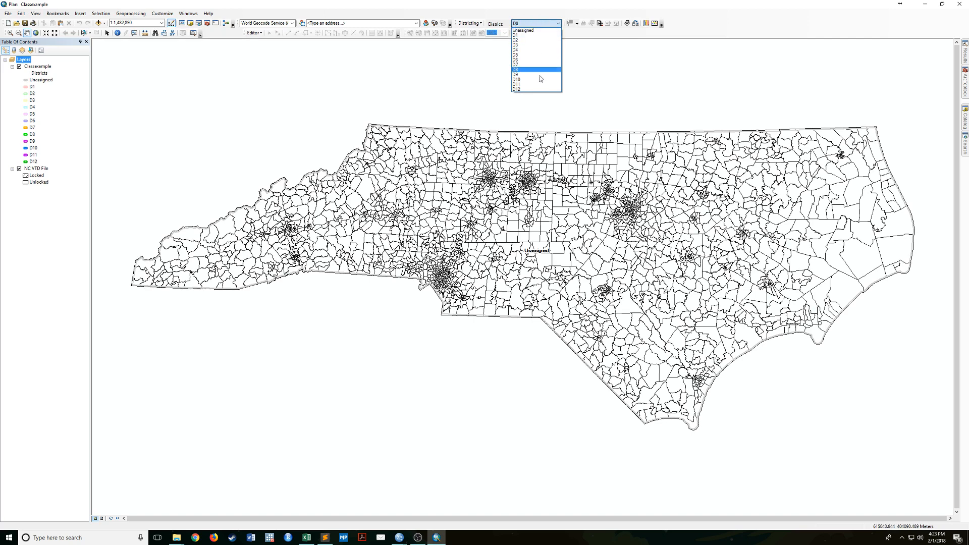
pyautogui.click(533, 38)
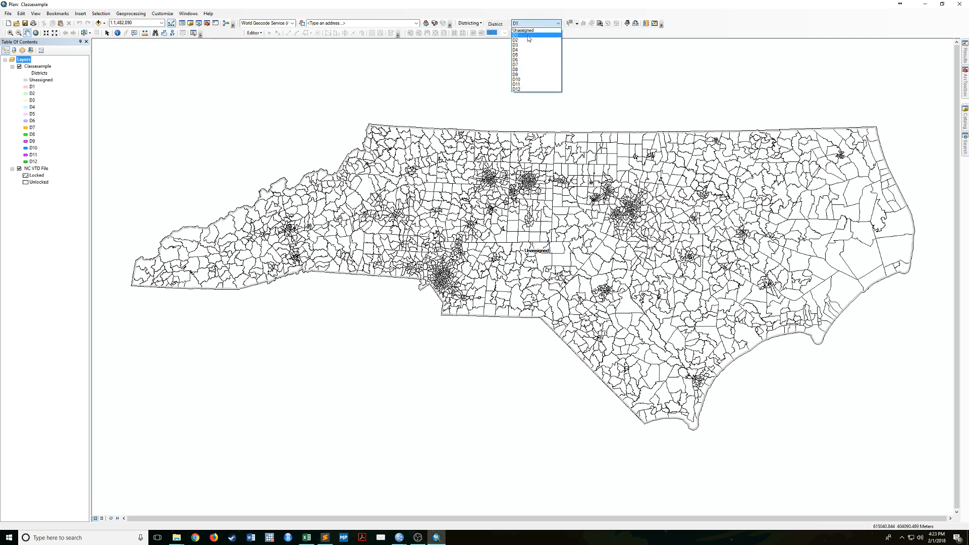
pyautogui.click(519, 35)
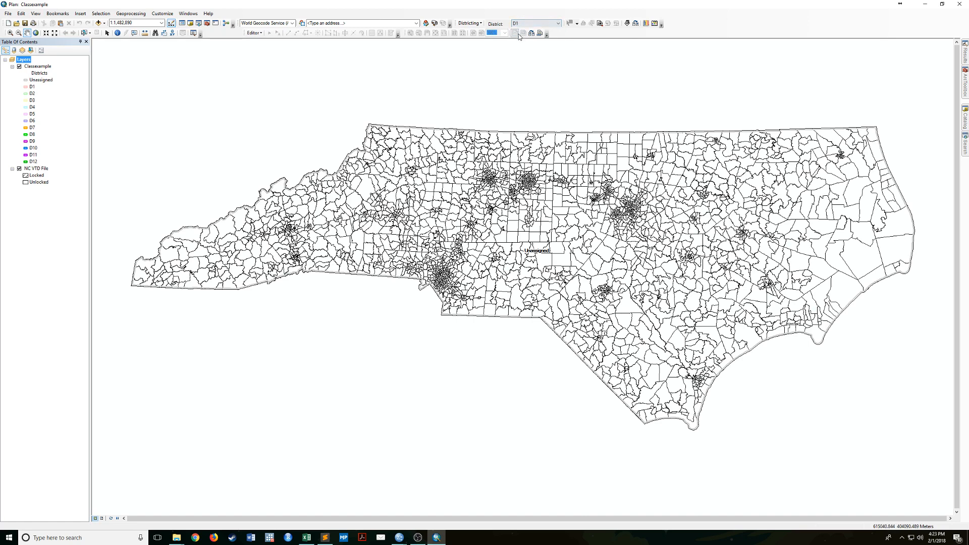
pyautogui.moveTo(520, 17)
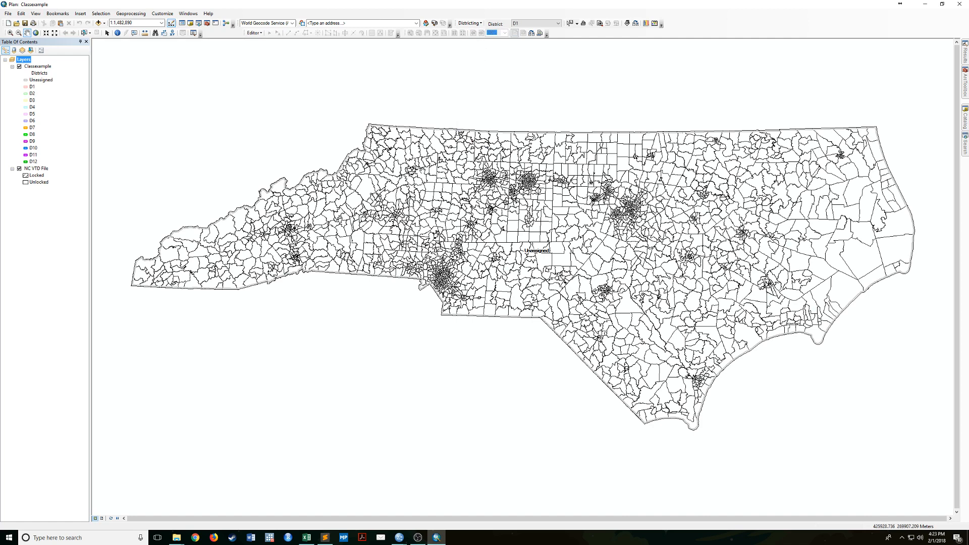
pyautogui.moveTo(591, 40)
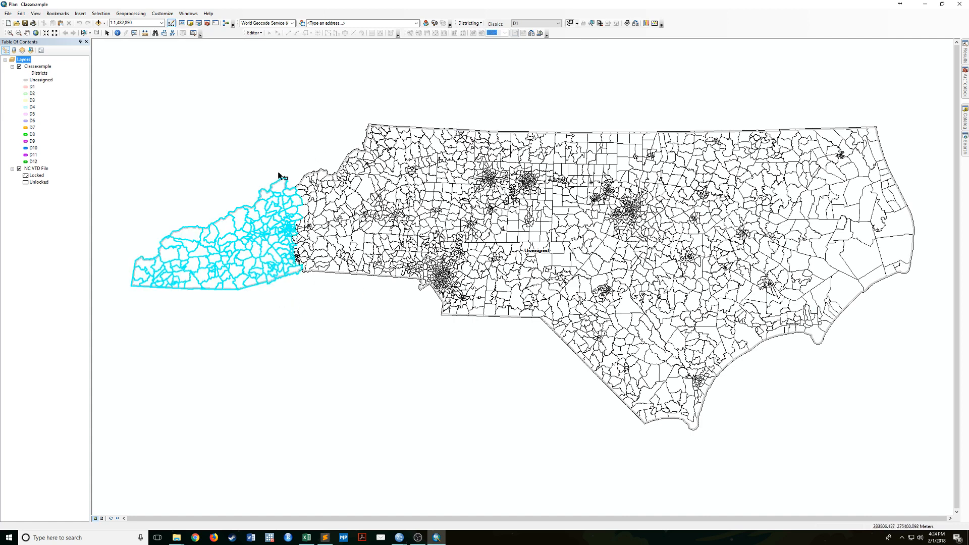
pyautogui.moveTo(220, 168)
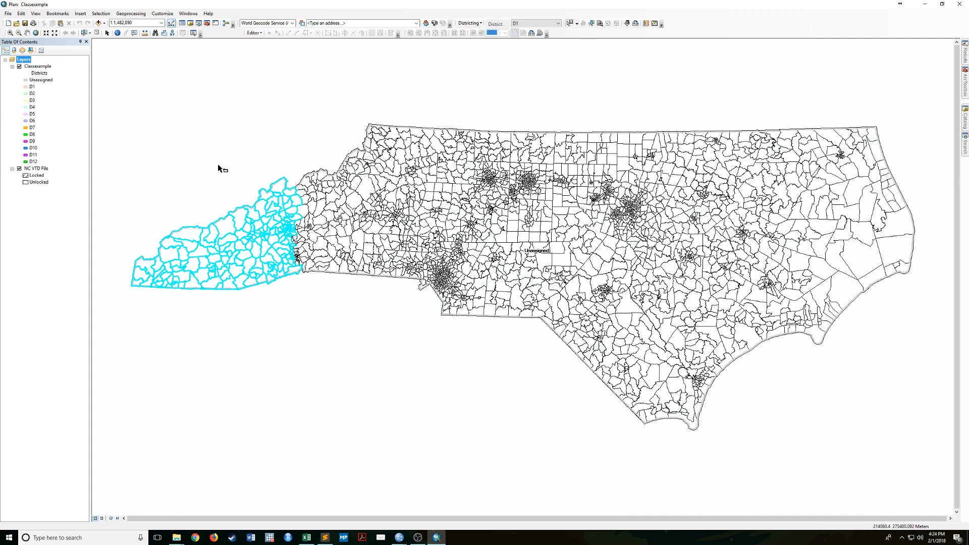
pyautogui.moveTo(543, 272)
pyautogui.write('1:2,000,000')
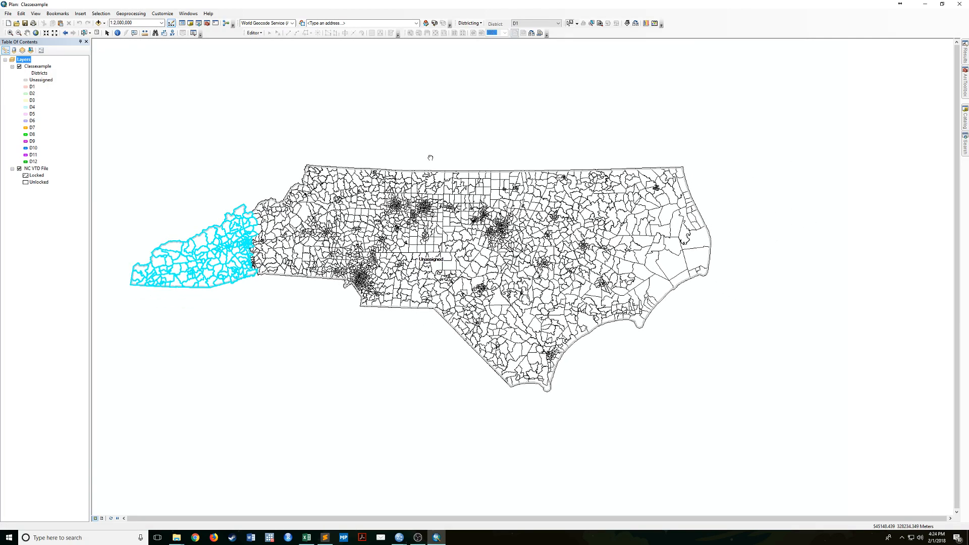
pyautogui.moveTo(576, 23)
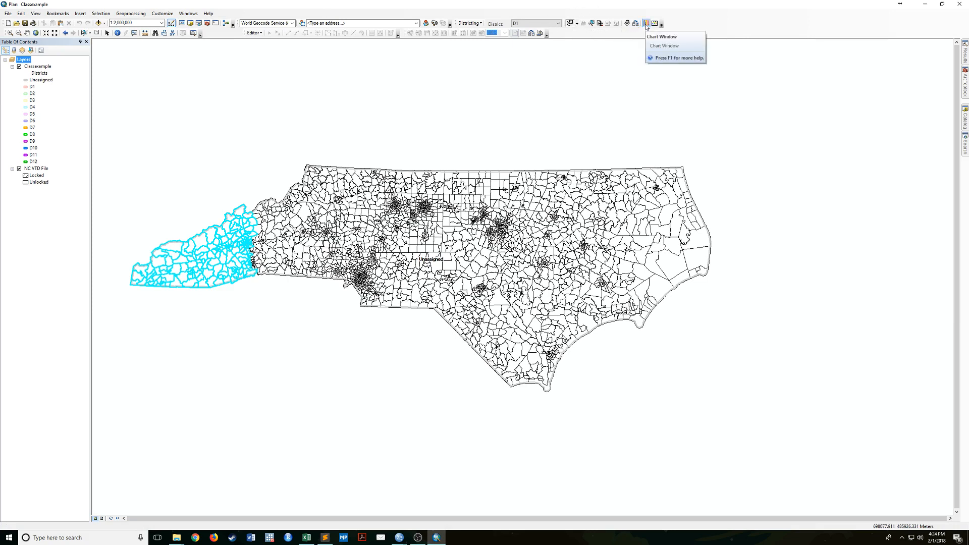
# - Show the plan statistics chart and dock it beside the map, revealing D1's proposed 462,078 total
pyautogui.click(645, 24)
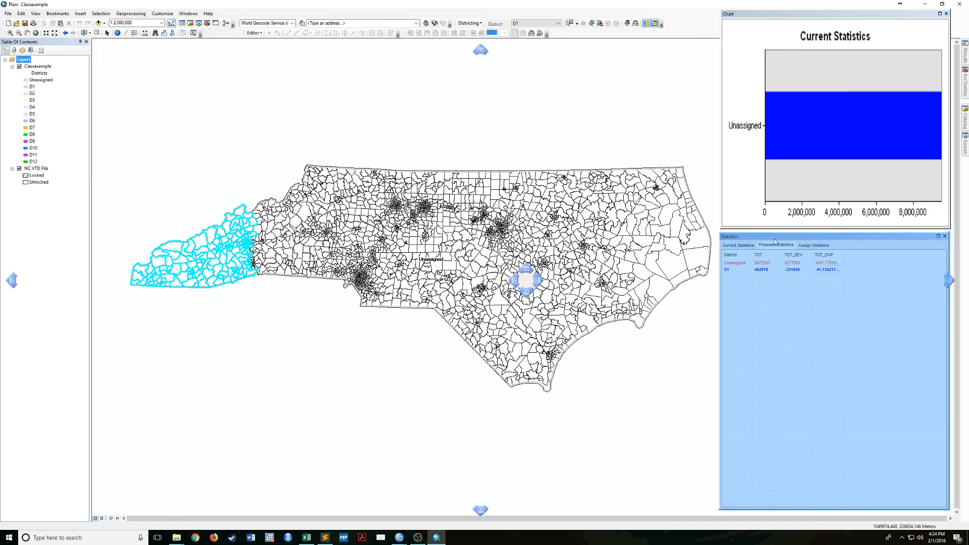
pyautogui.click(776, 246)
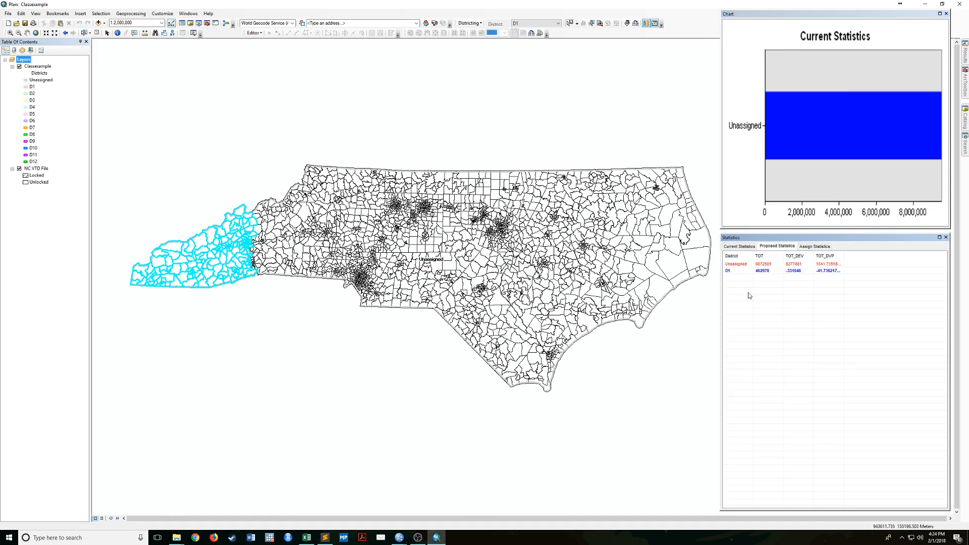
pyautogui.moveTo(758, 278)
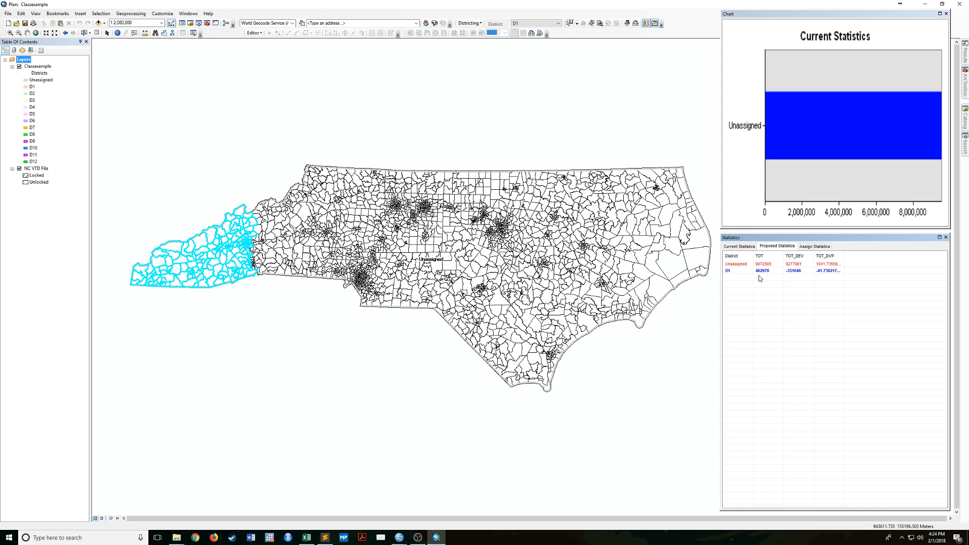
pyautogui.moveTo(758, 277)
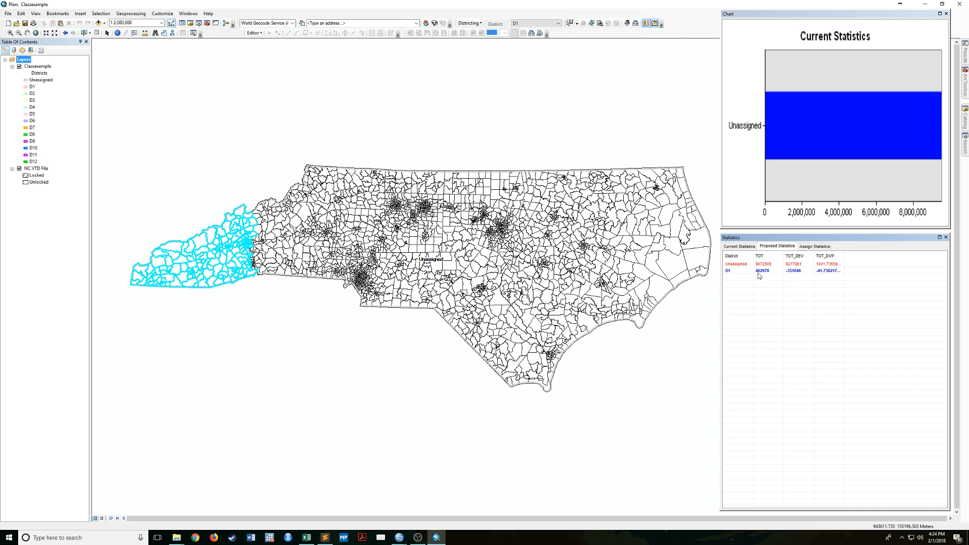
pyautogui.moveTo(783, 251)
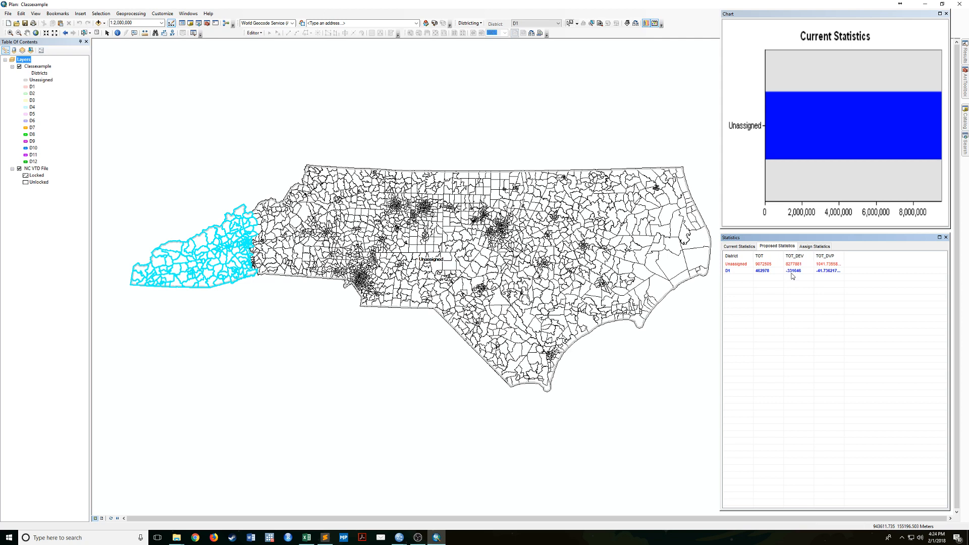
pyautogui.moveTo(804, 270)
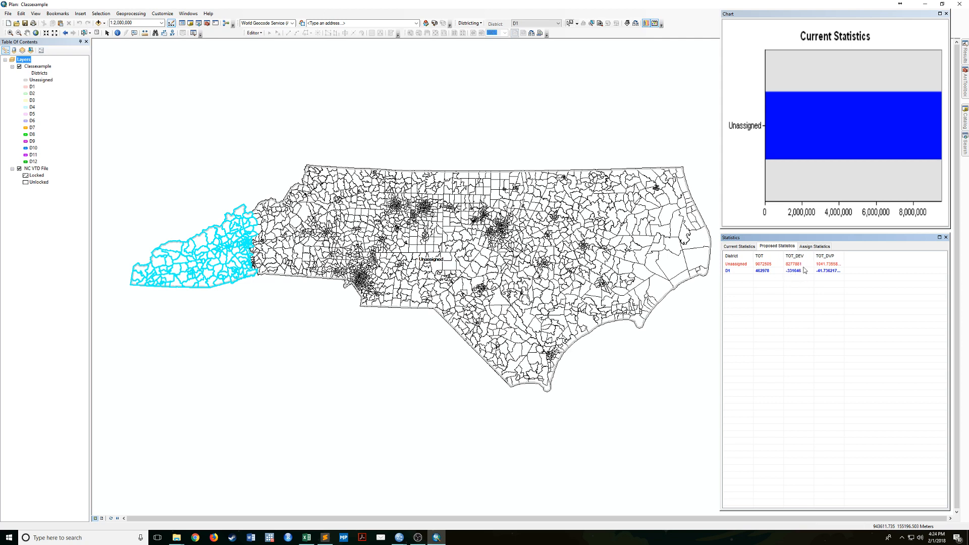
pyautogui.moveTo(241, 369)
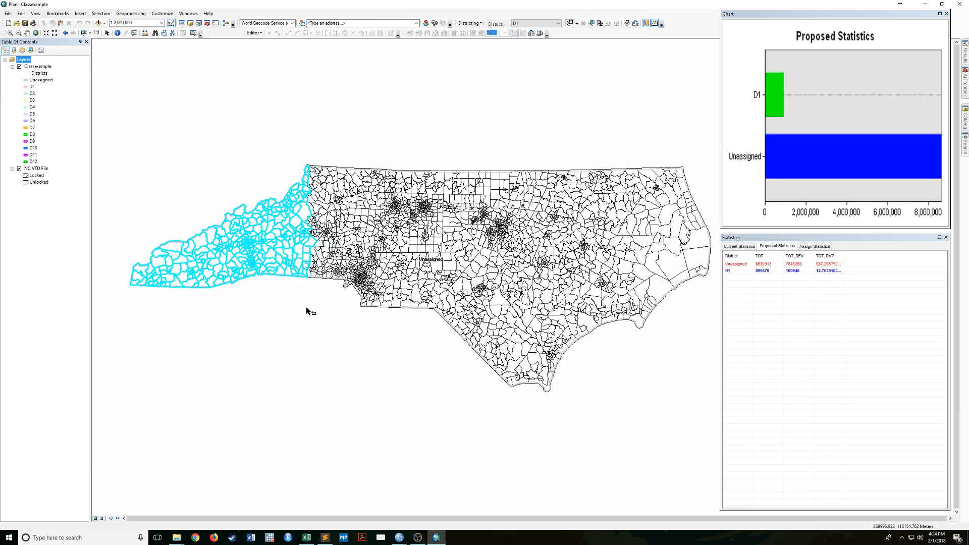
# - Clear the oversized precinct selection and bring up Assign Selection for the western VTDs
pyautogui.click(739, 246)
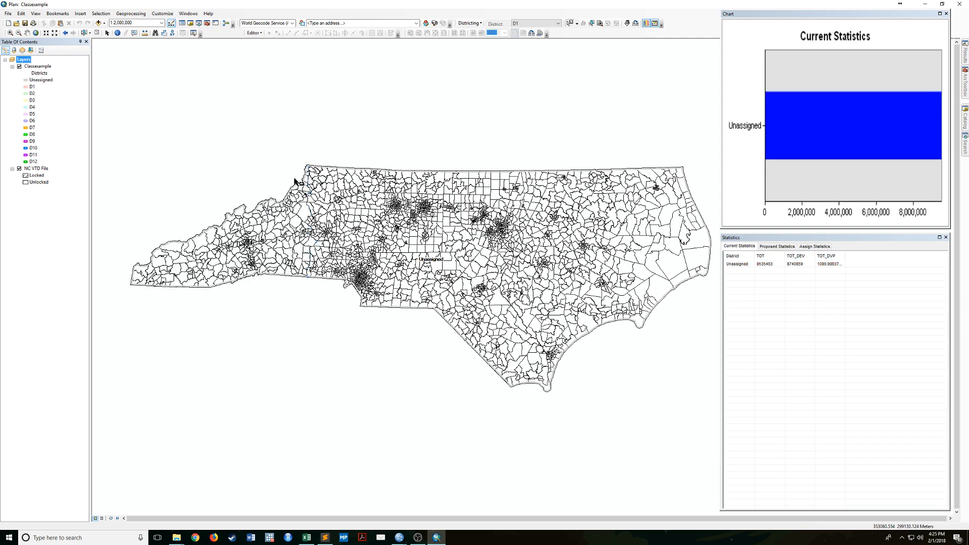
pyautogui.moveTo(120, 182)
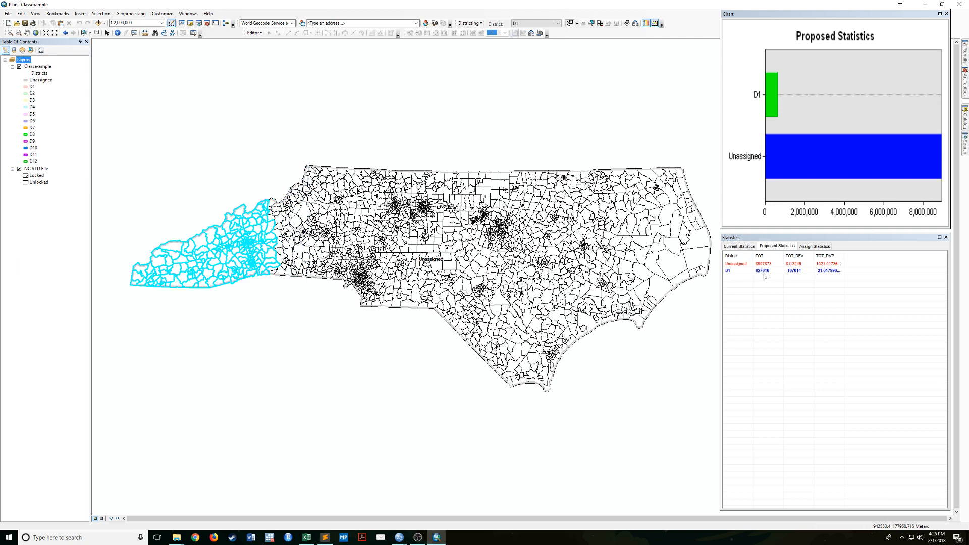
pyautogui.moveTo(230, 247)
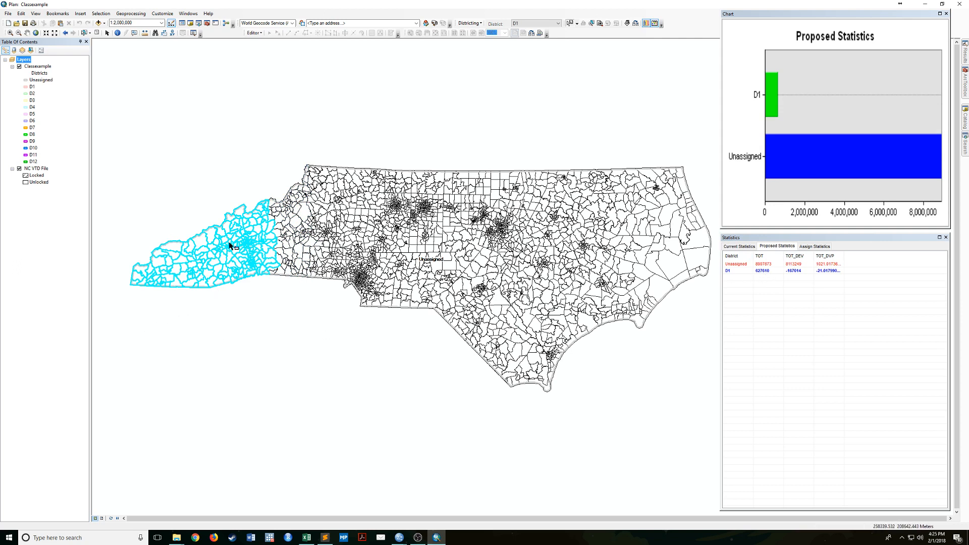
pyautogui.moveTo(309, 326)
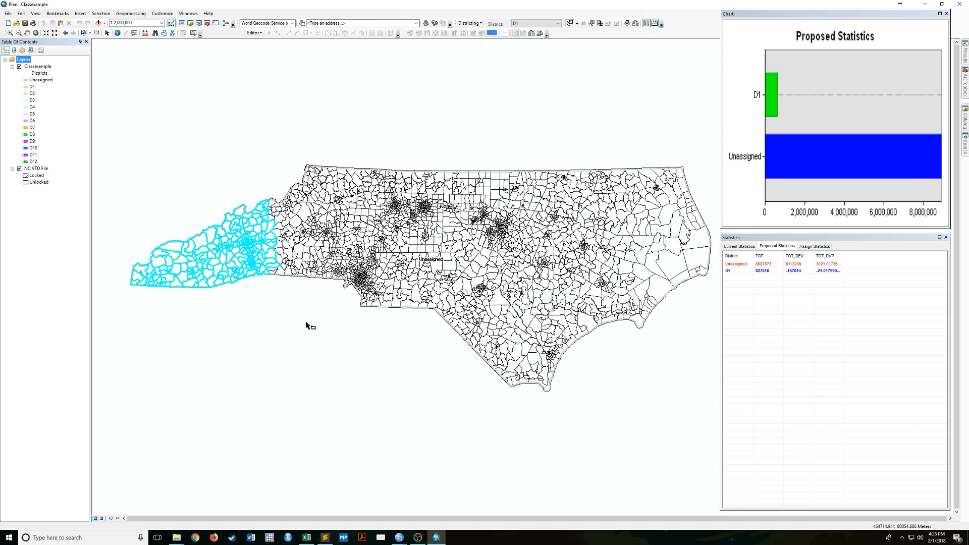
pyautogui.rightClick(307, 326)
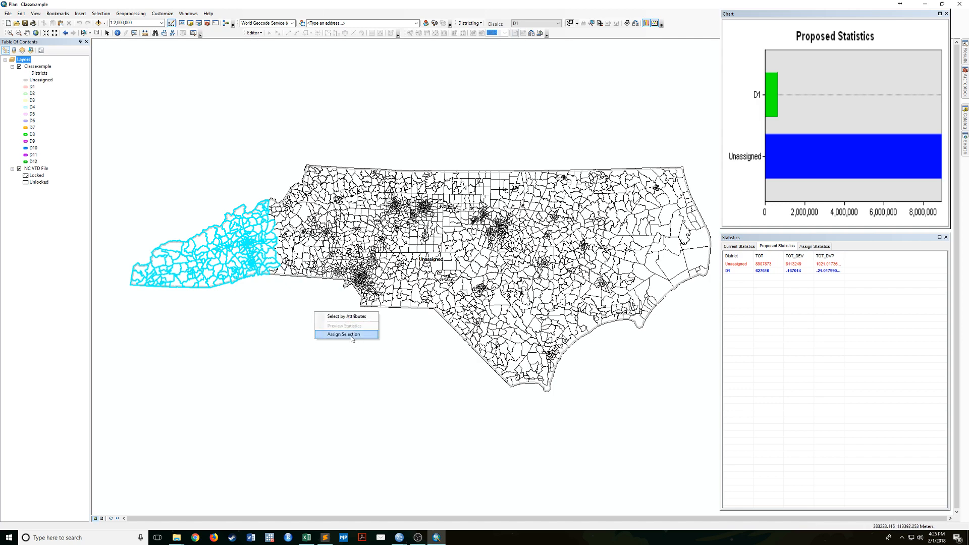
# - Assign the selected western precincts to D1 and add the next set to the east
pyautogui.click(344, 334)
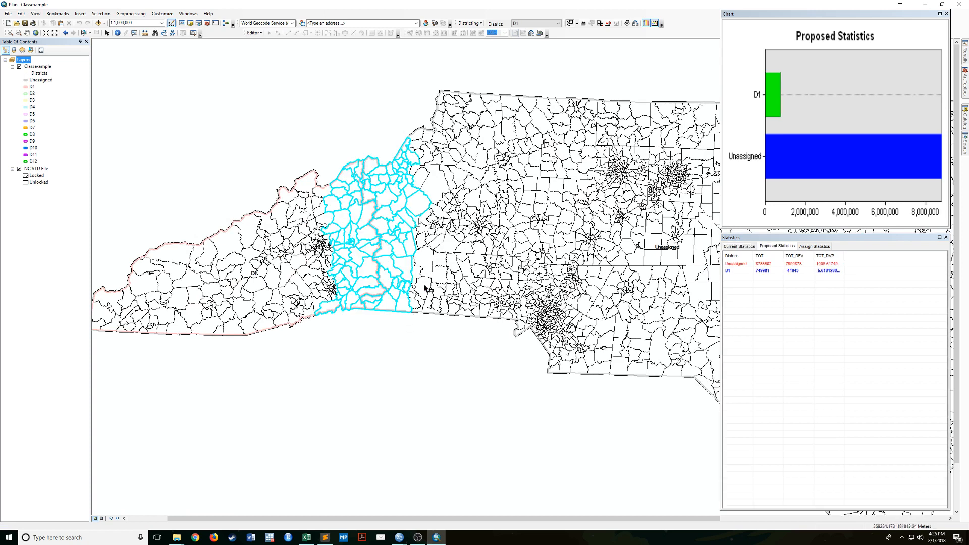
pyautogui.moveTo(357, 166)
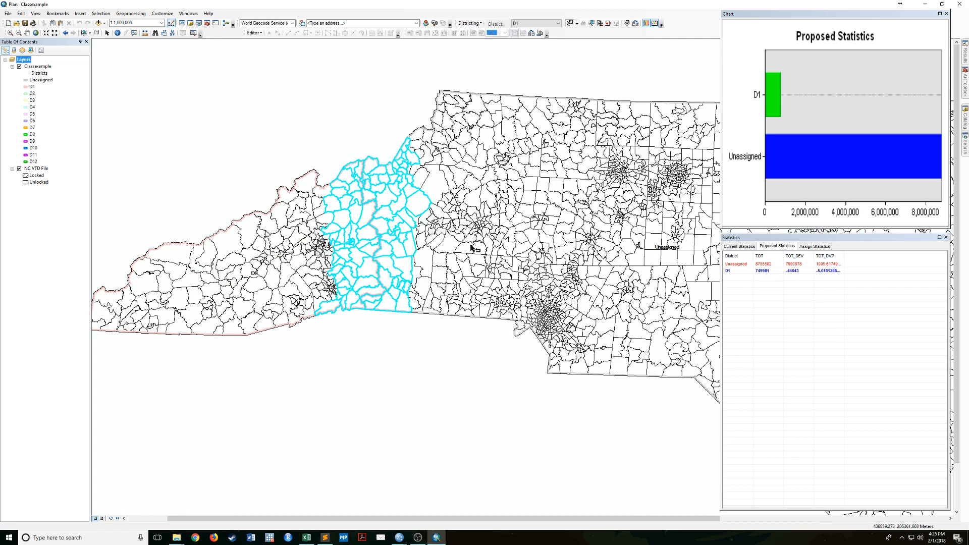
pyautogui.click(738, 246)
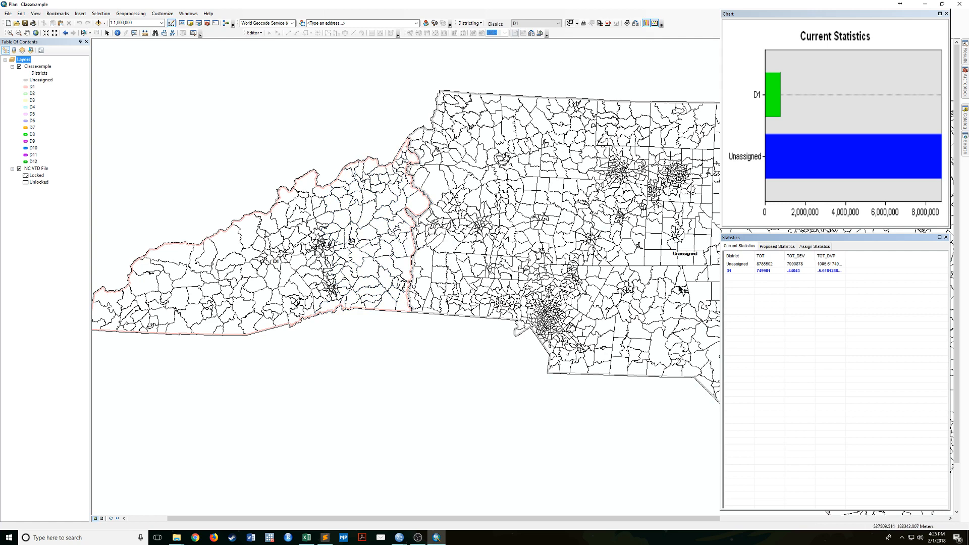
pyautogui.moveTo(795, 278)
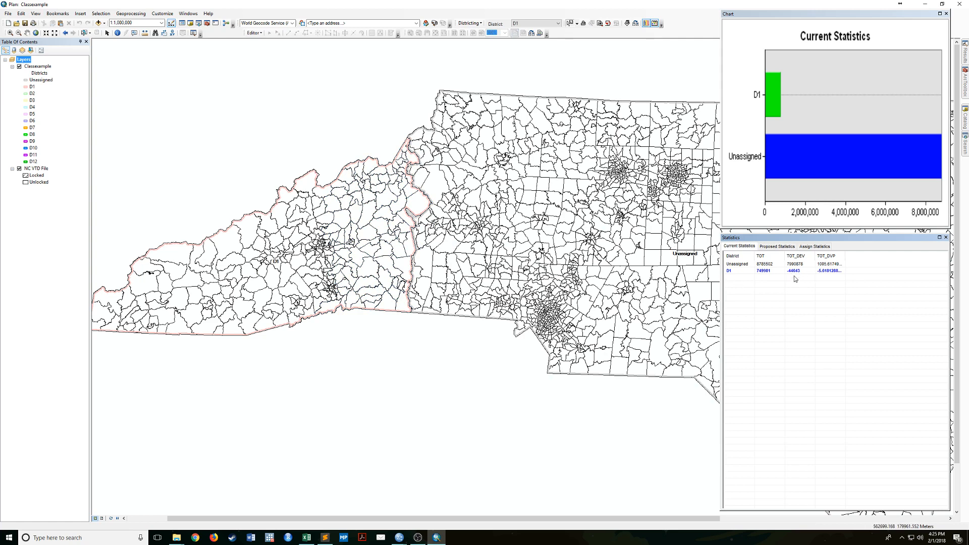
pyautogui.moveTo(412, 274)
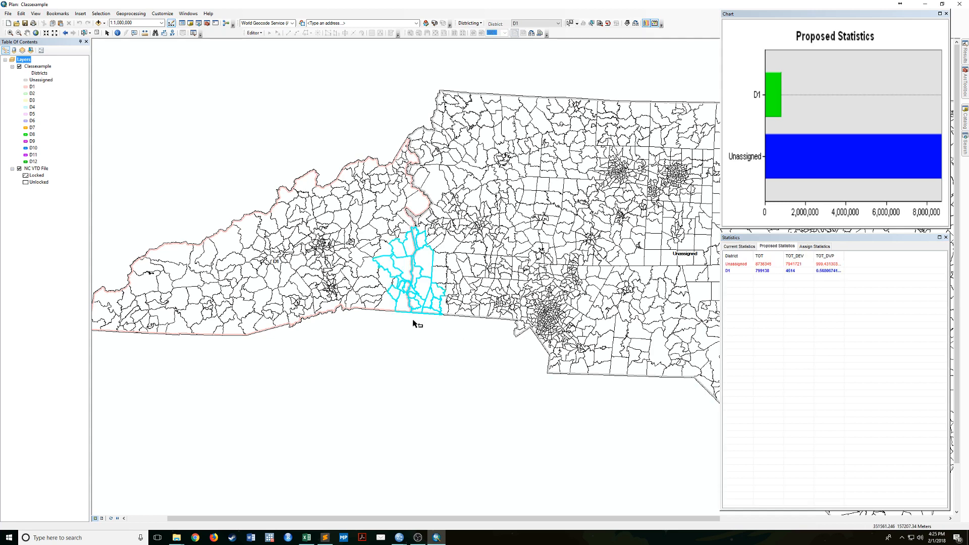
pyautogui.click(739, 246)
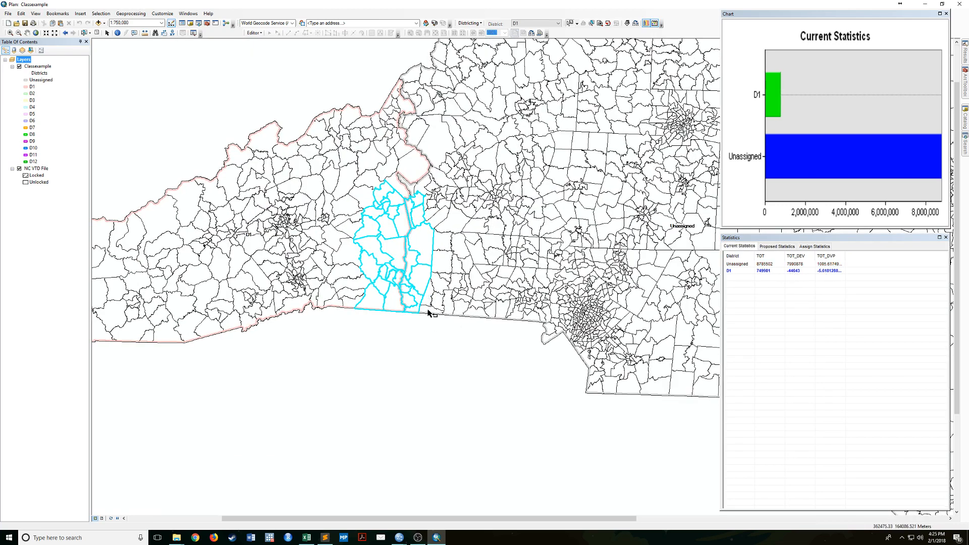
# - Add and drop individual precincts so D1 totals 794724, 108 off target, then bring up assignment options
pyautogui.click(777, 247)
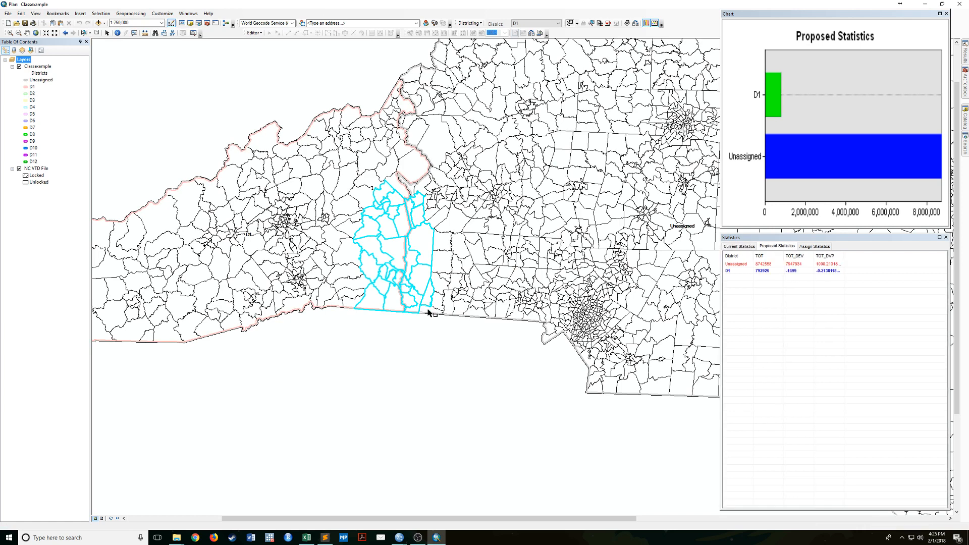
pyautogui.click(440, 308)
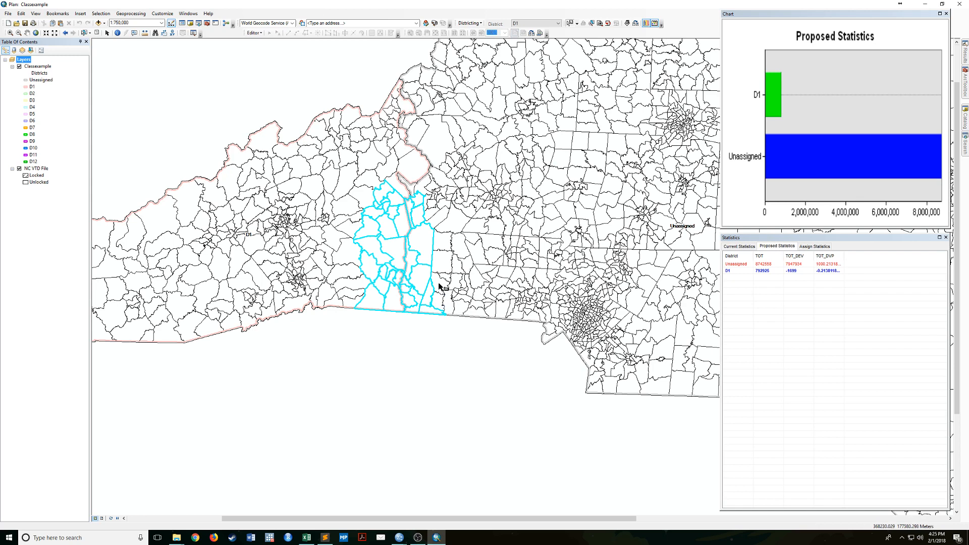
pyautogui.click(737, 247)
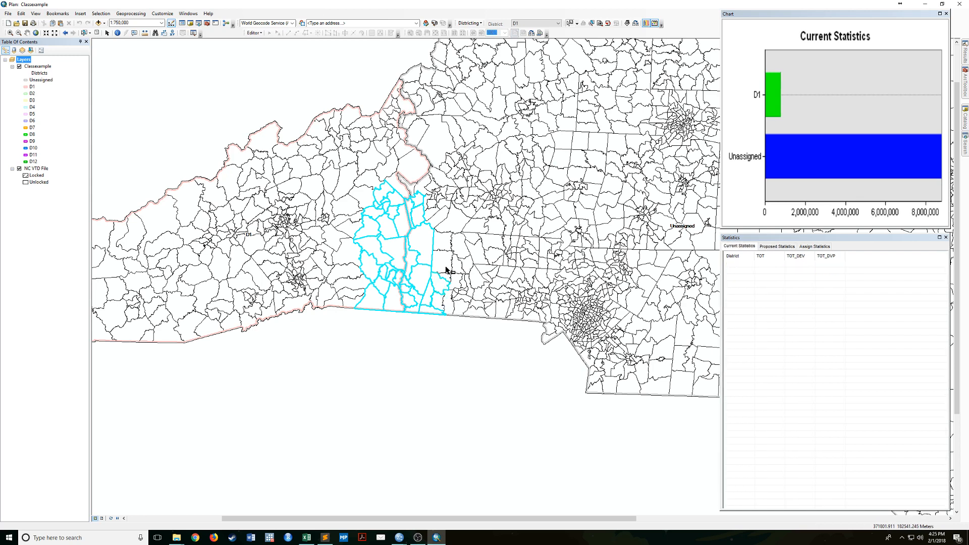
pyautogui.click(777, 246)
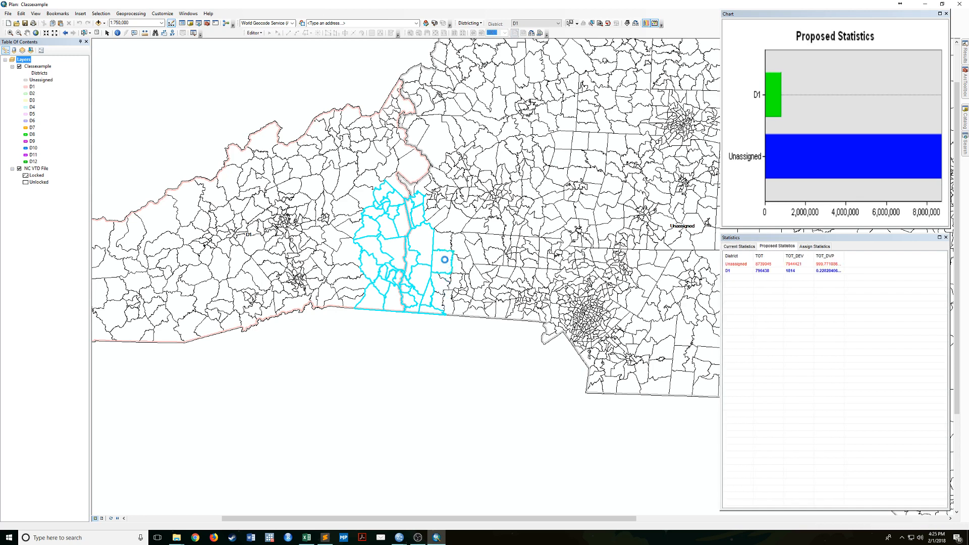
pyautogui.click(444, 260)
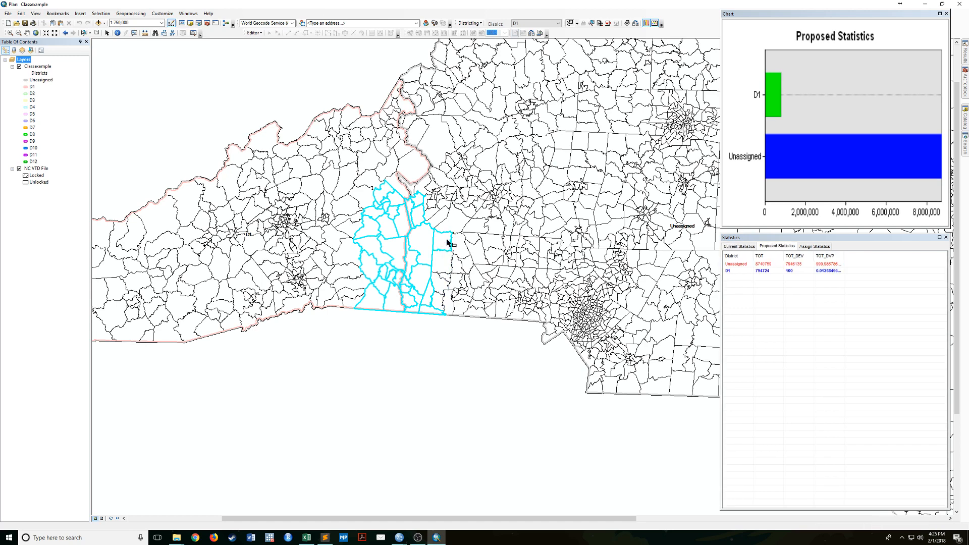
pyautogui.rightClick(449, 242)
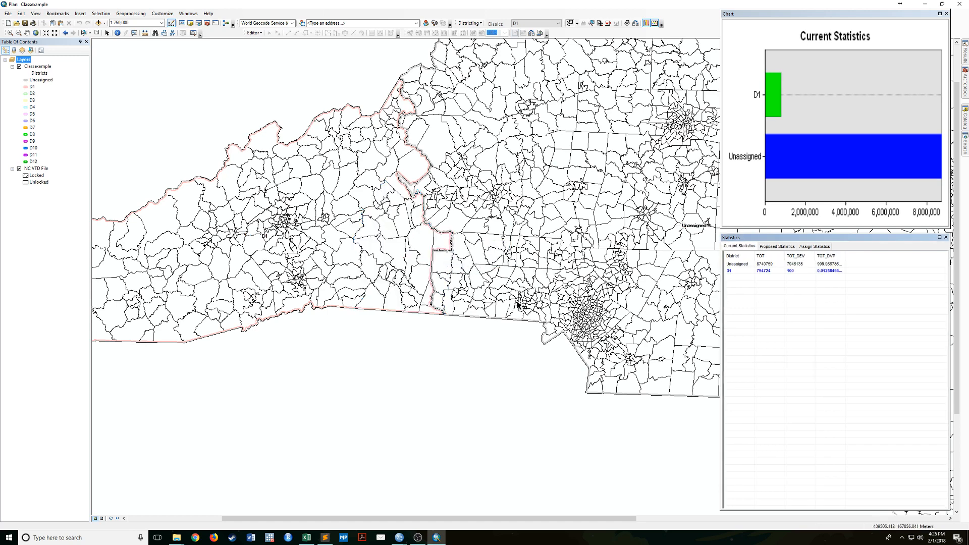
pyautogui.moveTo(355, 214)
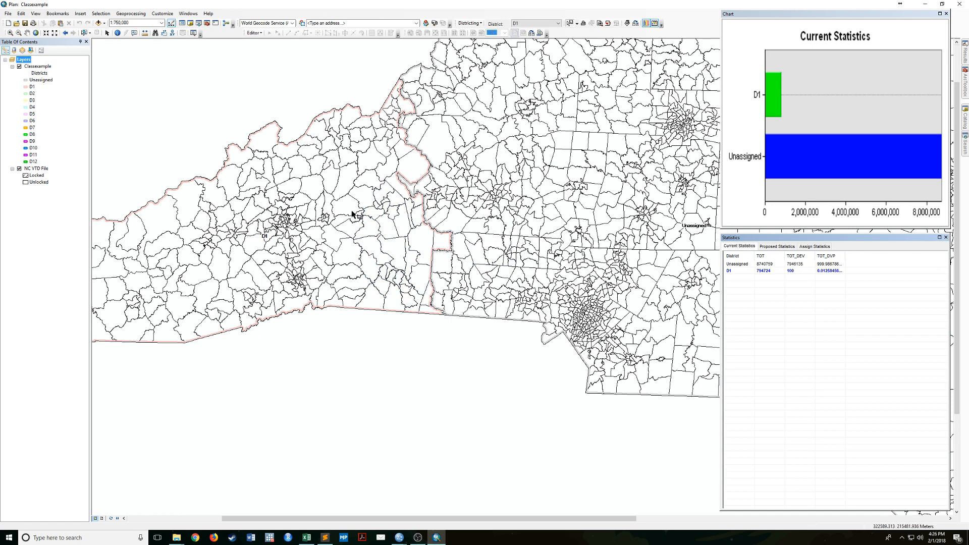
# - Make D2 the active district for the next assignments
pyautogui.click(555, 23)
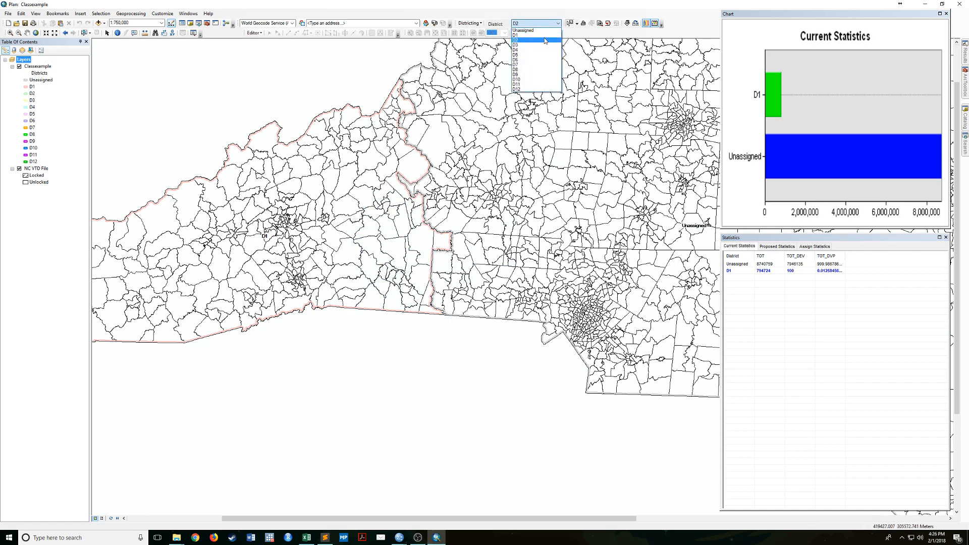
pyautogui.click(518, 40)
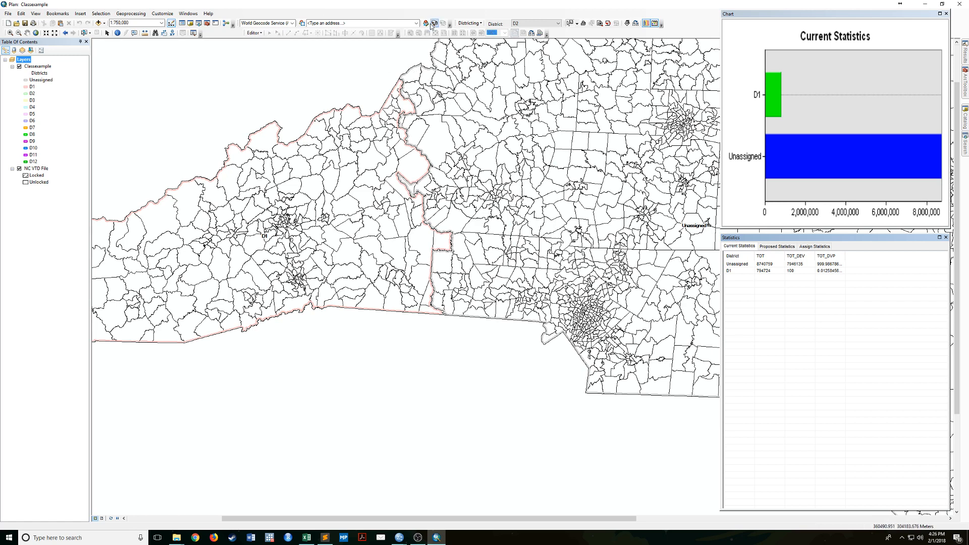
pyautogui.moveTo(420, 78)
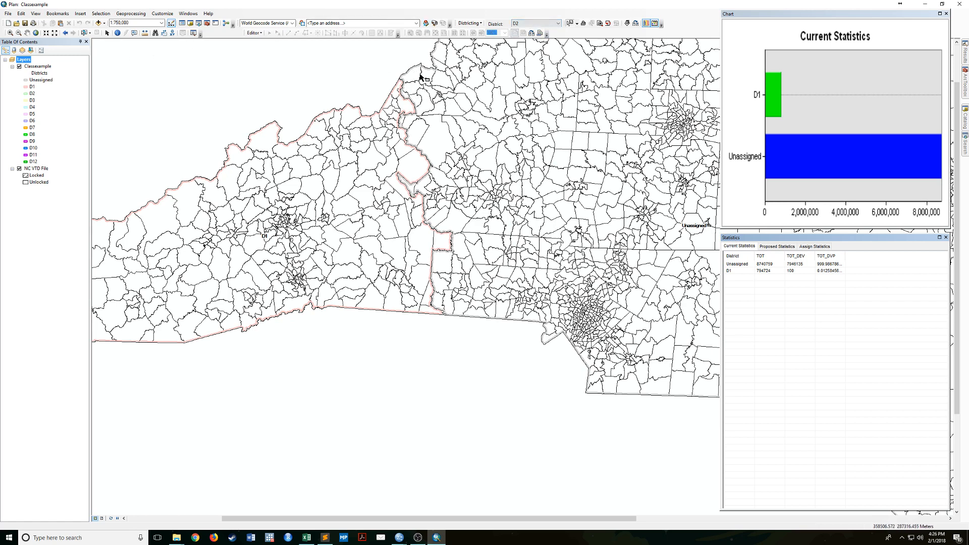
pyautogui.moveTo(439, 189)
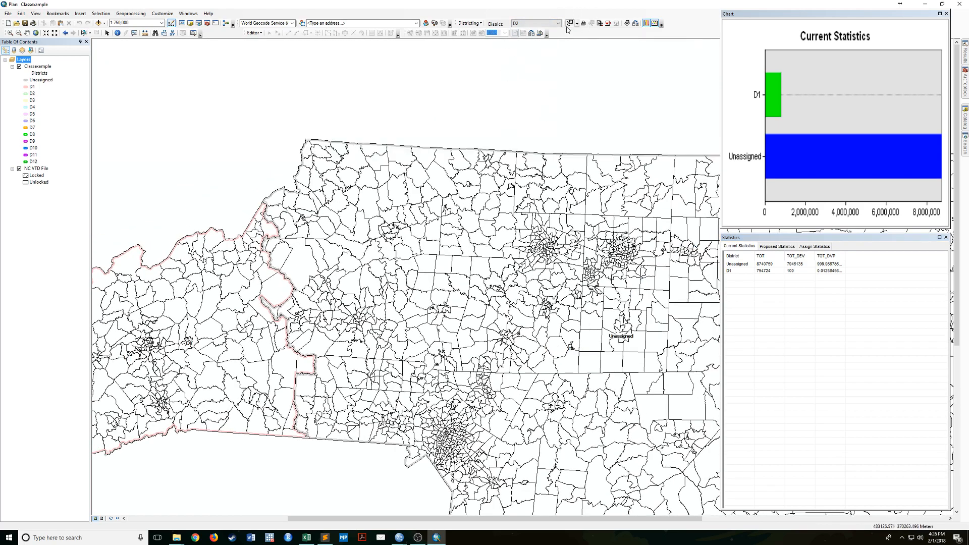
pyautogui.click(576, 23)
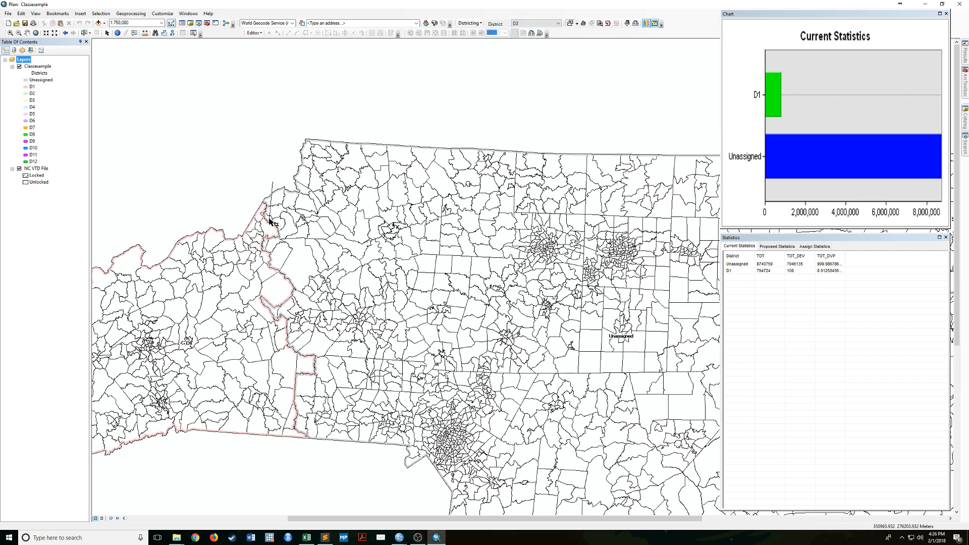
pyautogui.moveTo(282, 224)
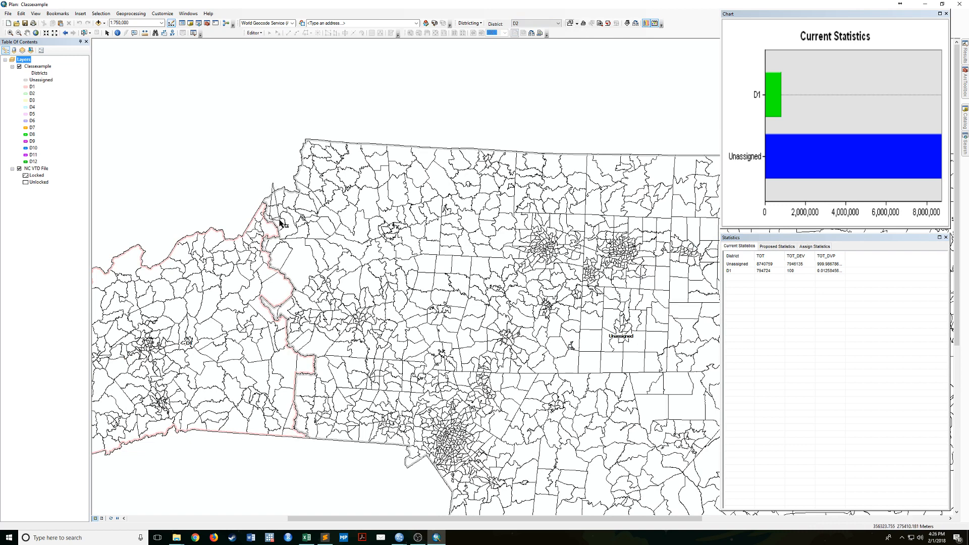
pyautogui.moveTo(284, 238)
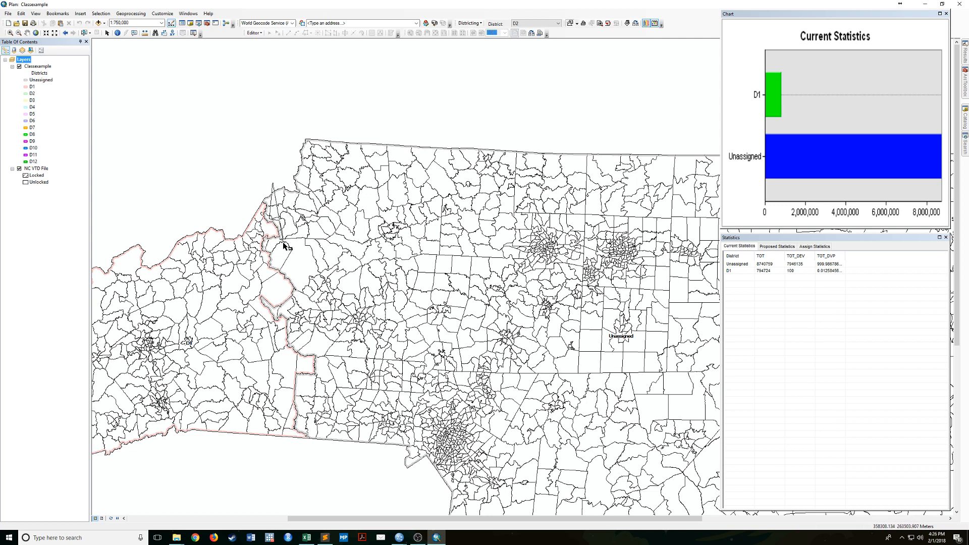
pyautogui.moveTo(268, 244)
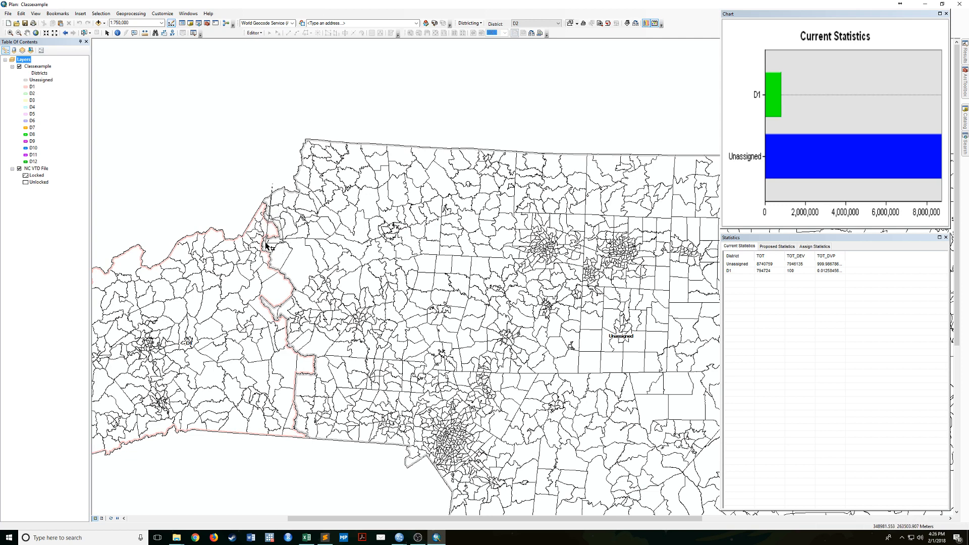
pyautogui.moveTo(277, 255)
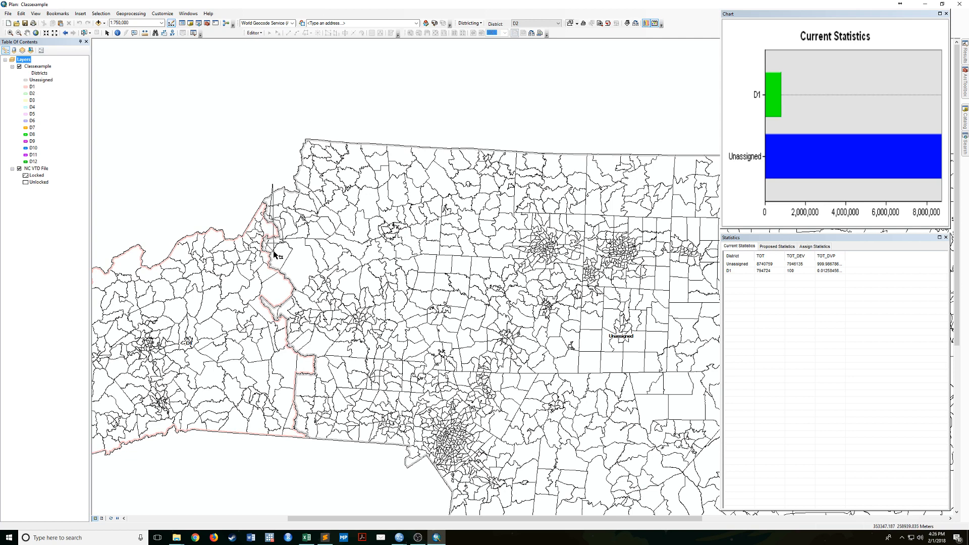
pyautogui.moveTo(297, 275)
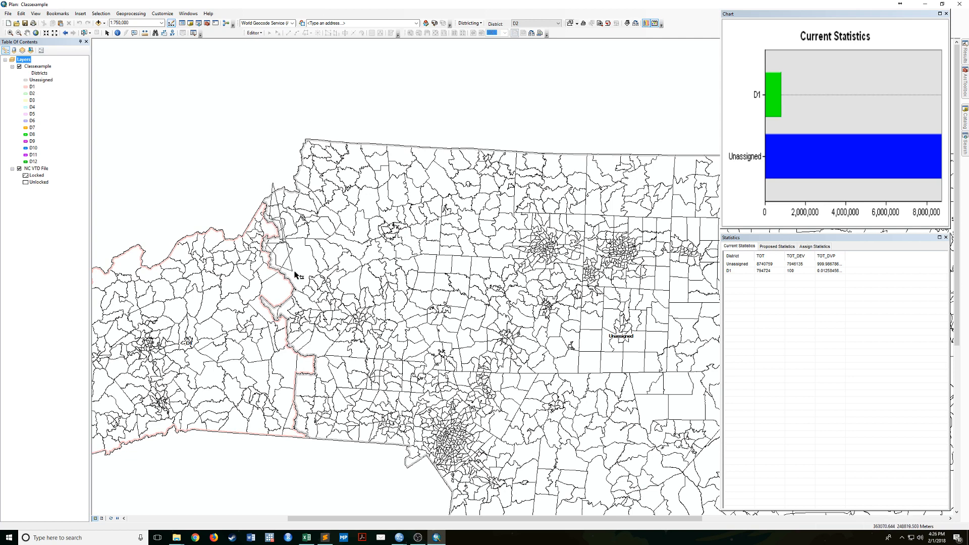
pyautogui.moveTo(294, 309)
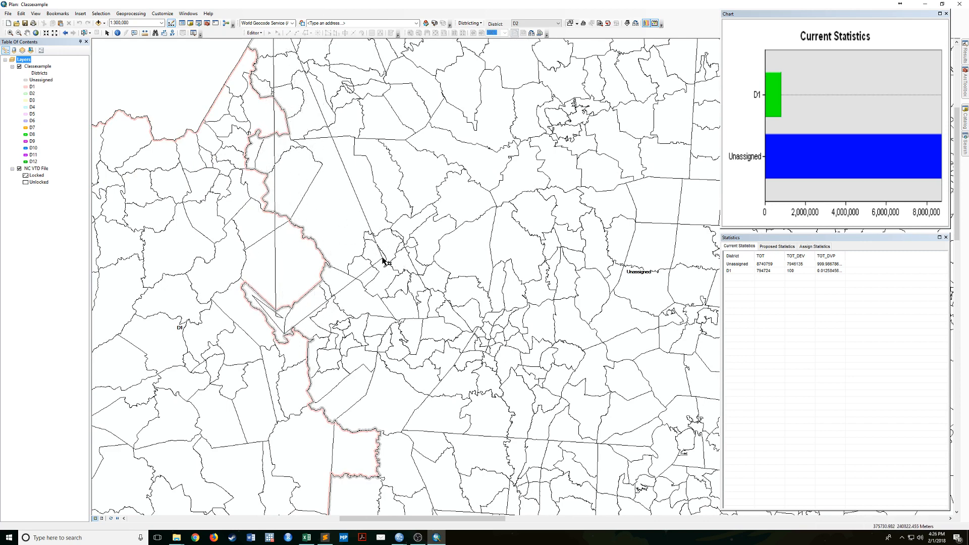
pyautogui.rightClick(386, 259)
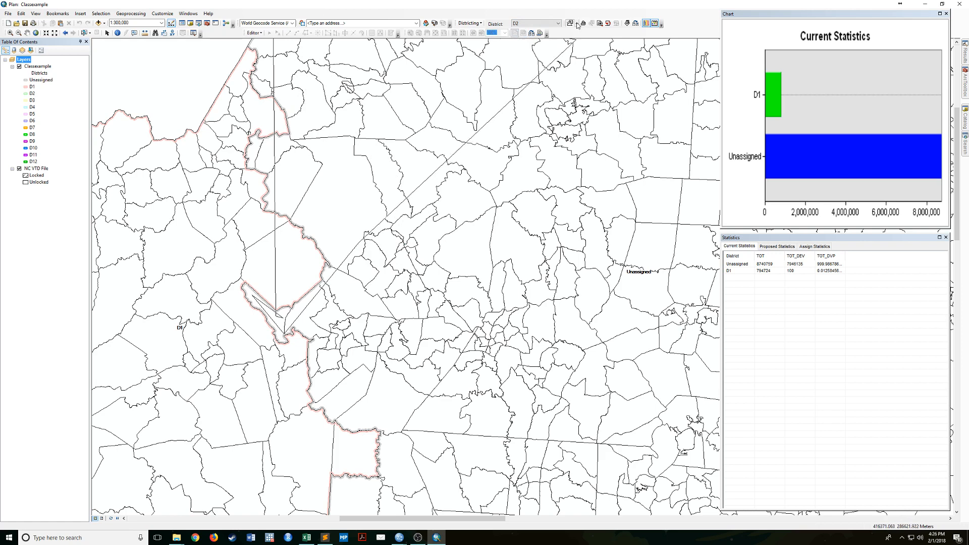
pyautogui.click(574, 24)
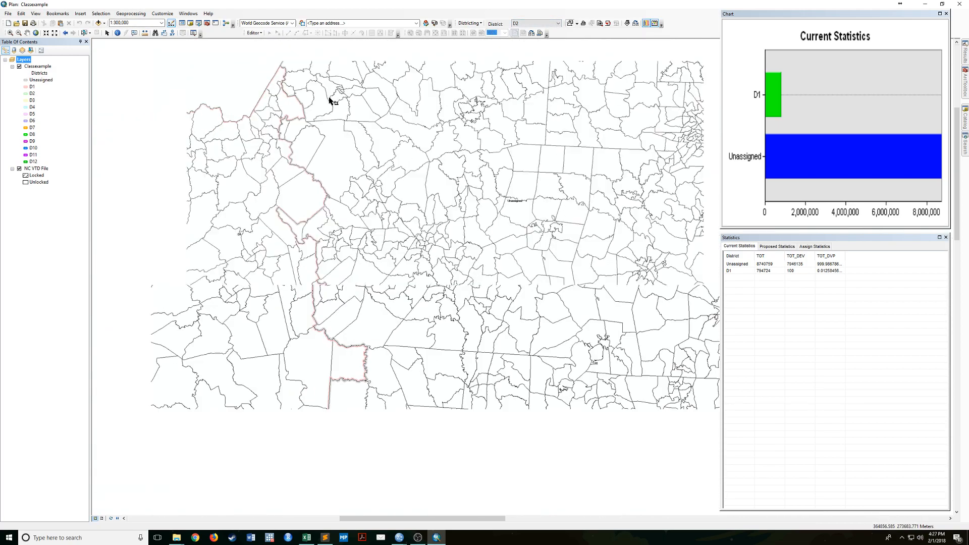
pyautogui.scroll(-3)
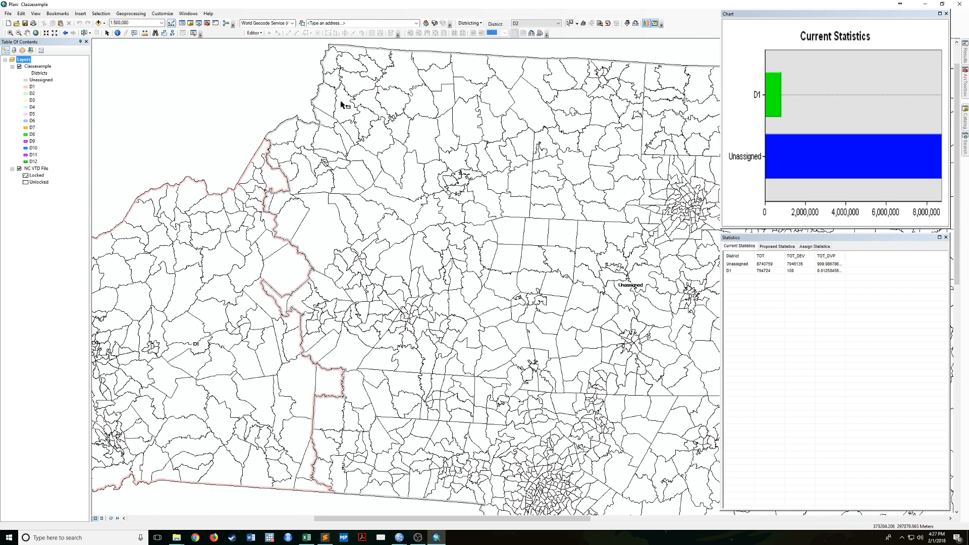
pyautogui.click(576, 24)
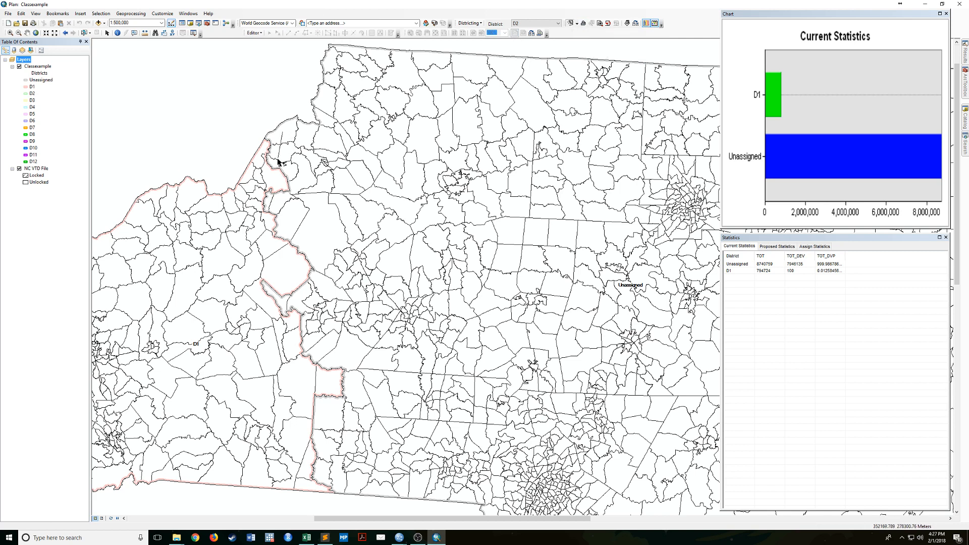
pyautogui.moveTo(291, 172)
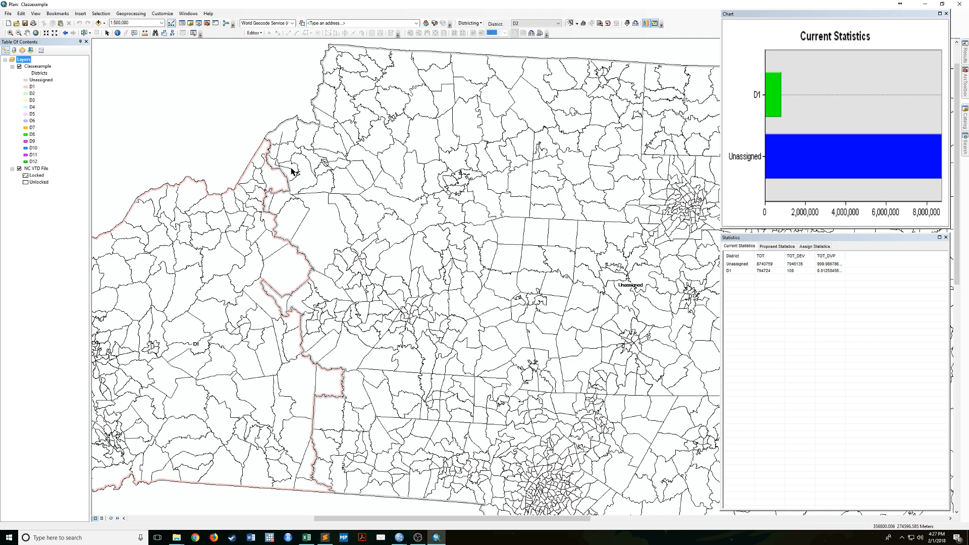
pyautogui.moveTo(291, 202)
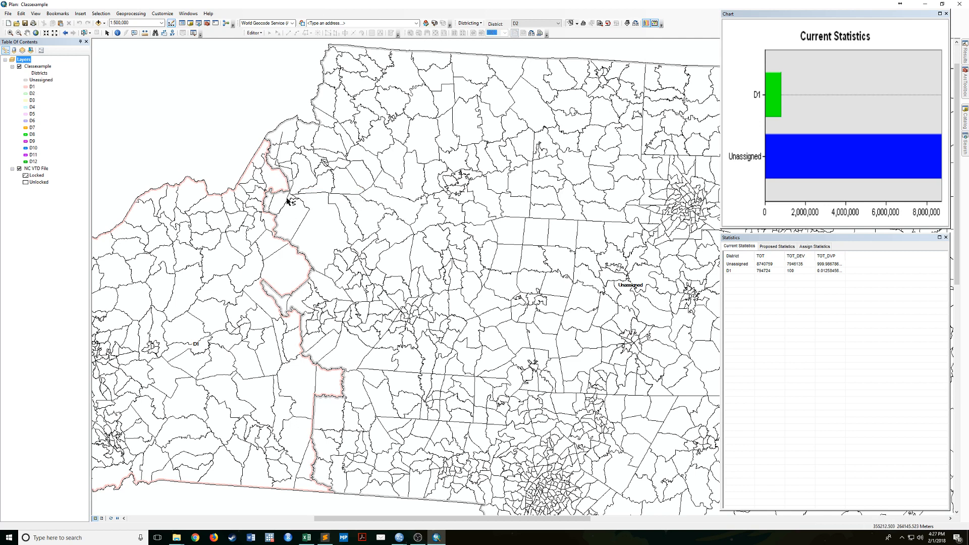
pyautogui.moveTo(278, 209)
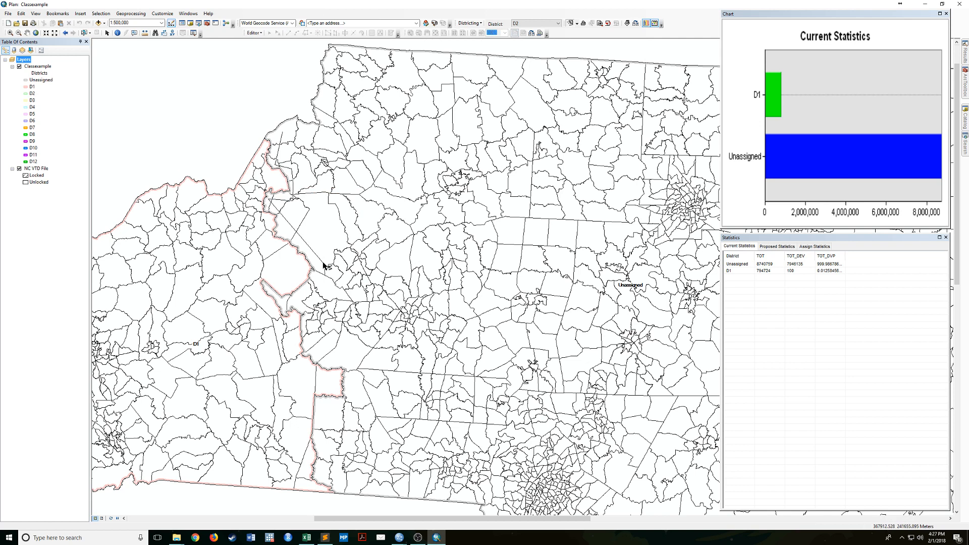
pyautogui.moveTo(315, 312)
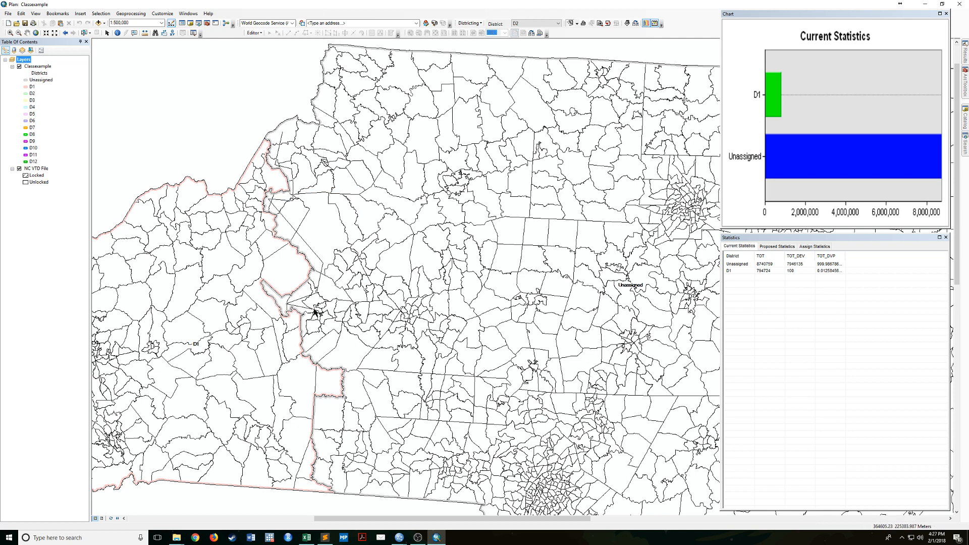
pyautogui.moveTo(318, 314)
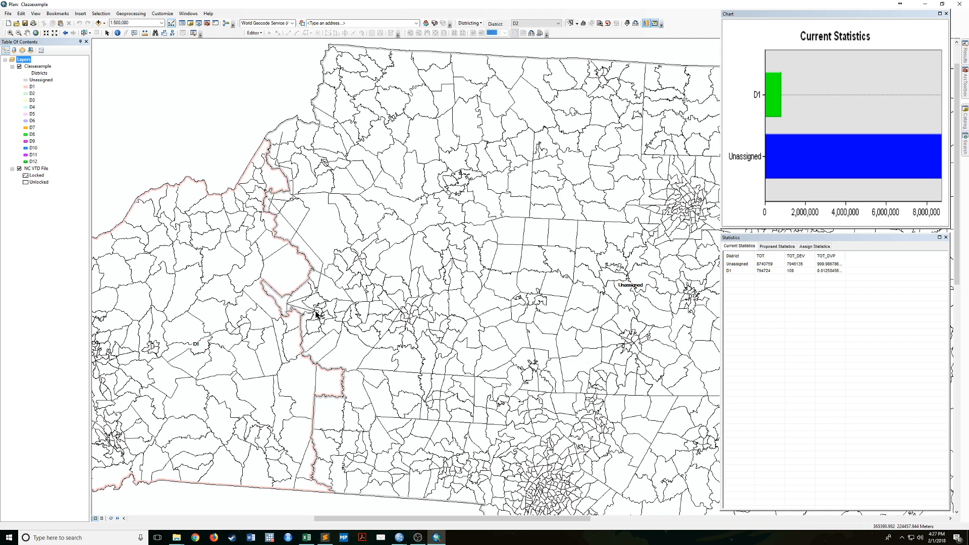
pyautogui.moveTo(329, 361)
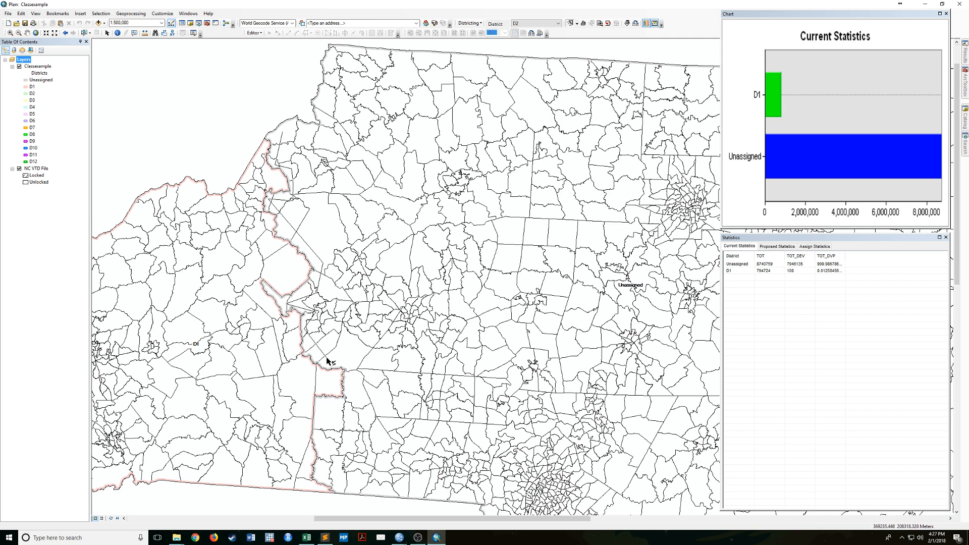
pyautogui.moveTo(355, 398)
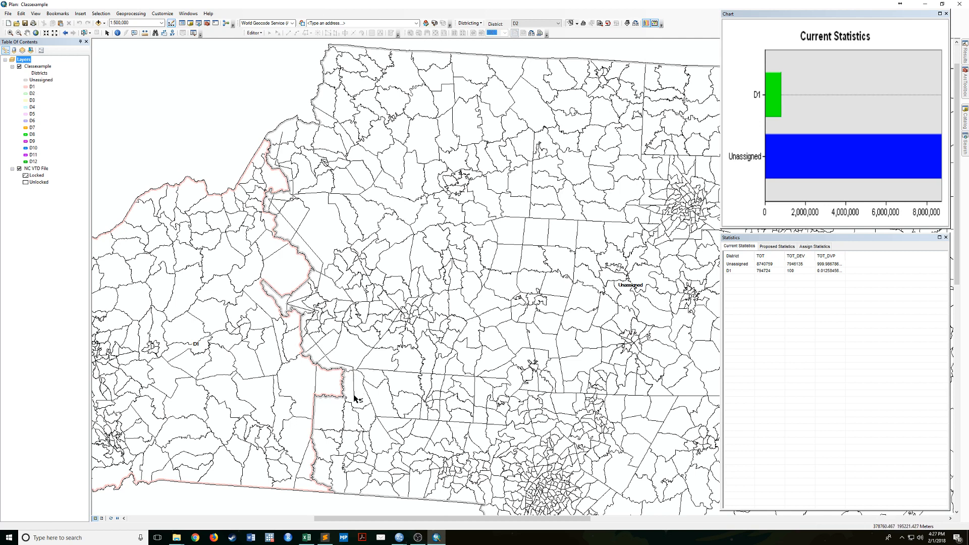
pyautogui.moveTo(315, 475)
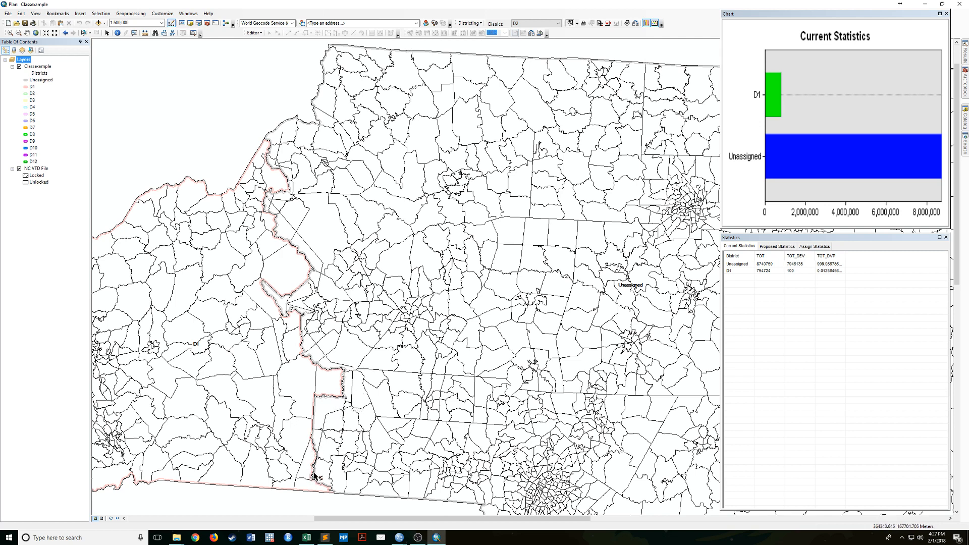
pyautogui.moveTo(343, 485)
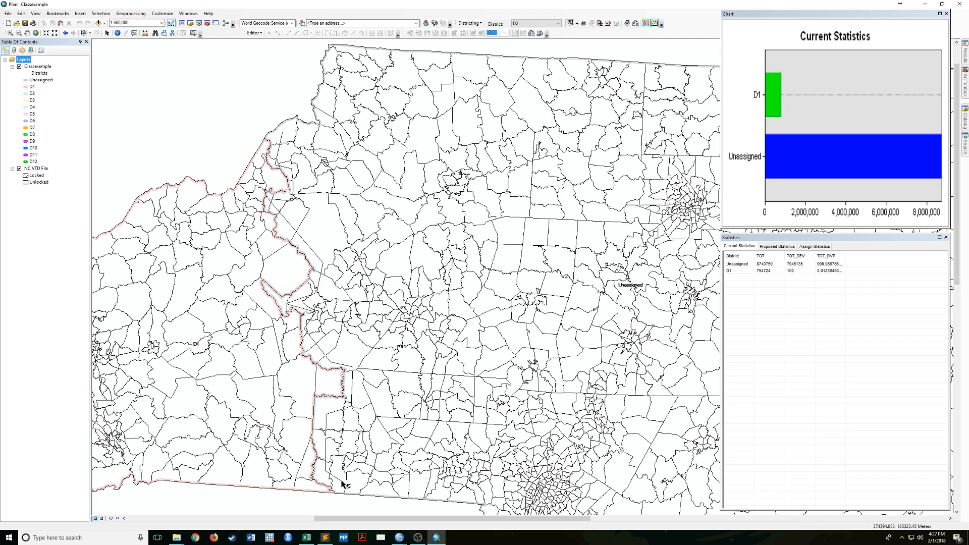
pyautogui.moveTo(383, 493)
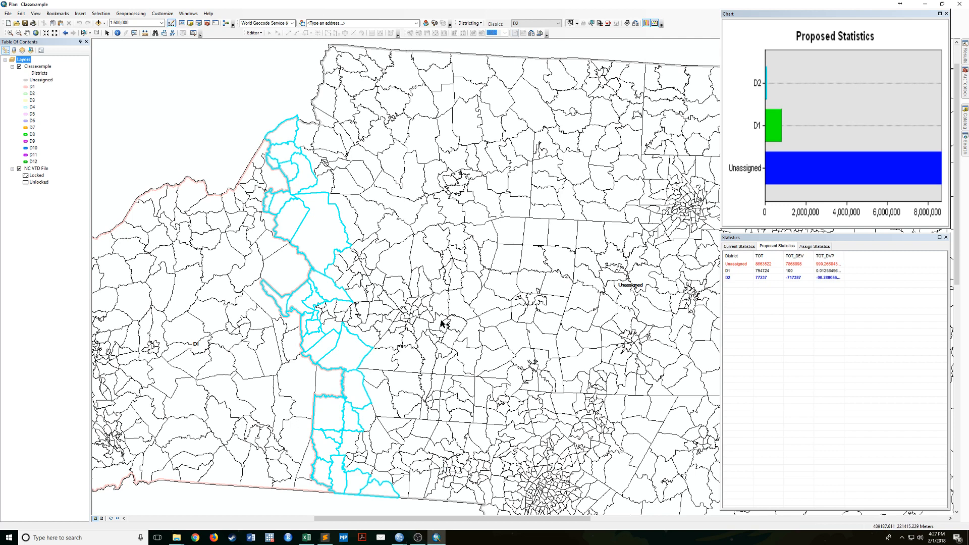
pyautogui.moveTo(341, 418)
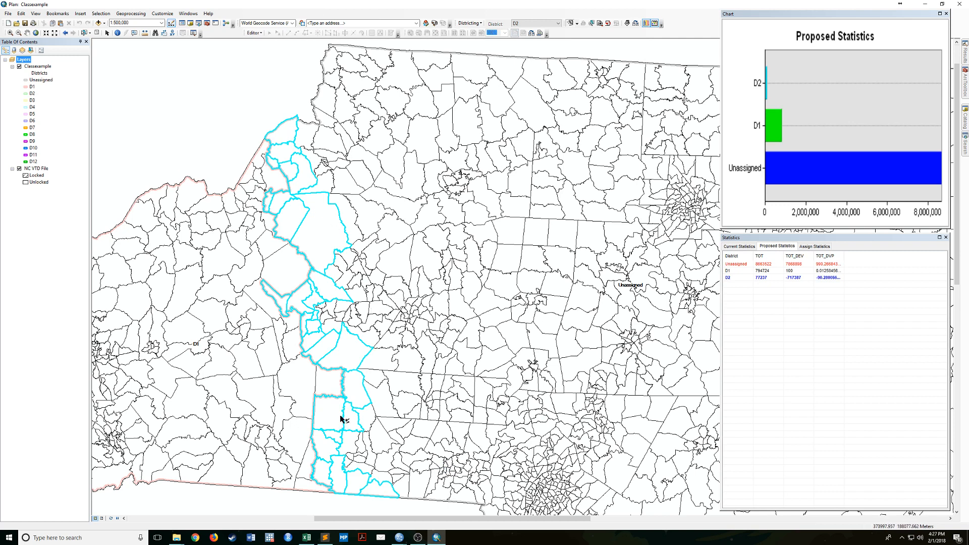
# - Assign the strip of precincts along D1's eastern edge to D2, giving it 77,237 people
pyautogui.click(738, 246)
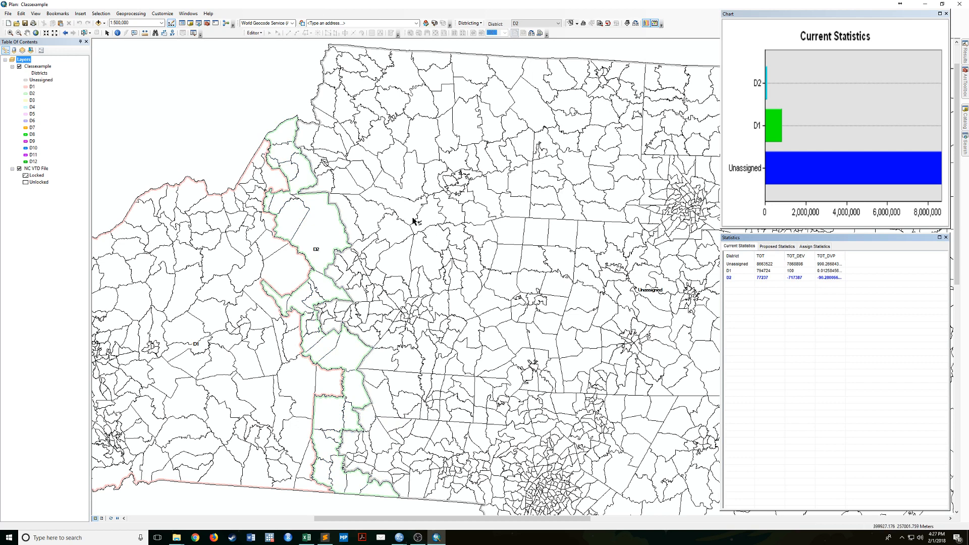
pyautogui.click(529, 23)
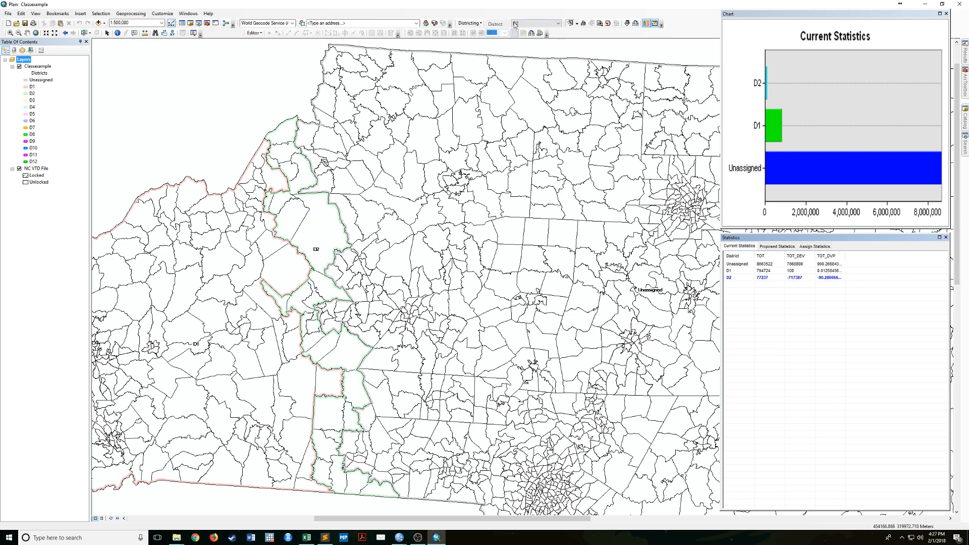
# - Outline the northern precinct block and assign it to D2, raising its total to about 406,763
pyautogui.click(552, 23)
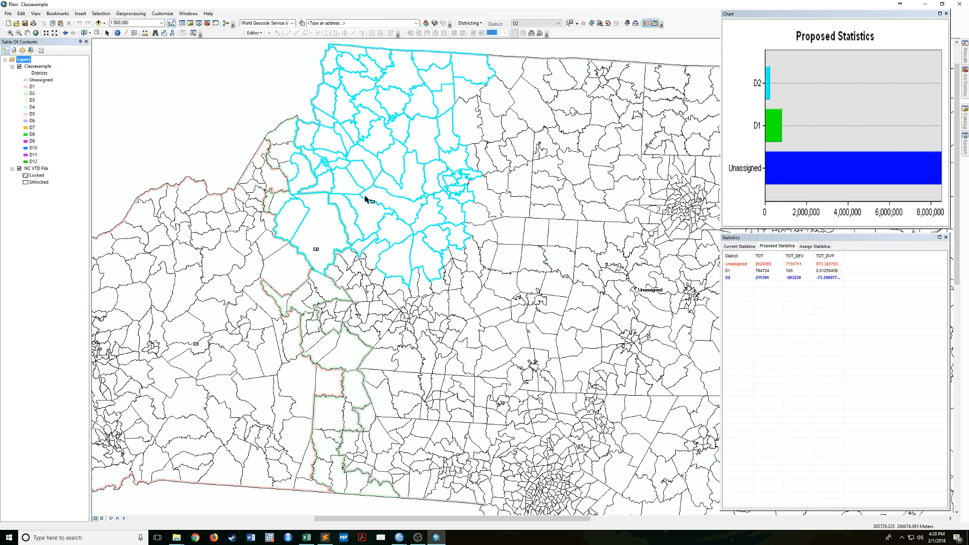
pyautogui.rightClick(368, 199)
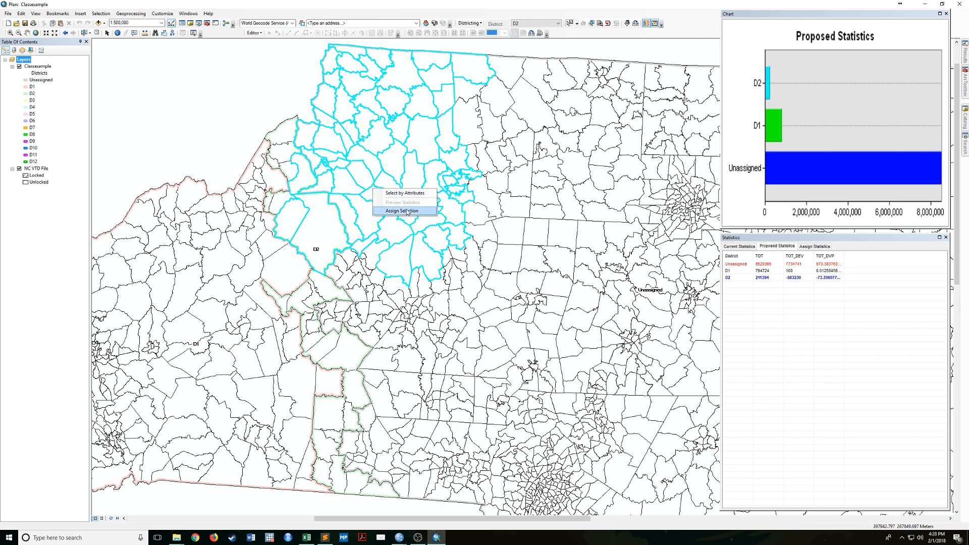
pyautogui.click(403, 211)
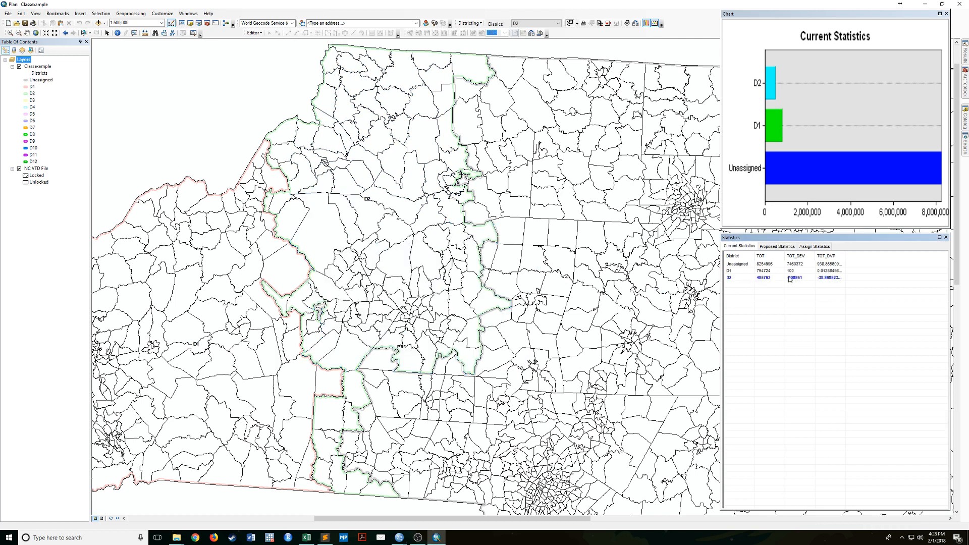
pyautogui.moveTo(512, 277)
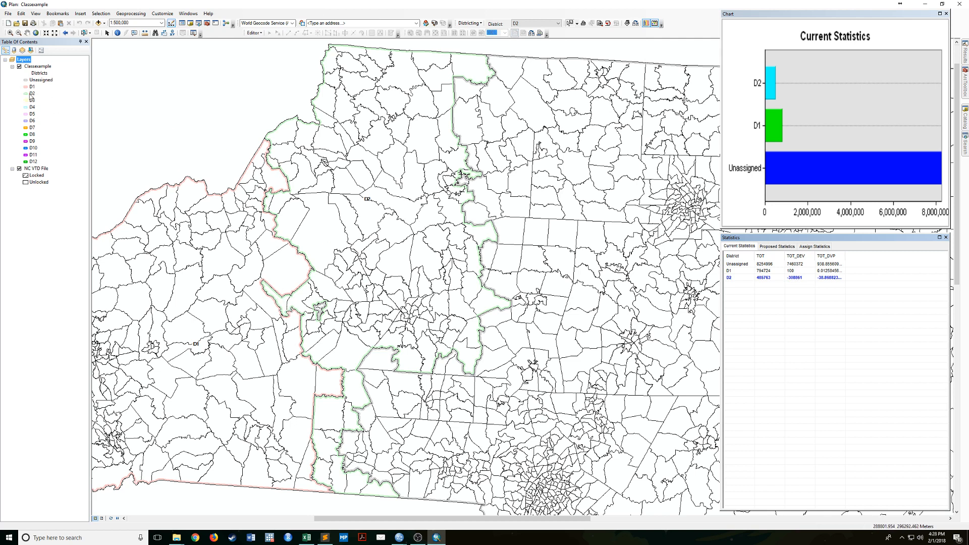
# - Select D2 in the Table of Contents and bring up the plan layer's Layer Properties
pyautogui.click(32, 93)
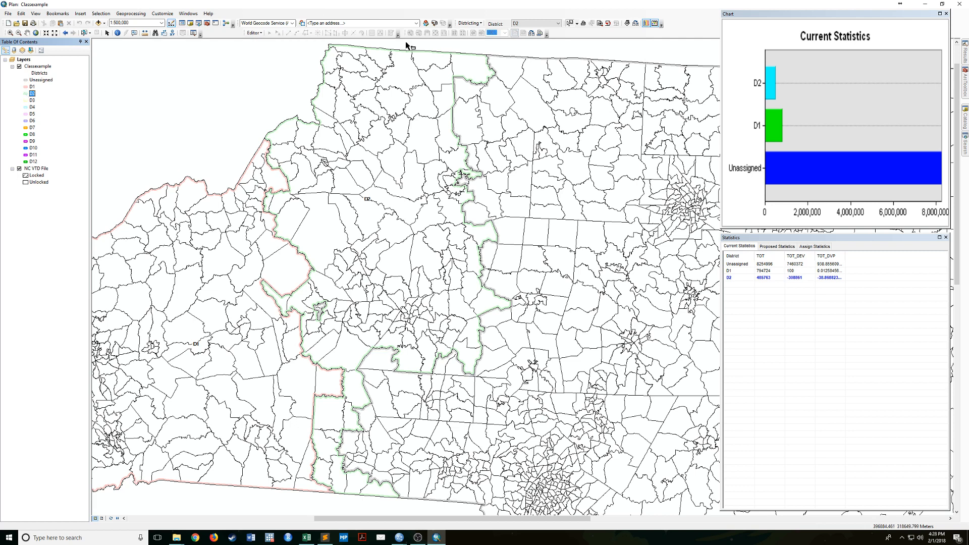
pyautogui.click(467, 23)
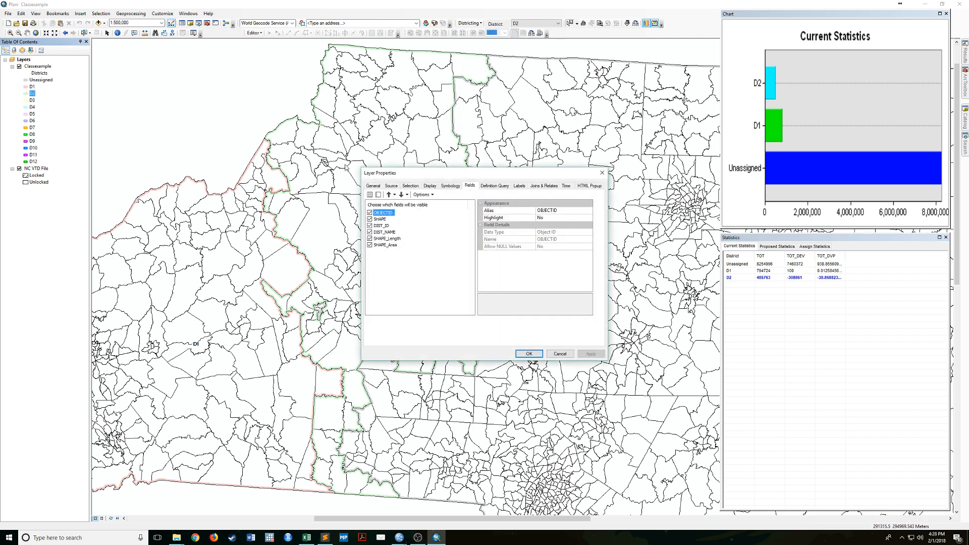
# - Set district D2's symbology colour to red under Change District colors and apply it
pyautogui.click(450, 185)
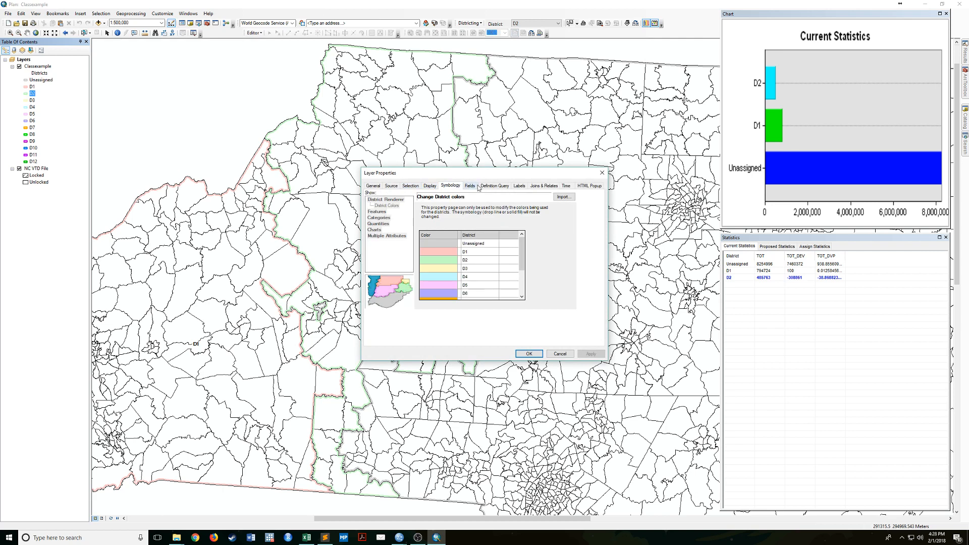
pyautogui.click(437, 260)
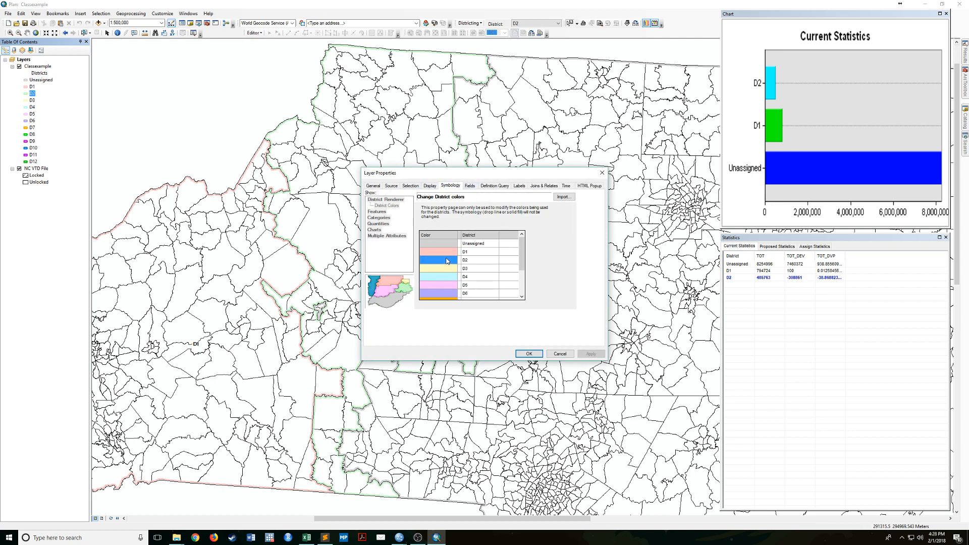
pyautogui.click(437, 260)
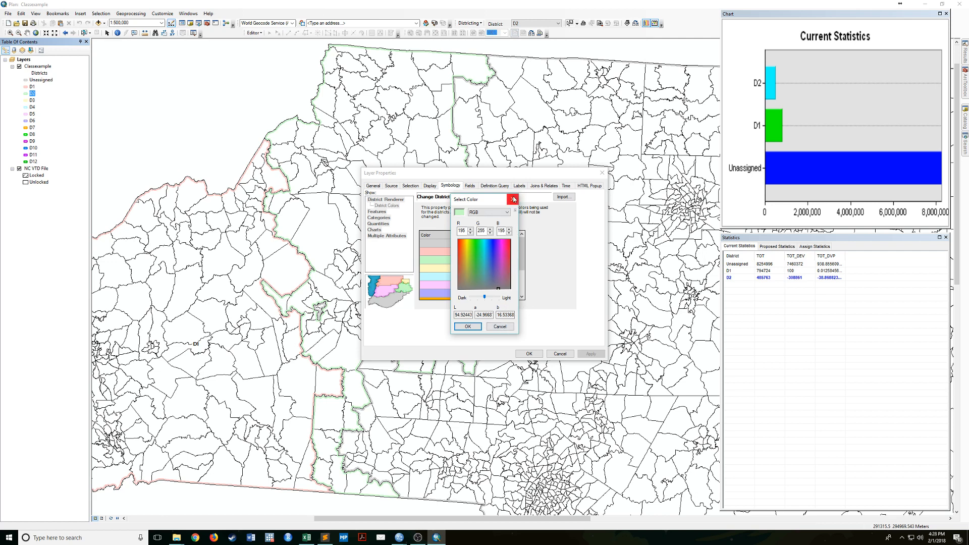
pyautogui.click(499, 325)
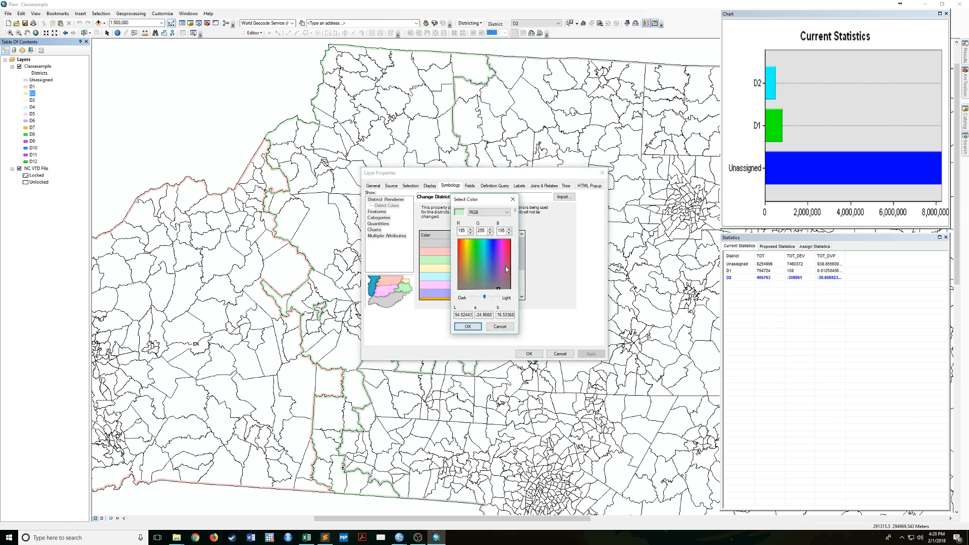
pyautogui.moveTo(464, 215)
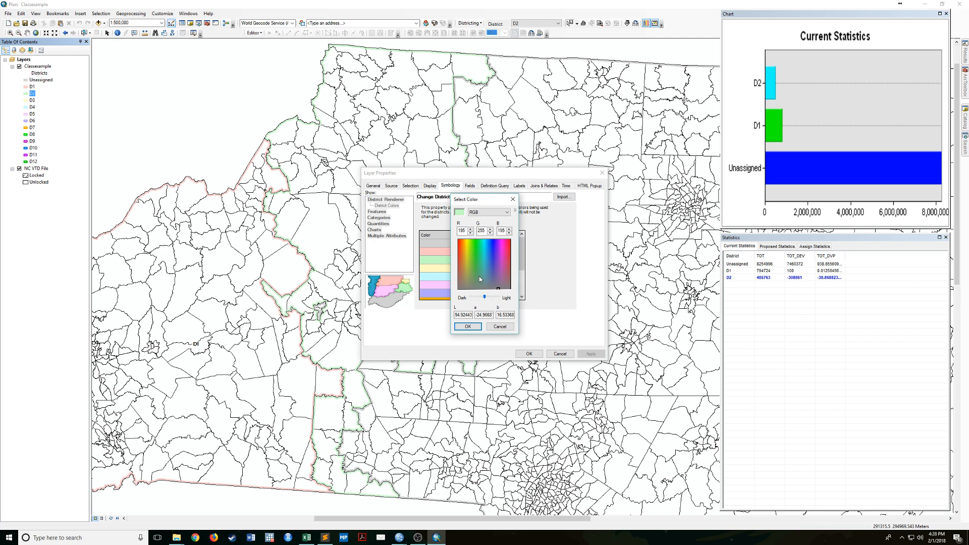
pyautogui.moveTo(487, 275)
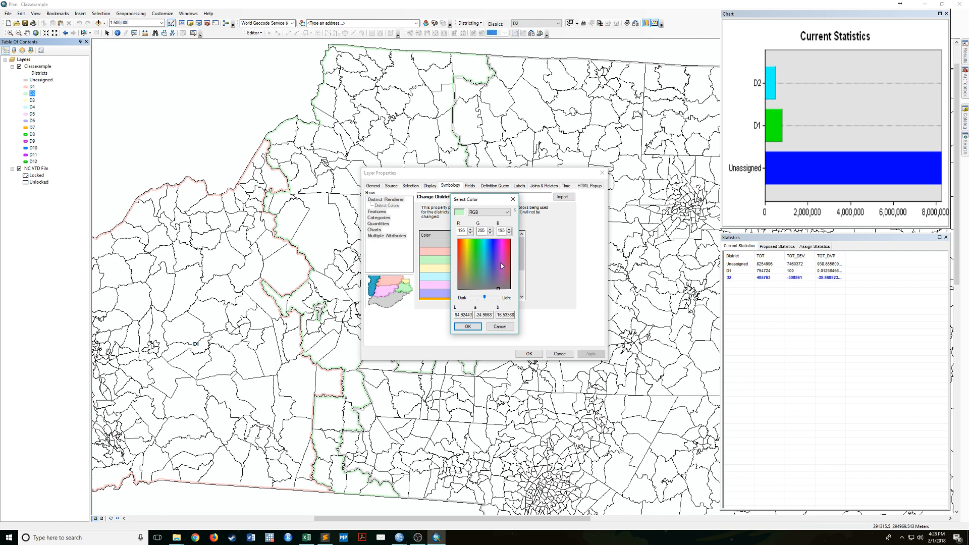
pyautogui.moveTo(507, 248)
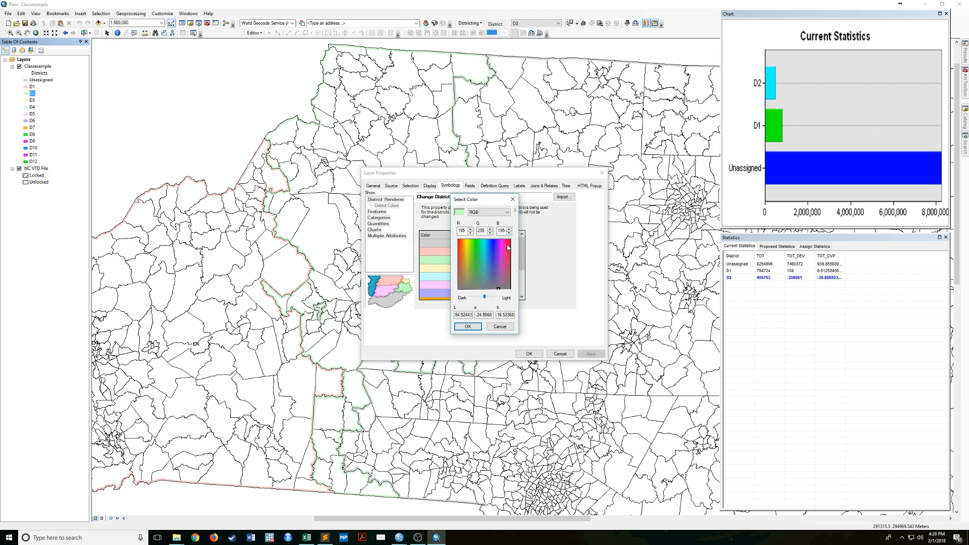
pyautogui.click(468, 326)
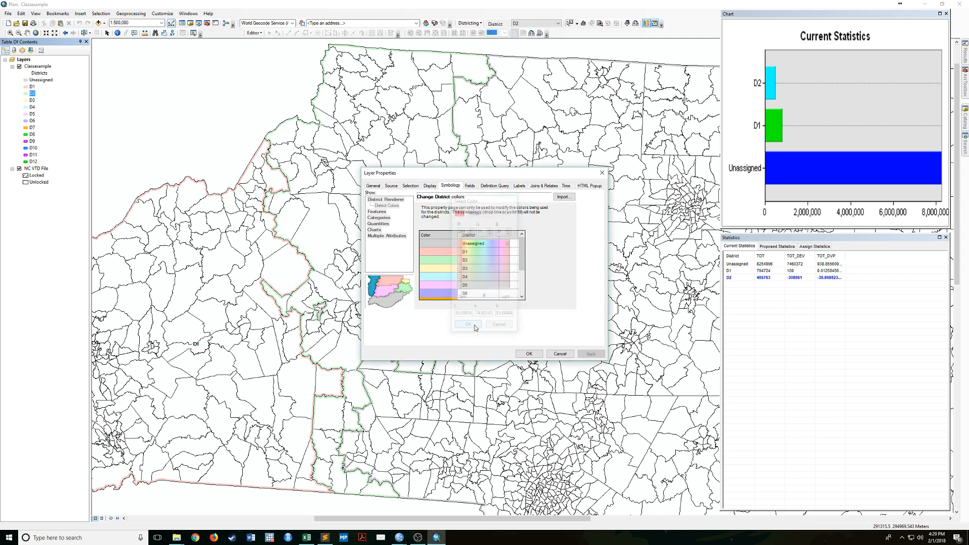
pyautogui.click(467, 324)
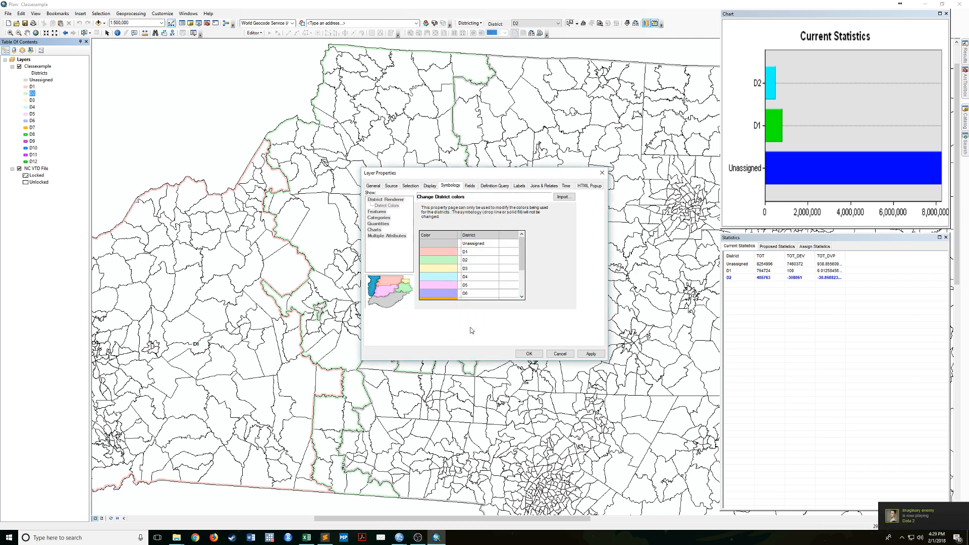
pyautogui.click(589, 353)
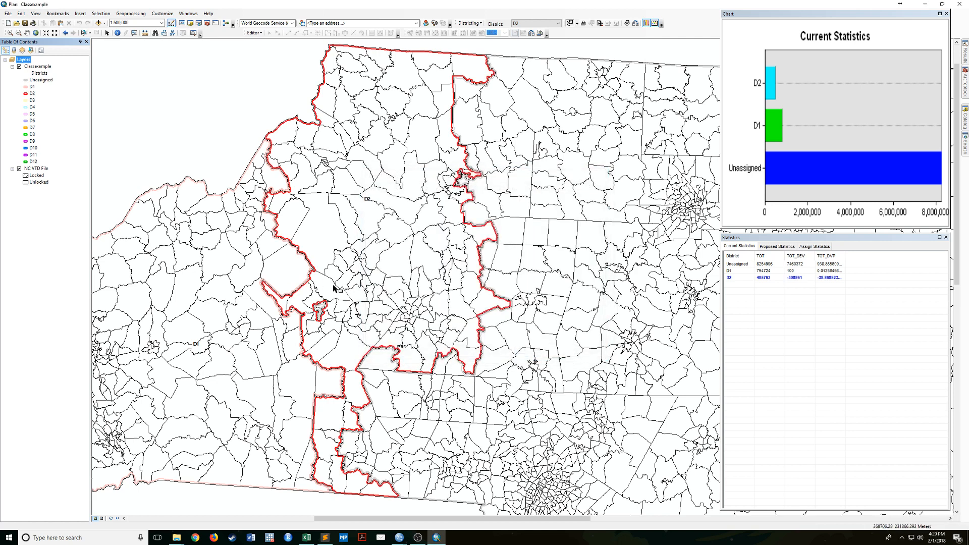
pyautogui.moveTo(342, 383)
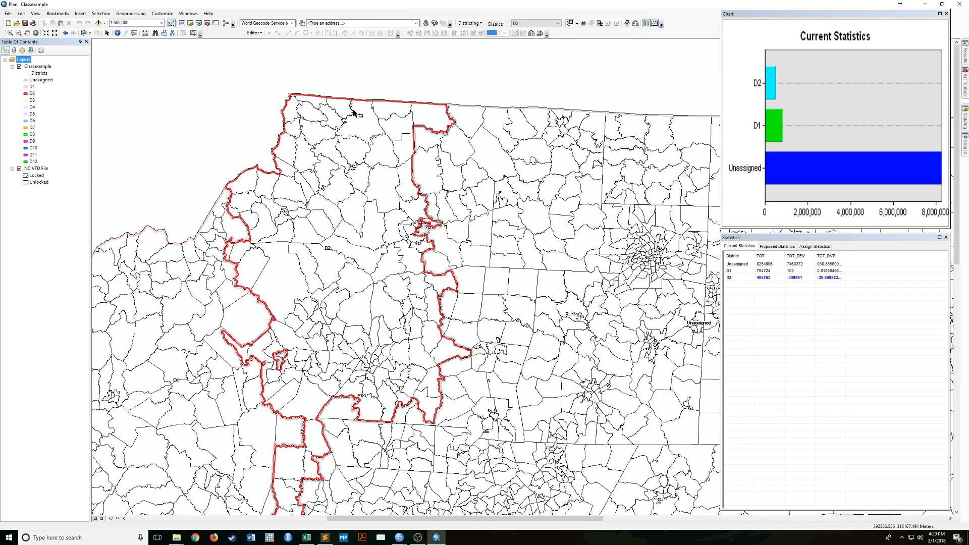
pyautogui.moveTo(610, 4)
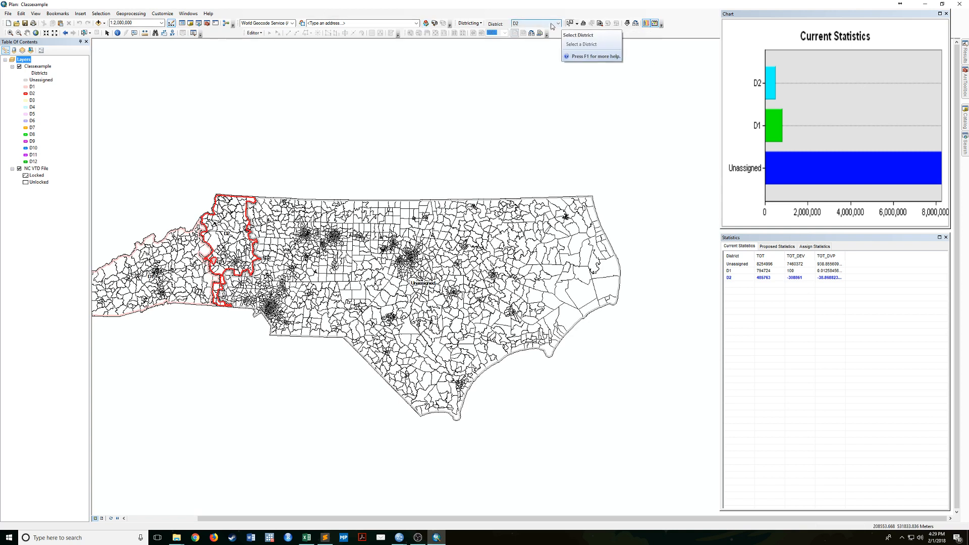
# - Choose D12 in the District dropdown and switch the selection tool, clearing the previewed coastal VTDs
pyautogui.click(532, 24)
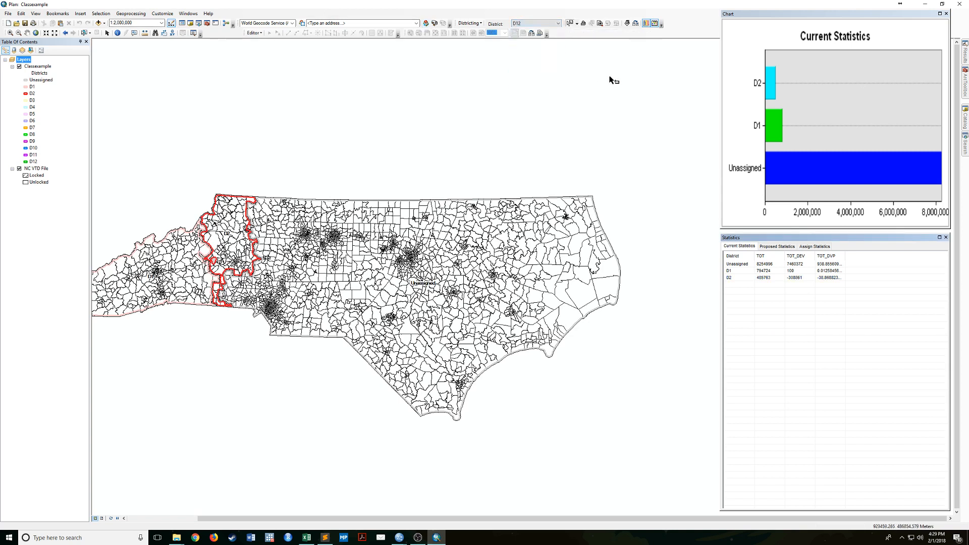
pyautogui.moveTo(554, 204)
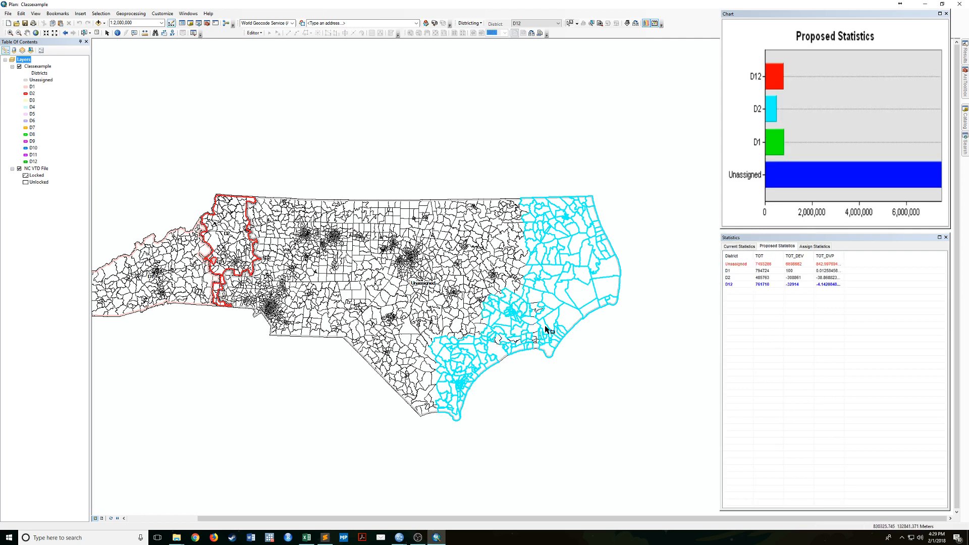
pyautogui.moveTo(507, 274)
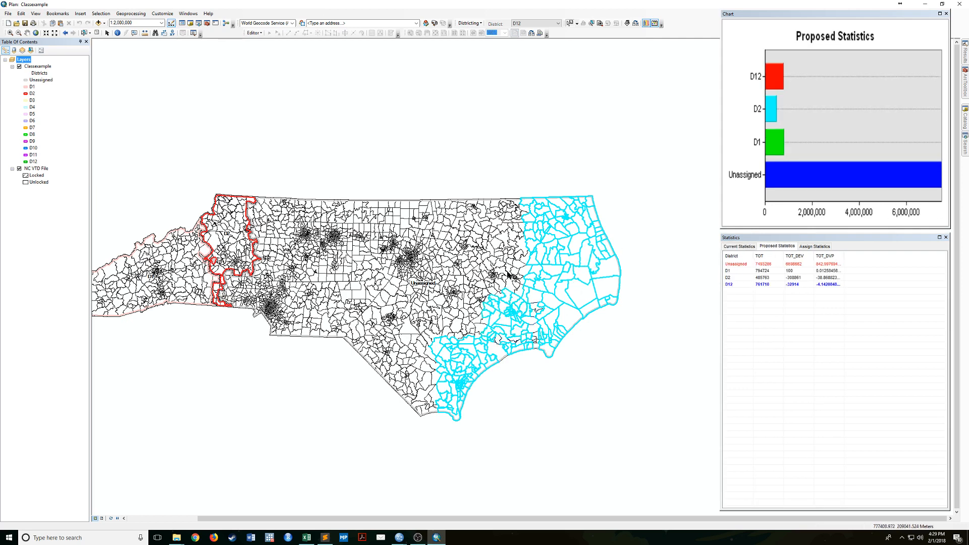
pyautogui.click(518, 303)
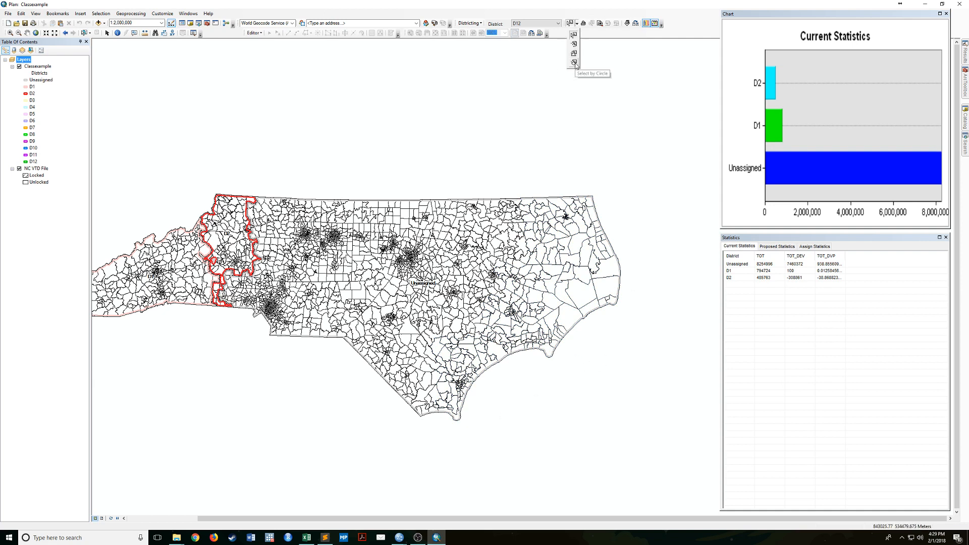
pyautogui.moveTo(574, 54)
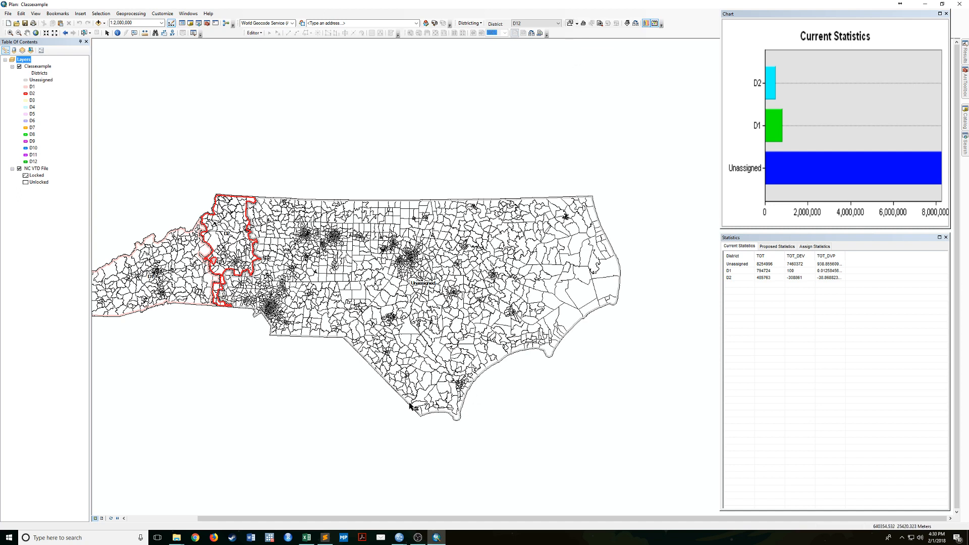
pyautogui.moveTo(467, 342)
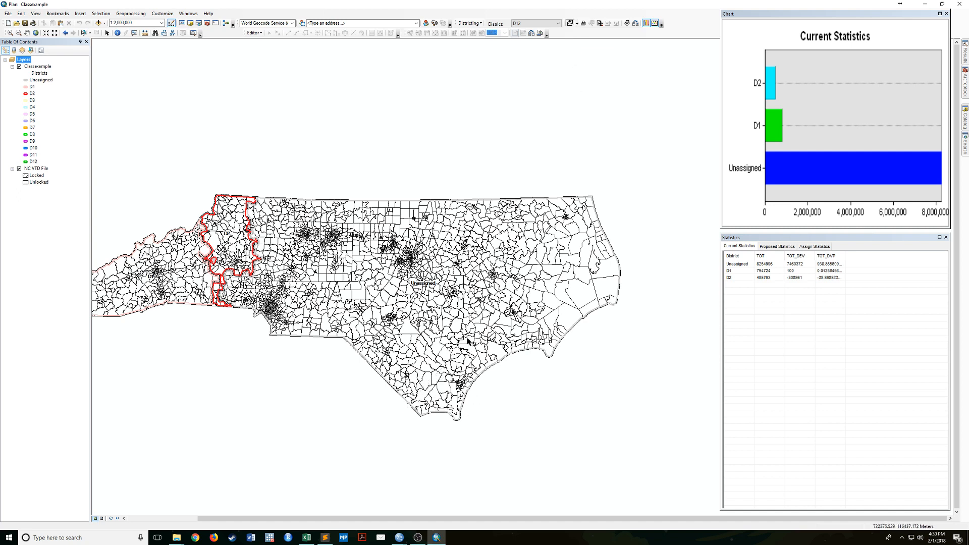
pyautogui.moveTo(518, 260)
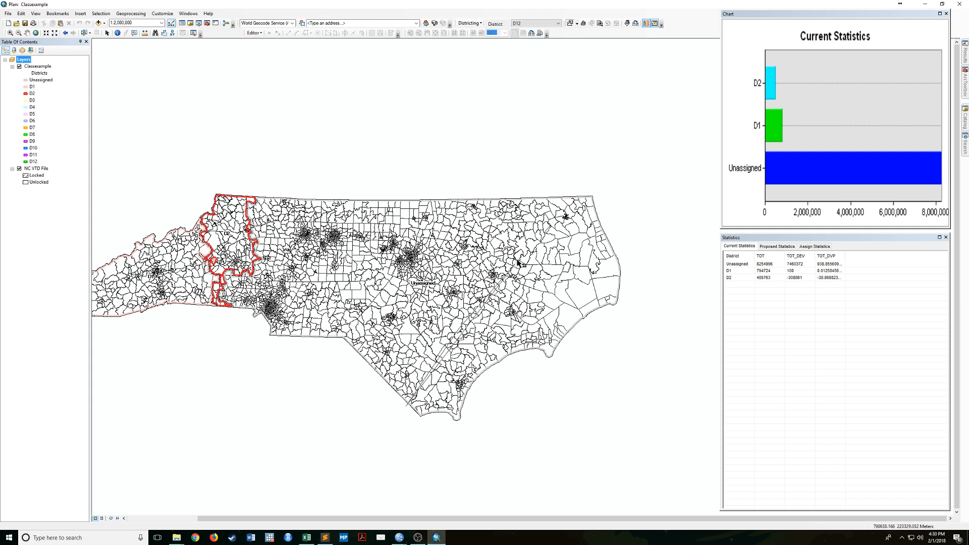
pyautogui.moveTo(562, 197)
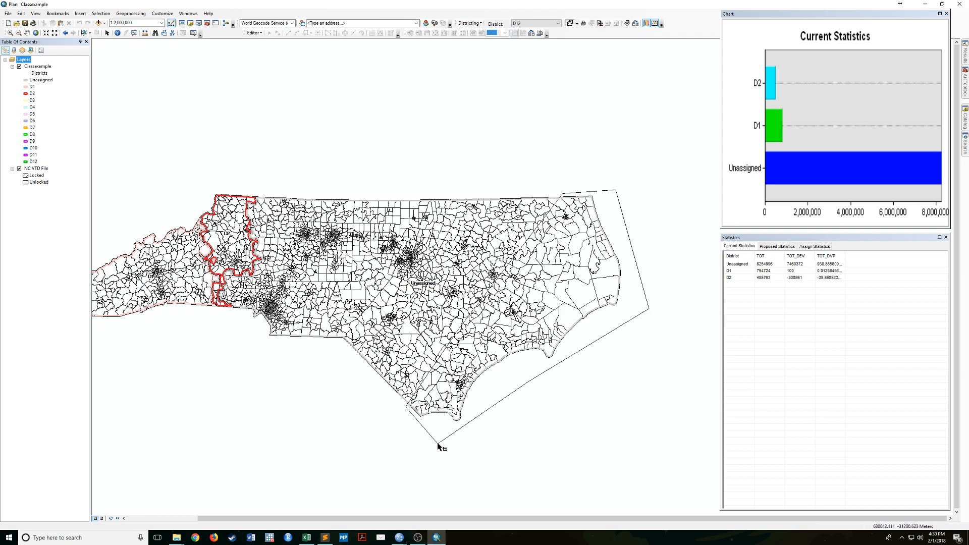
# - Finish the polygon around the eastern coastal VTDs and assign them to D12 (total about 1,086,757)
pyautogui.click(538, 294)
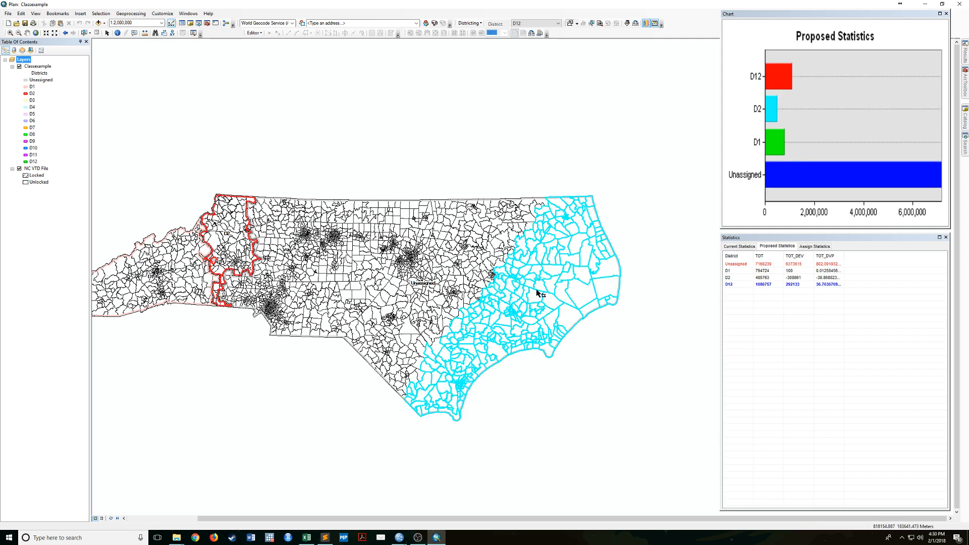
pyautogui.click(738, 246)
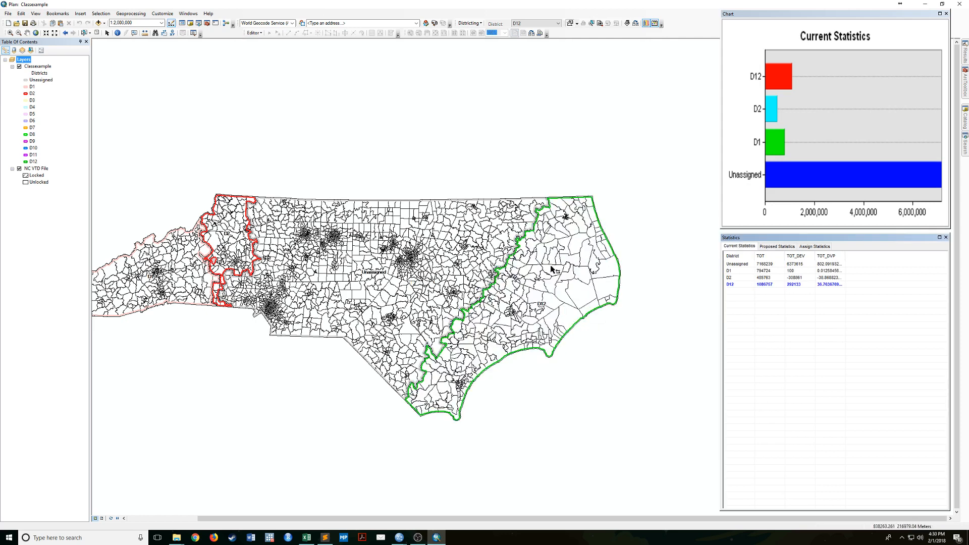
pyautogui.moveTo(596, 288)
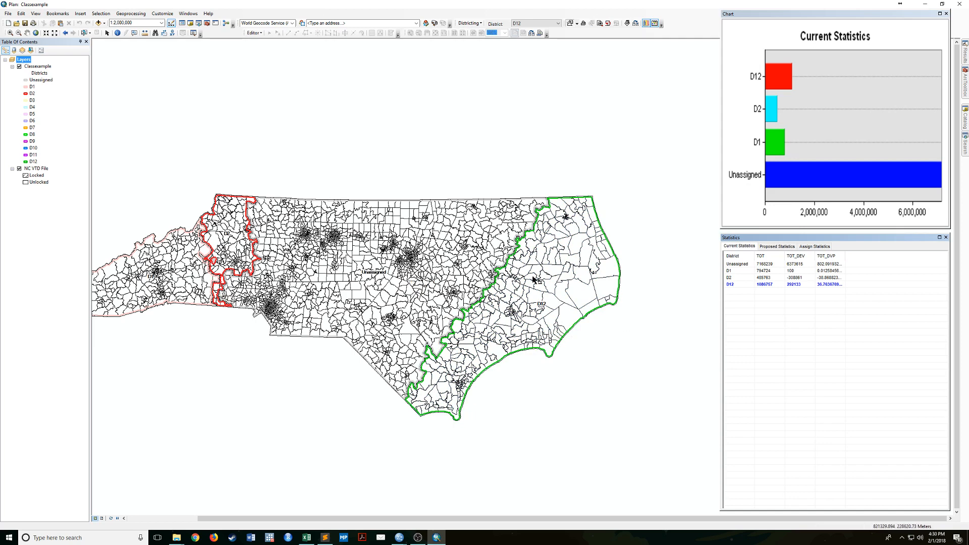
pyautogui.moveTo(623, 211)
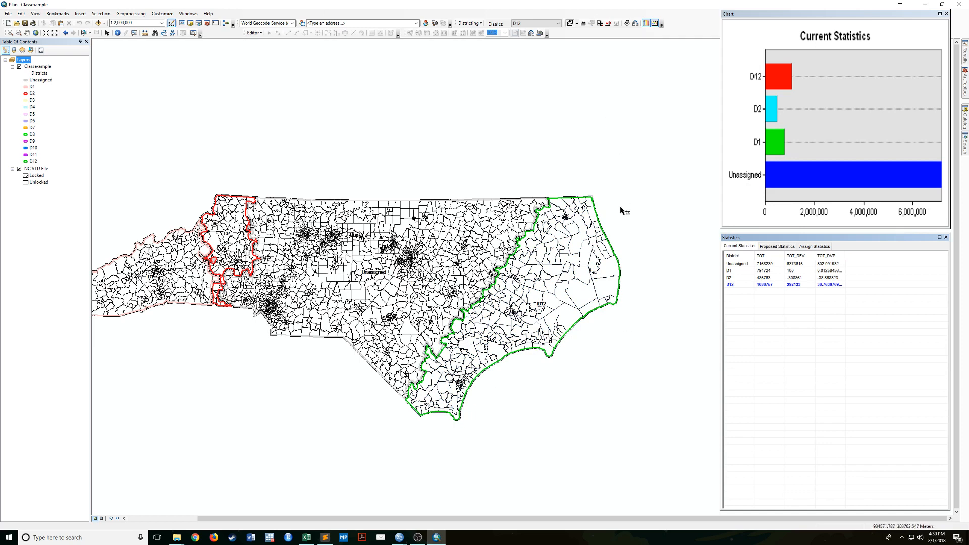
pyautogui.moveTo(480, 160)
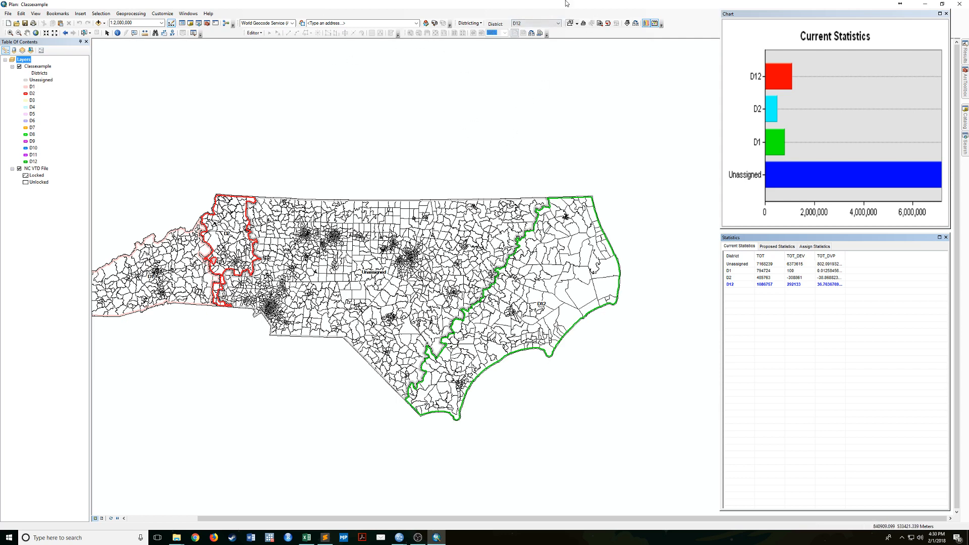
pyautogui.moveTo(333, 200)
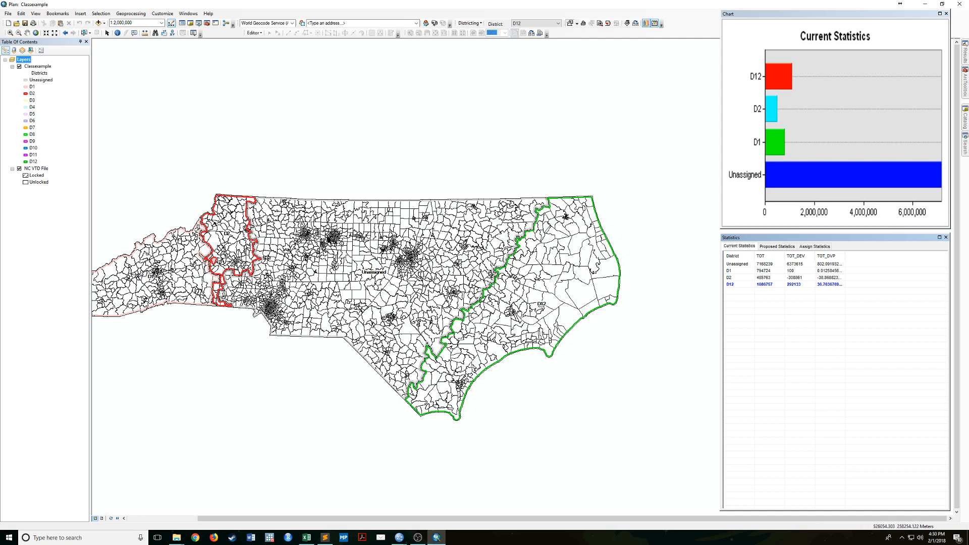
pyautogui.moveTo(291, 202)
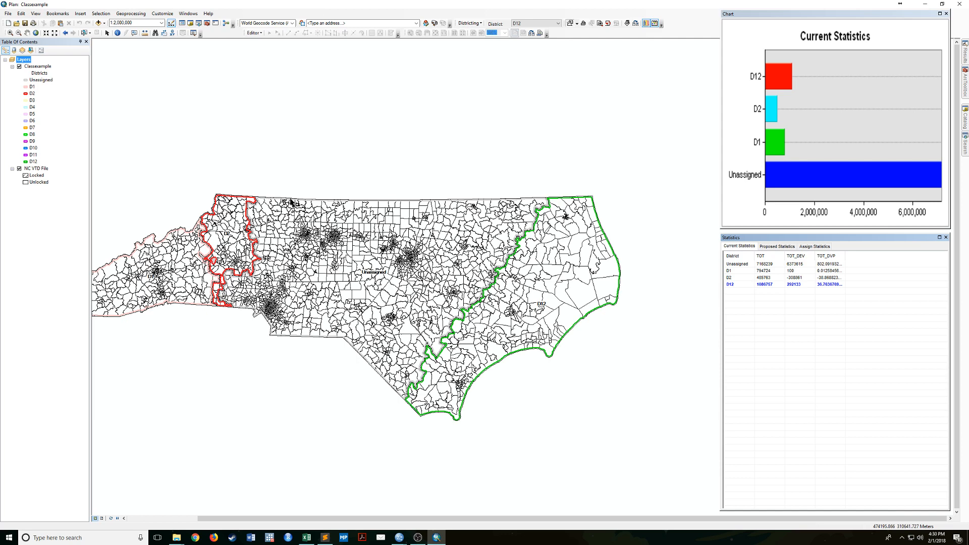
pyautogui.moveTo(355, 194)
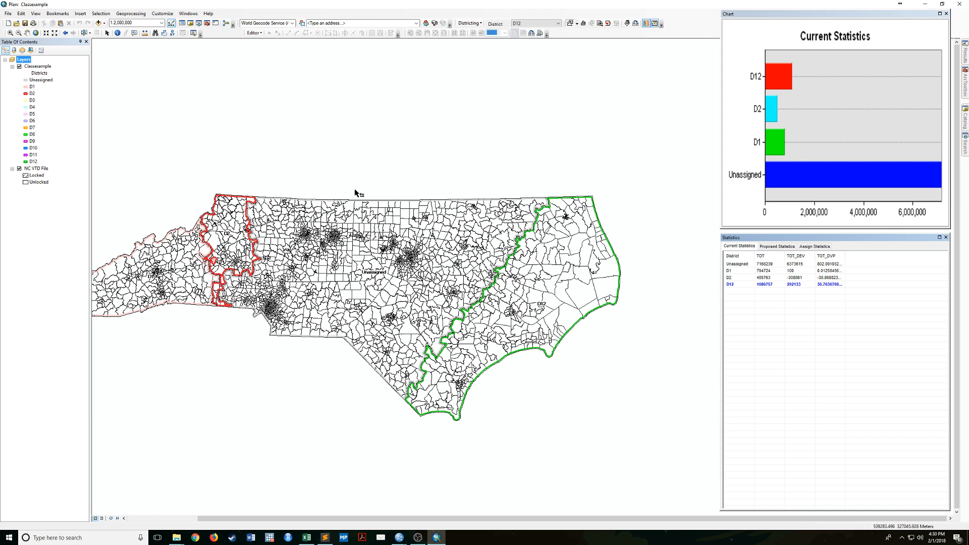
pyautogui.moveTo(763, 289)
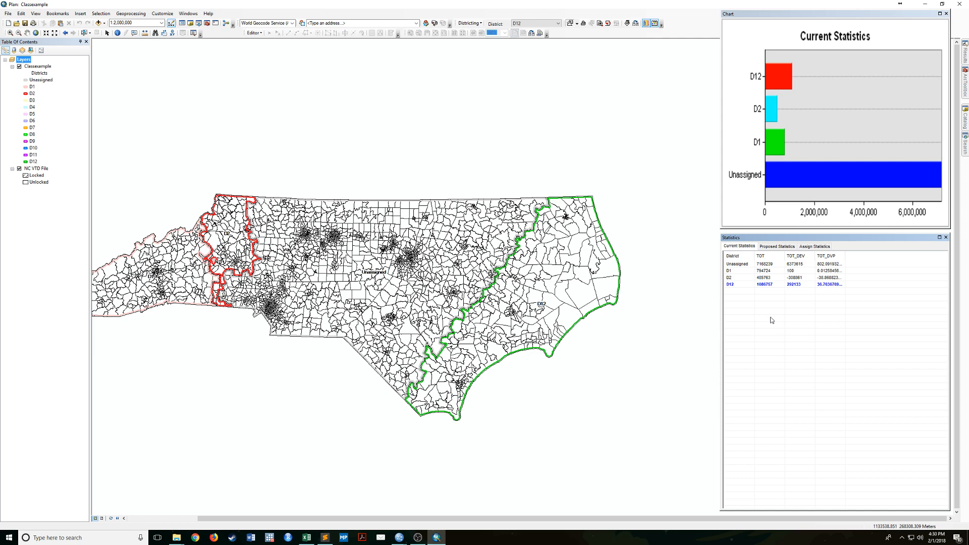
pyautogui.moveTo(913, 340)
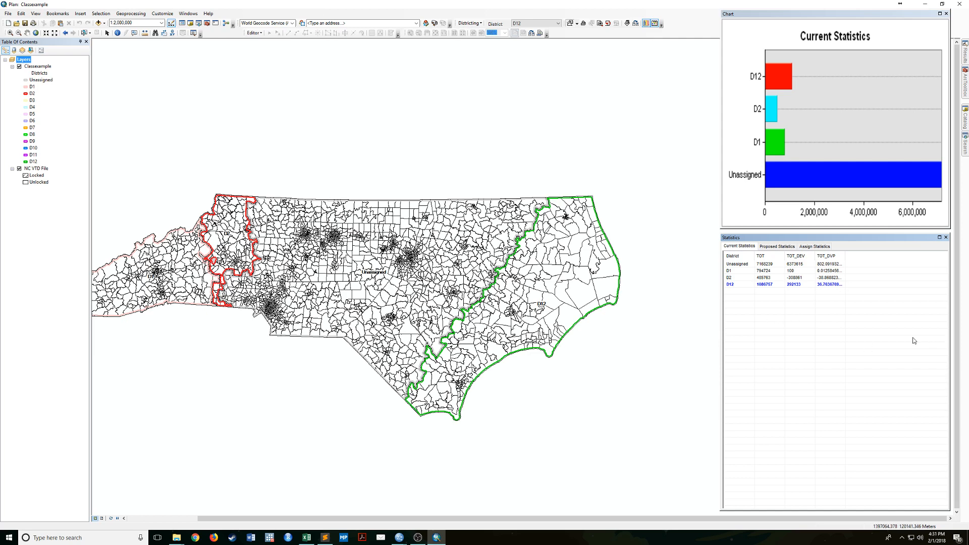
pyautogui.moveTo(780, 328)
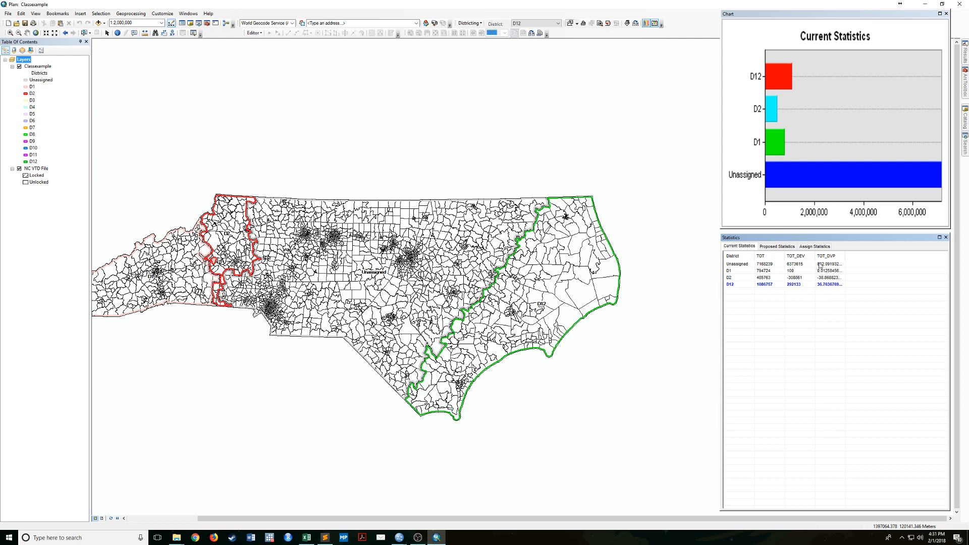
pyautogui.moveTo(849, 269)
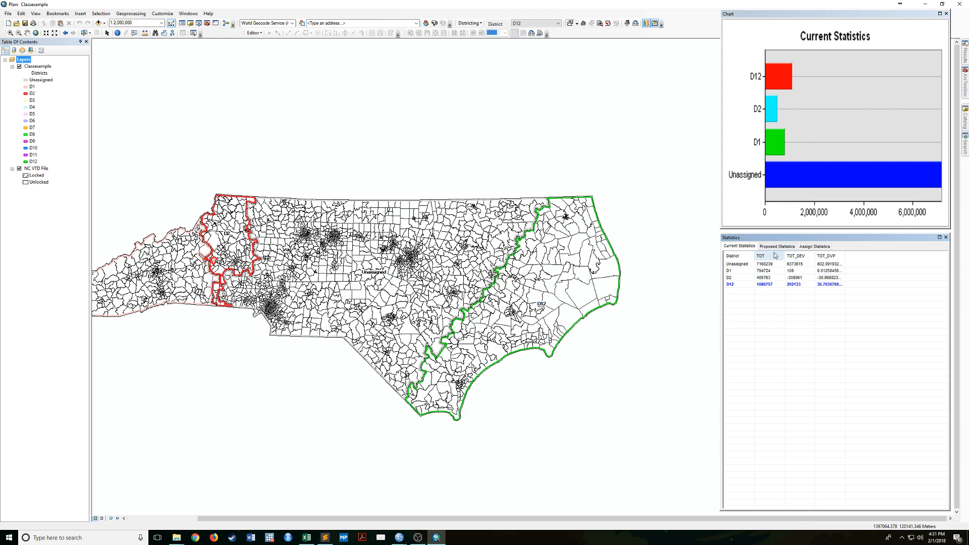
pyautogui.moveTo(777, 221)
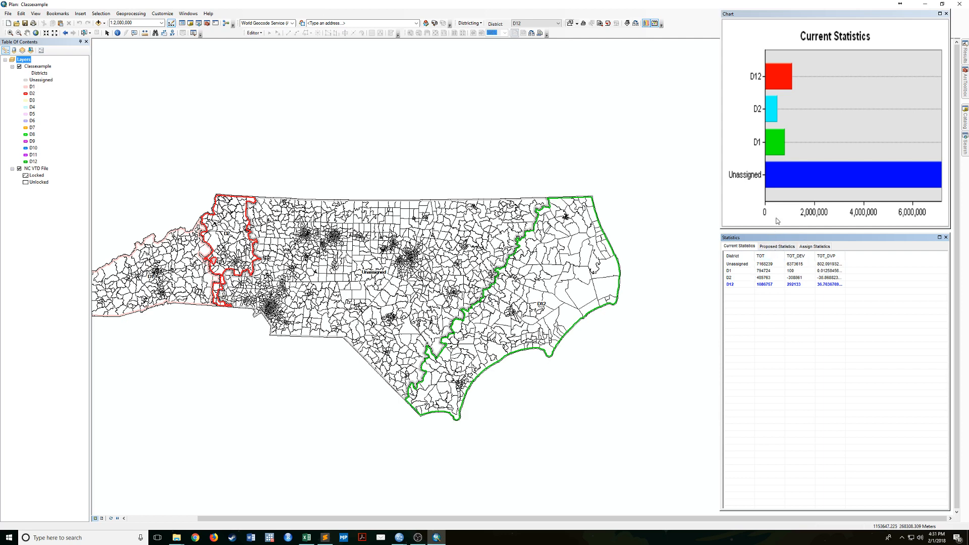
pyautogui.moveTo(662, 261)
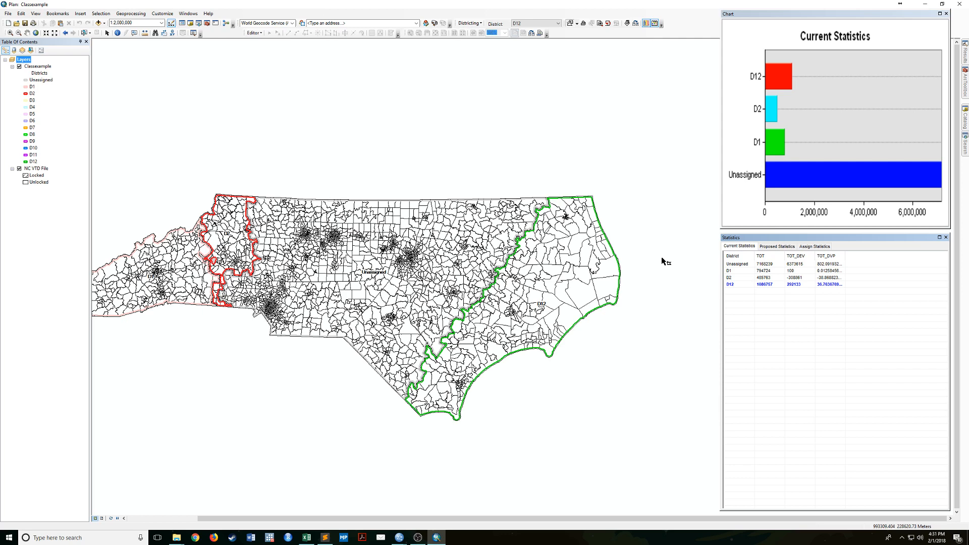
pyautogui.moveTo(663, 262)
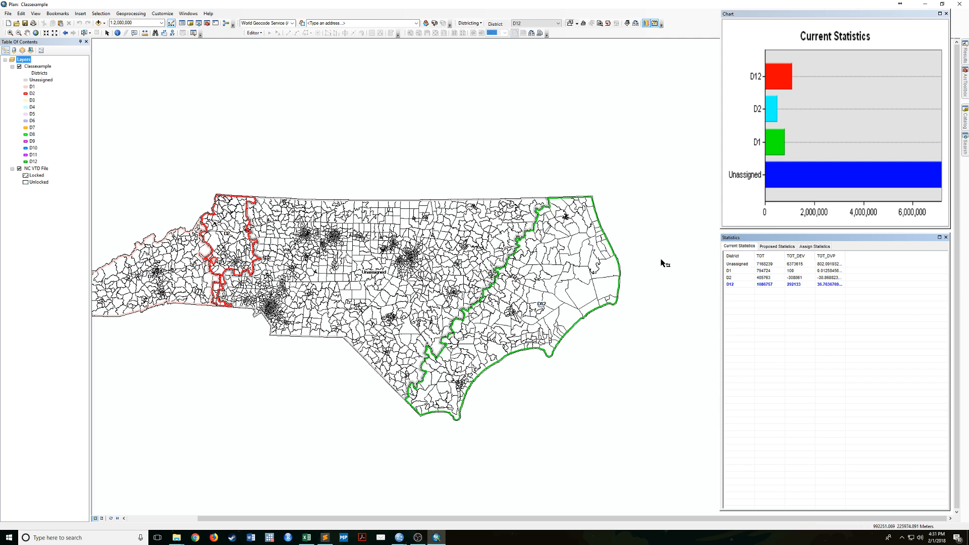
pyautogui.moveTo(662, 264)
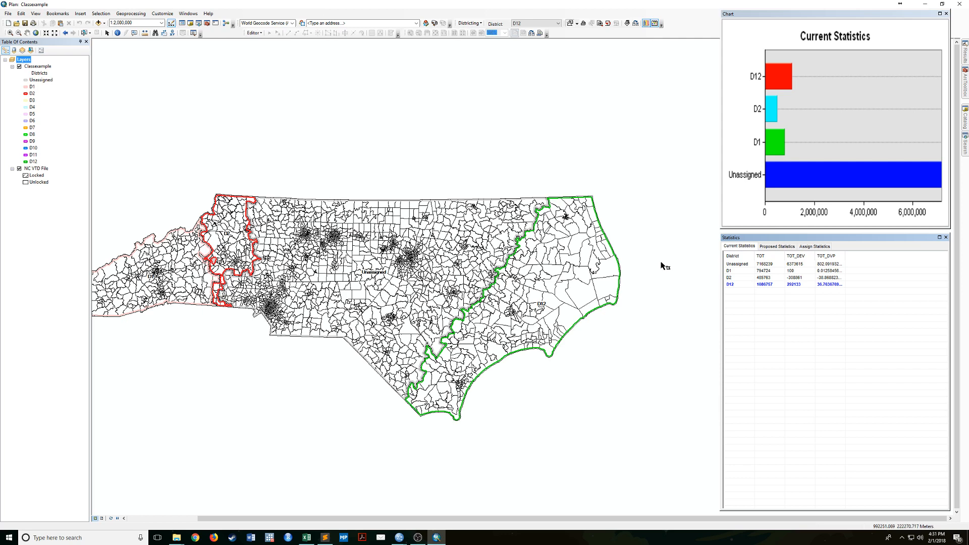